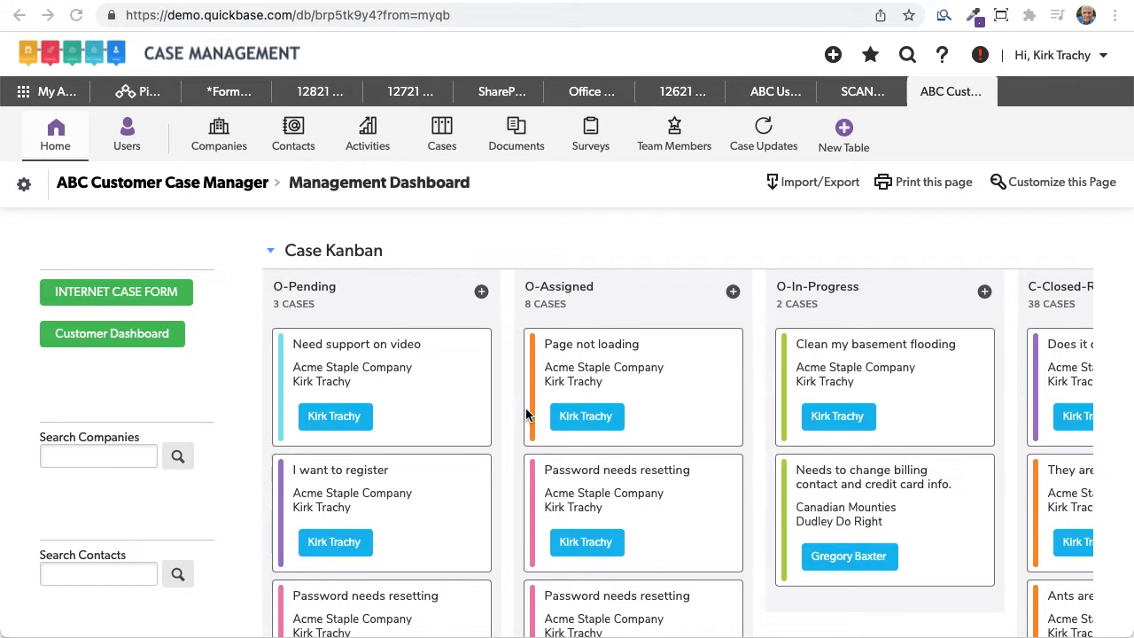
Open the Internet Case Form from the dashboard to start a new customer case.
{"action": "scroll", "scroll_direction": "down", "scroll_amount": 3}
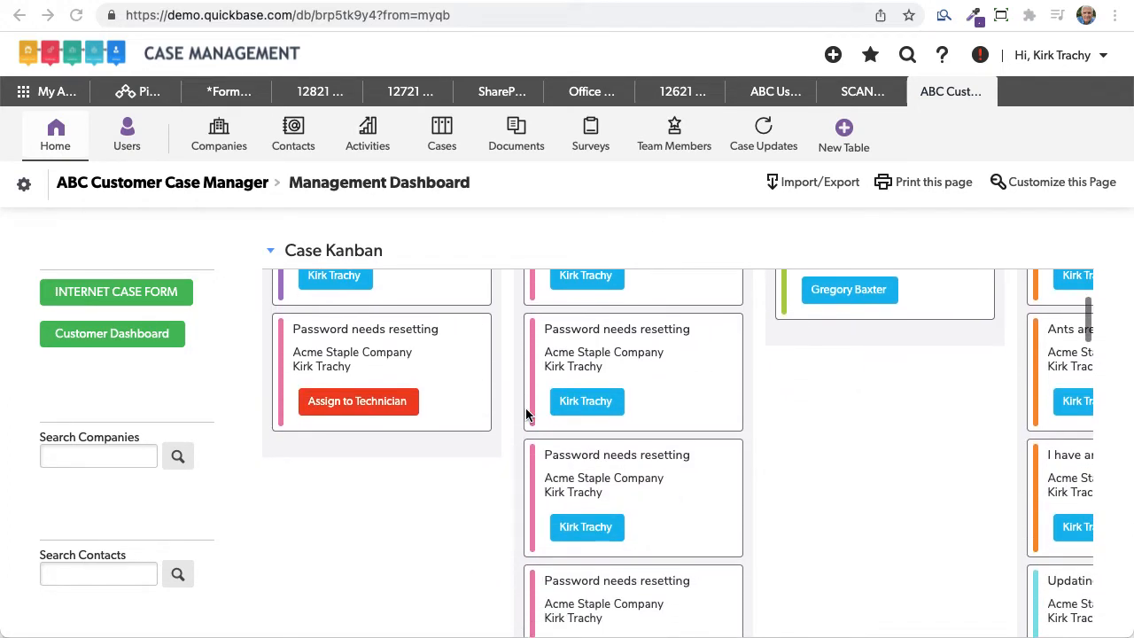
{"action": "scroll", "scroll_direction": "down", "scroll_amount": 3}
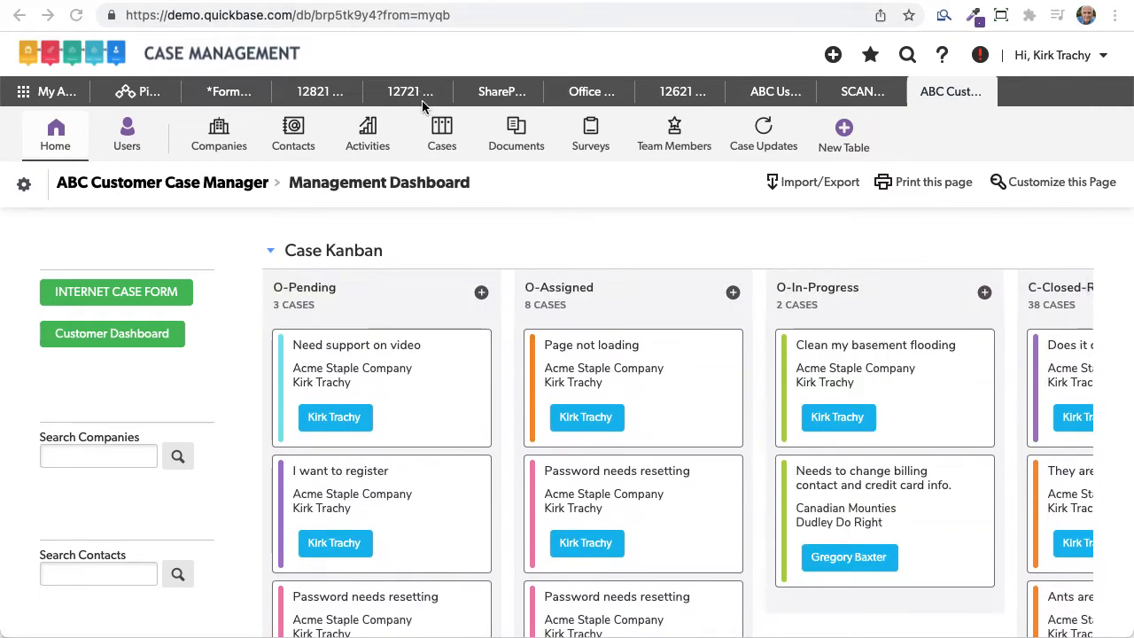
{"action": "mouse_move", "coordinate": [450, 142]}
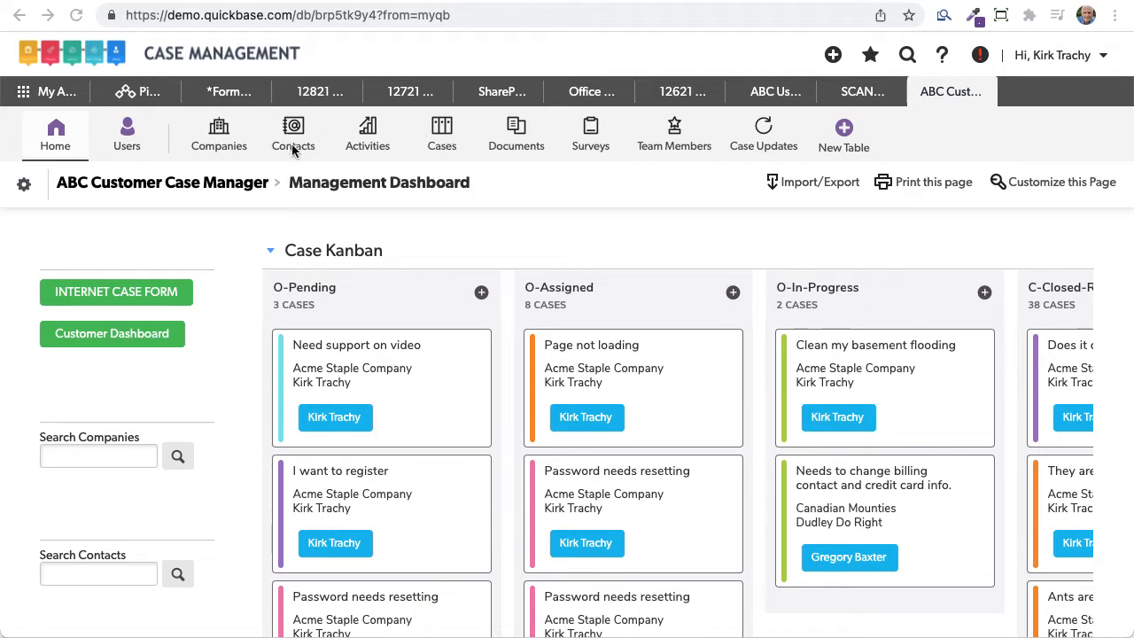
{"action": "mouse_move", "coordinate": [304, 156]}
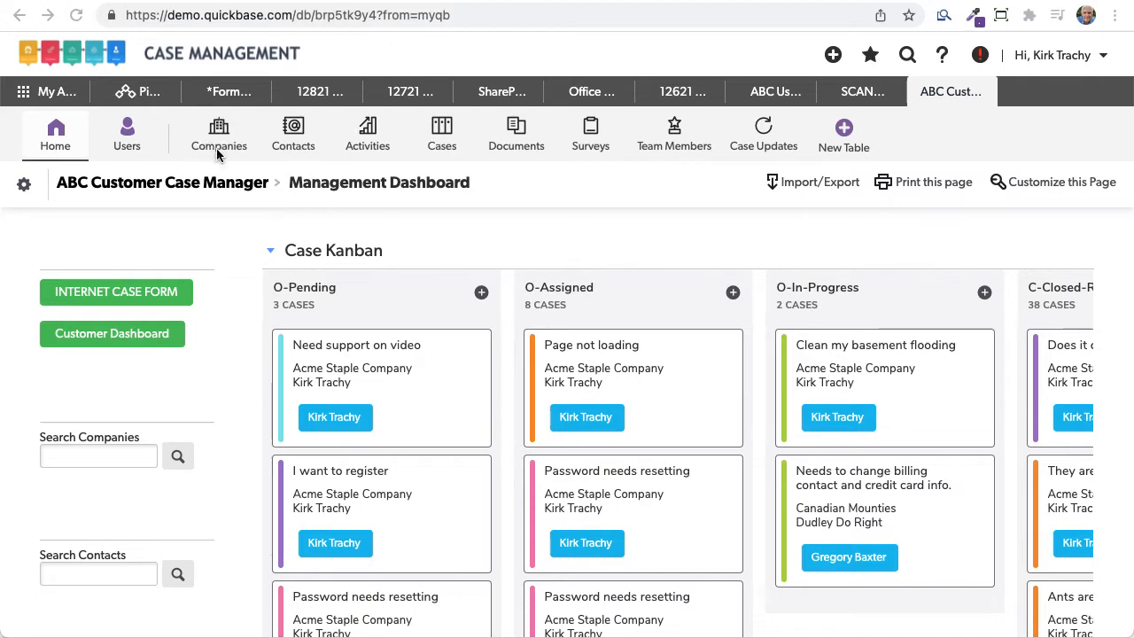
{"action": "mouse_move", "coordinate": [293, 145]}
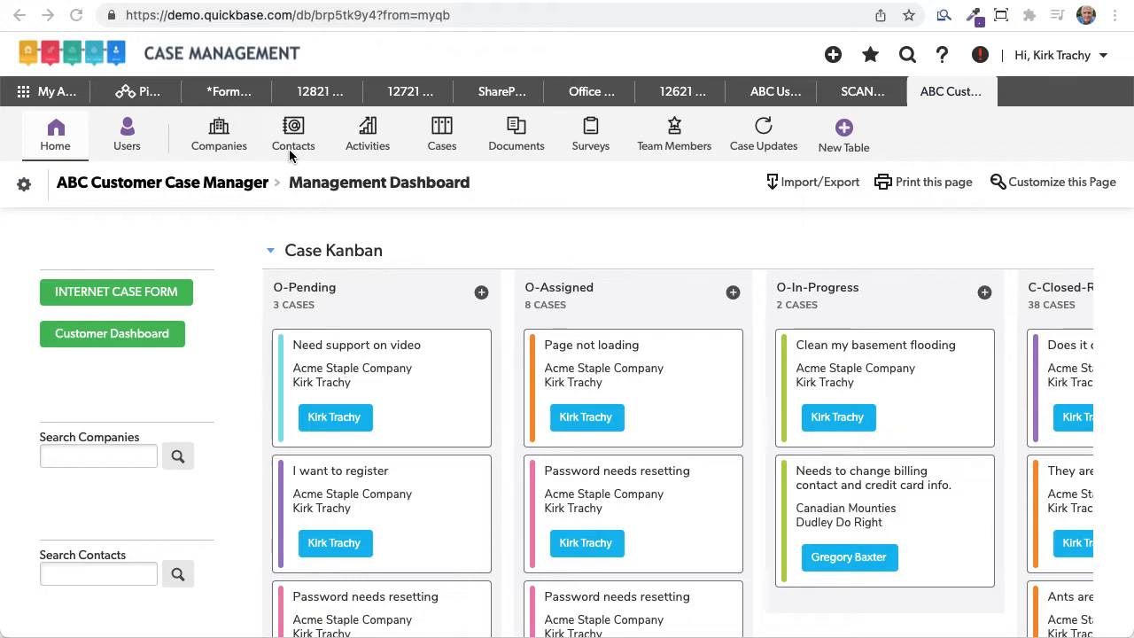
{"action": "mouse_move", "coordinate": [326, 163]}
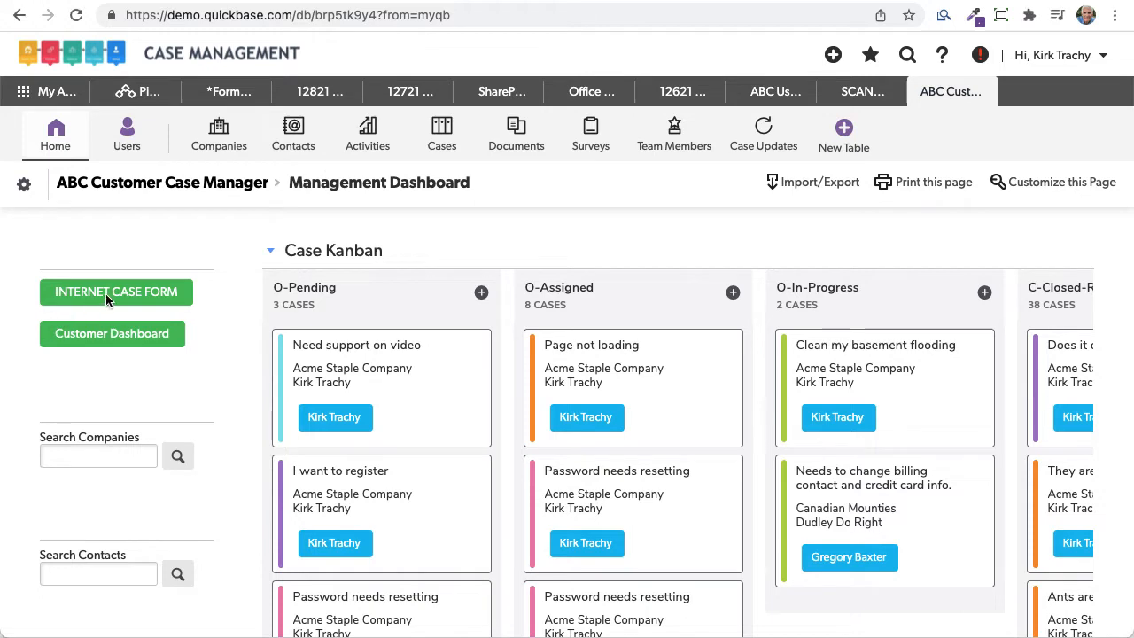
{"action": "left_click", "coordinate": [117, 291]}
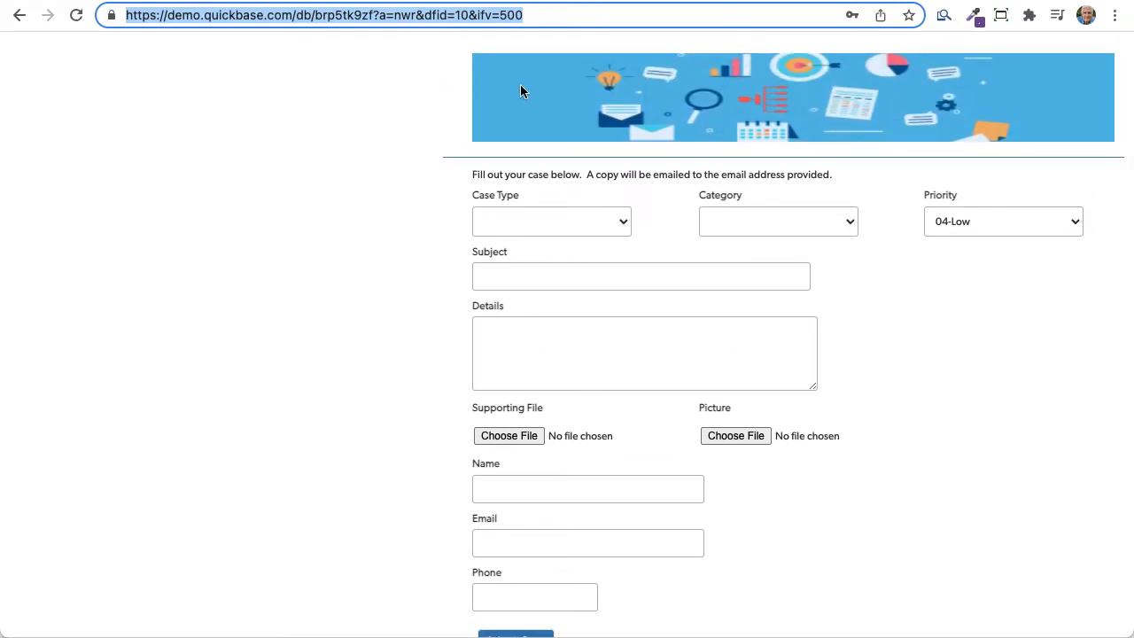
{"action": "mouse_move", "coordinate": [528, 88]}
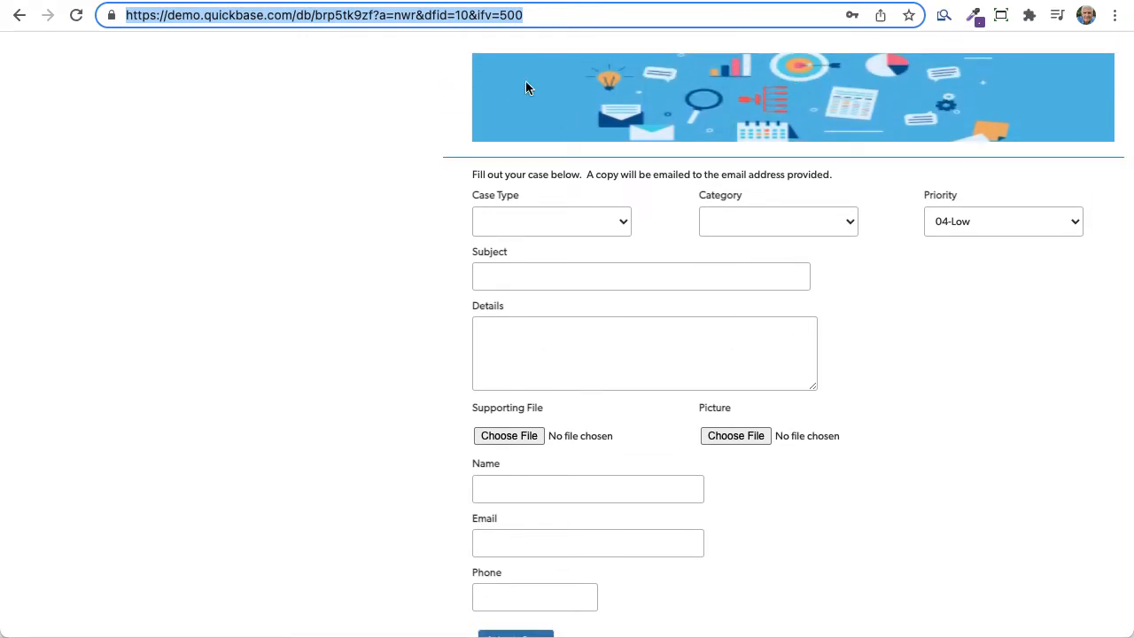
{"action": "mouse_move", "coordinate": [972, 78]}
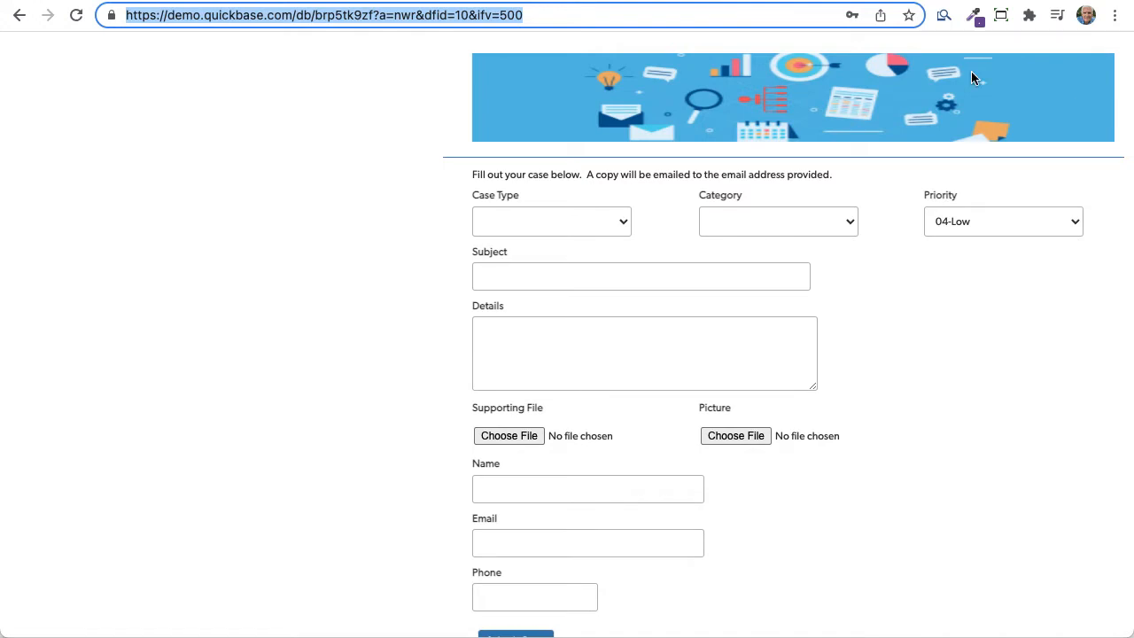
{"action": "left_click", "coordinate": [472, 14]}
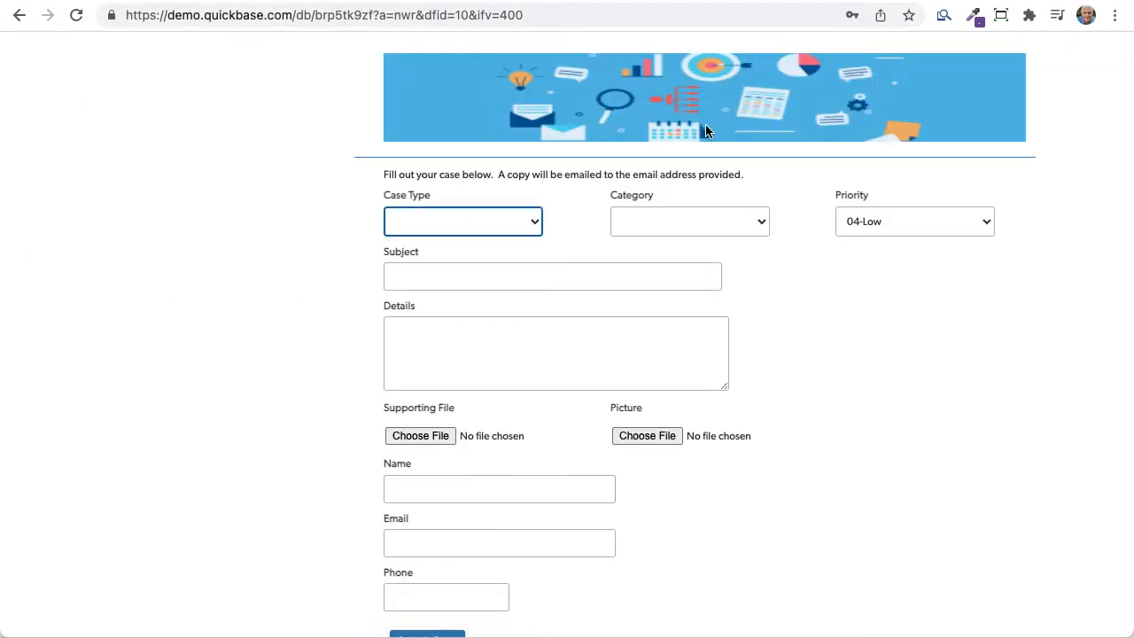
Choose a case type and 01-Critical priority, with subject 'Internet is down' and details asking someone to check the IP address.
{"action": "left_click", "coordinate": [463, 220]}
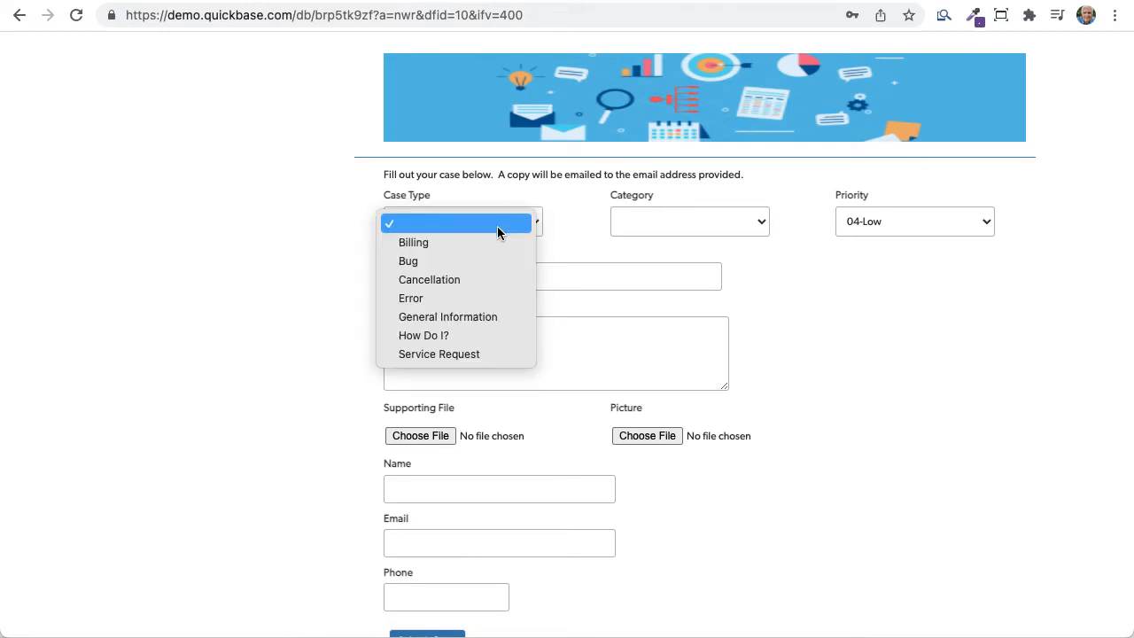
{"action": "left_click", "coordinate": [413, 241]}
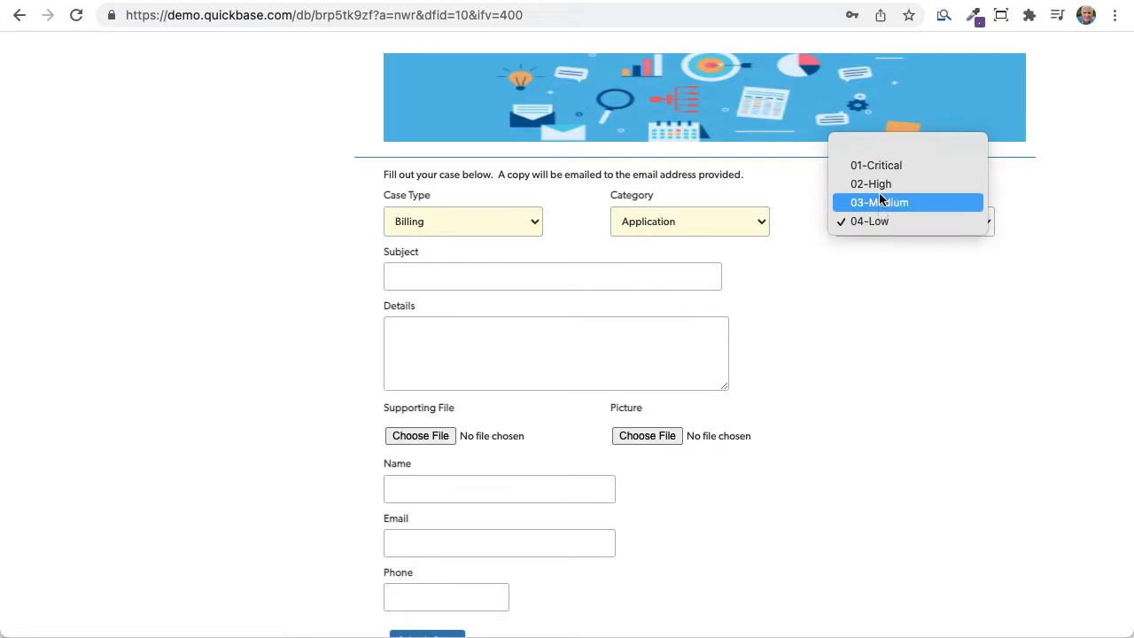
{"action": "left_click", "coordinate": [875, 165]}
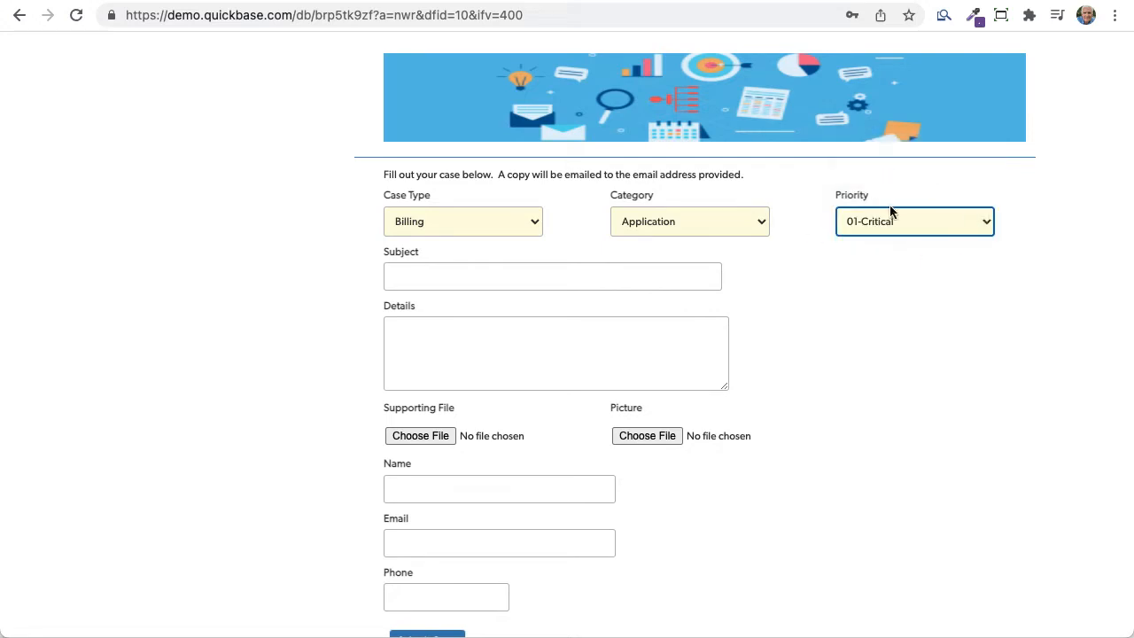
{"action": "left_click", "coordinate": [553, 277]}
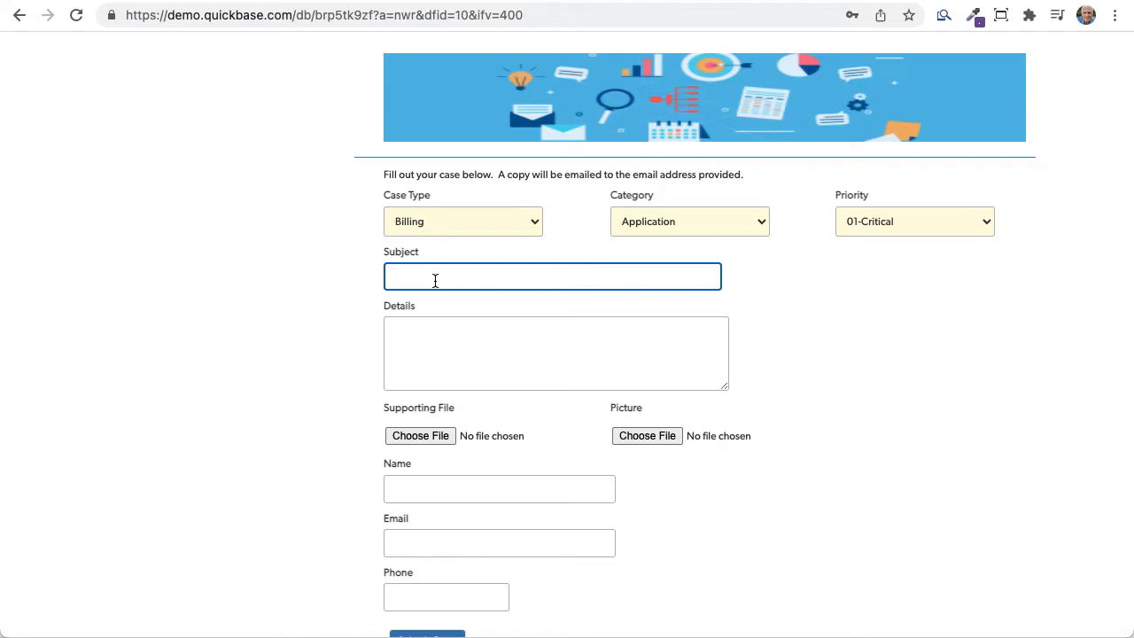
{"action": "type", "text": "Internet is down"}
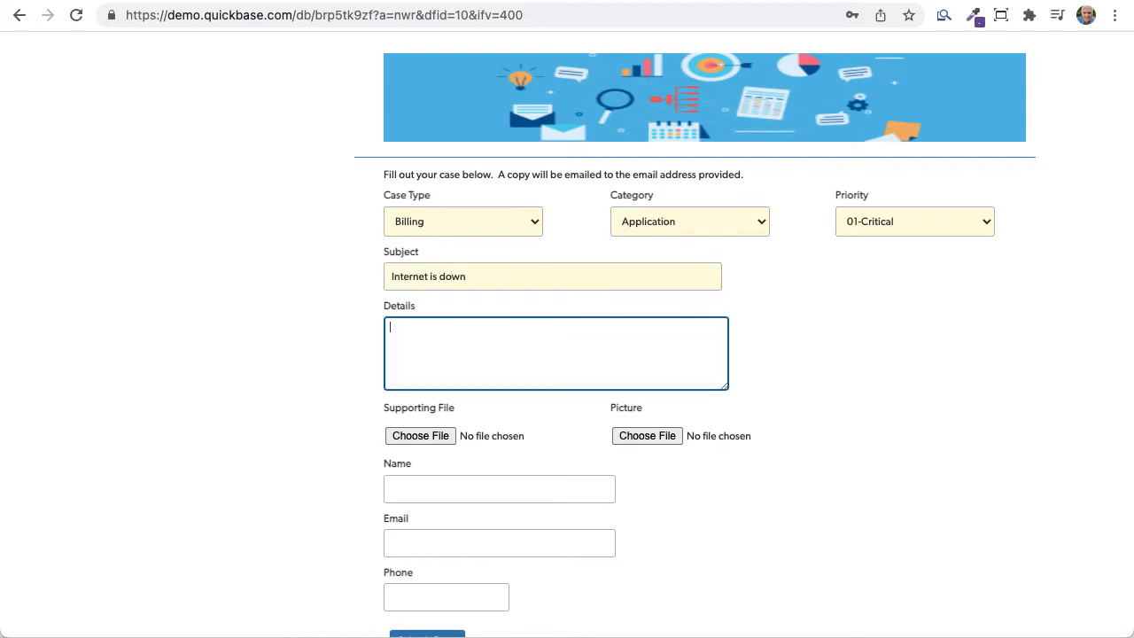
{"action": "type", "text": "Can someone look at my"}
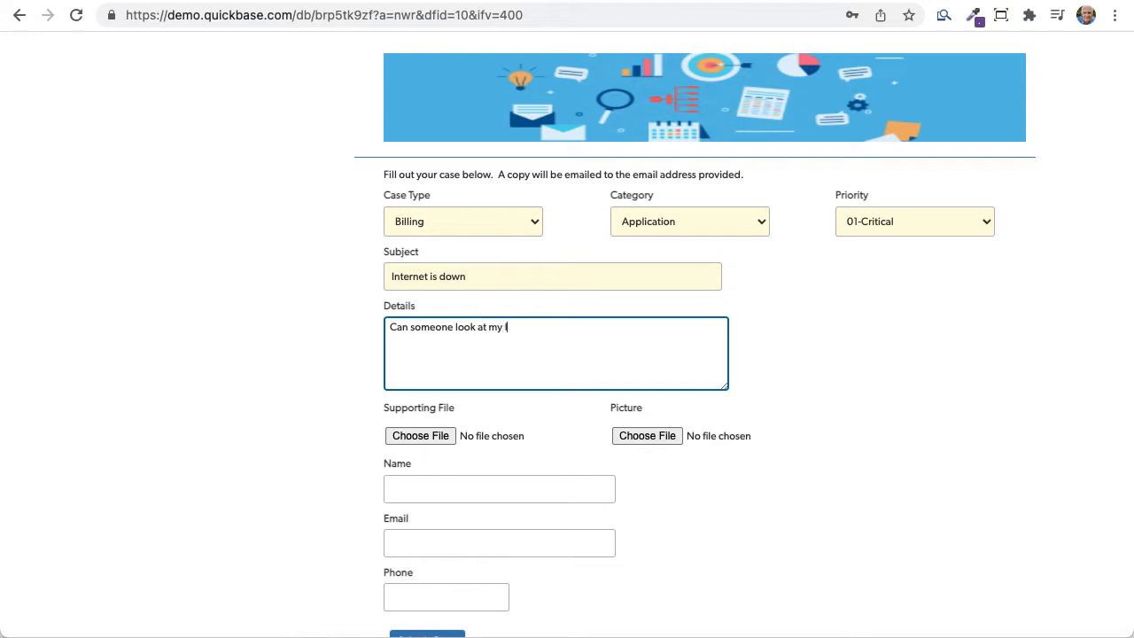
{"action": "type", "text": "IP address"}
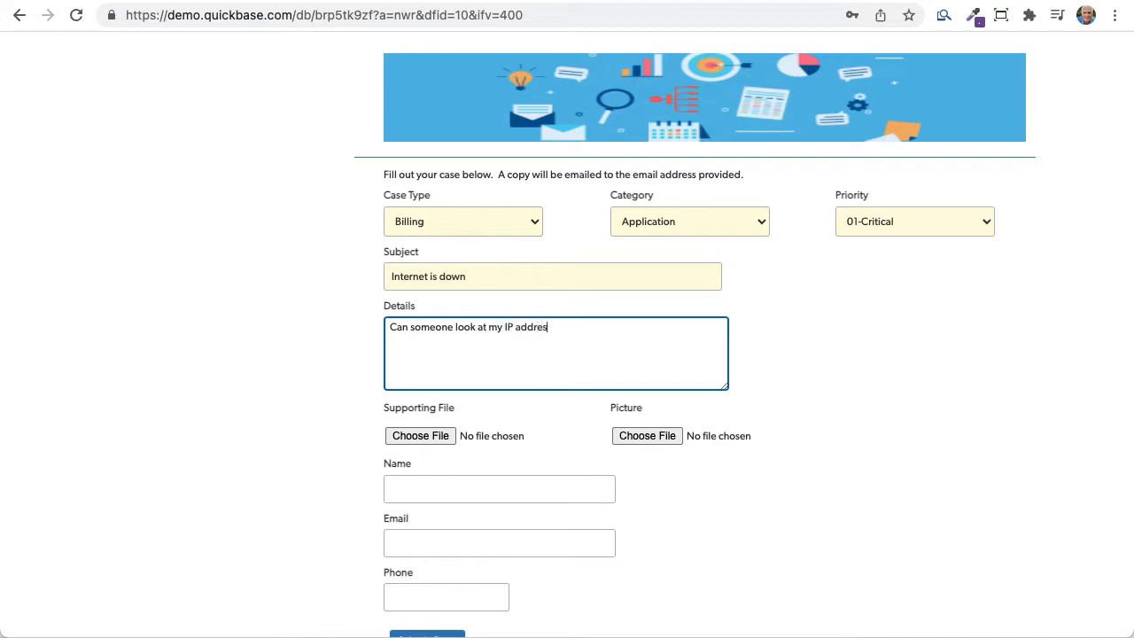
Change the case type to Service Request.
{"action": "left_click", "coordinate": [463, 219]}
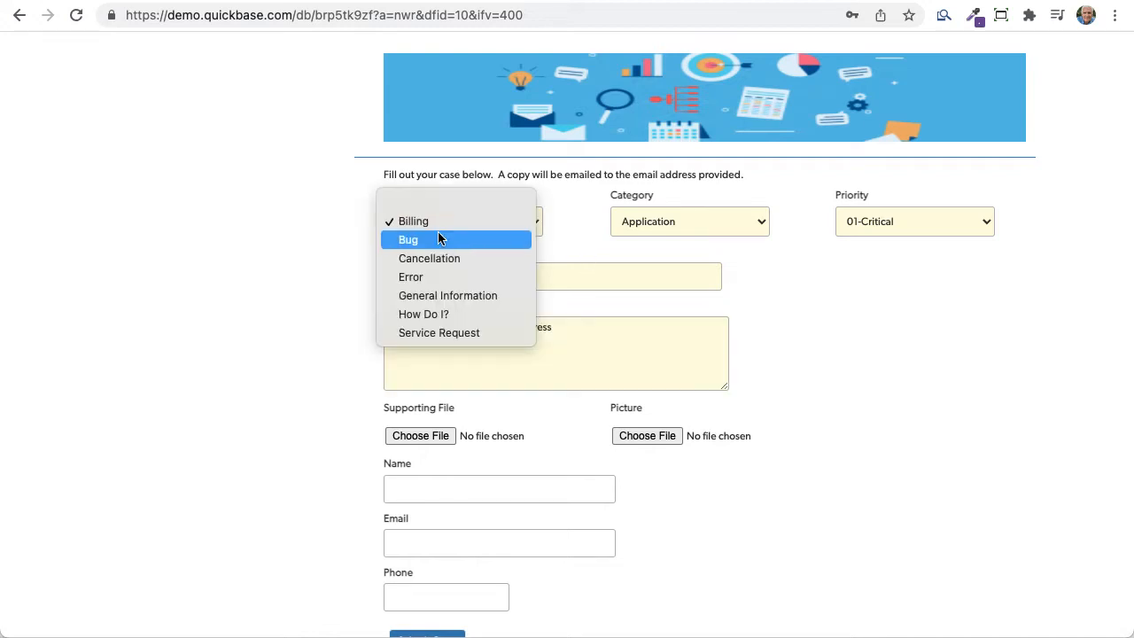
{"action": "mouse_move", "coordinate": [443, 347]}
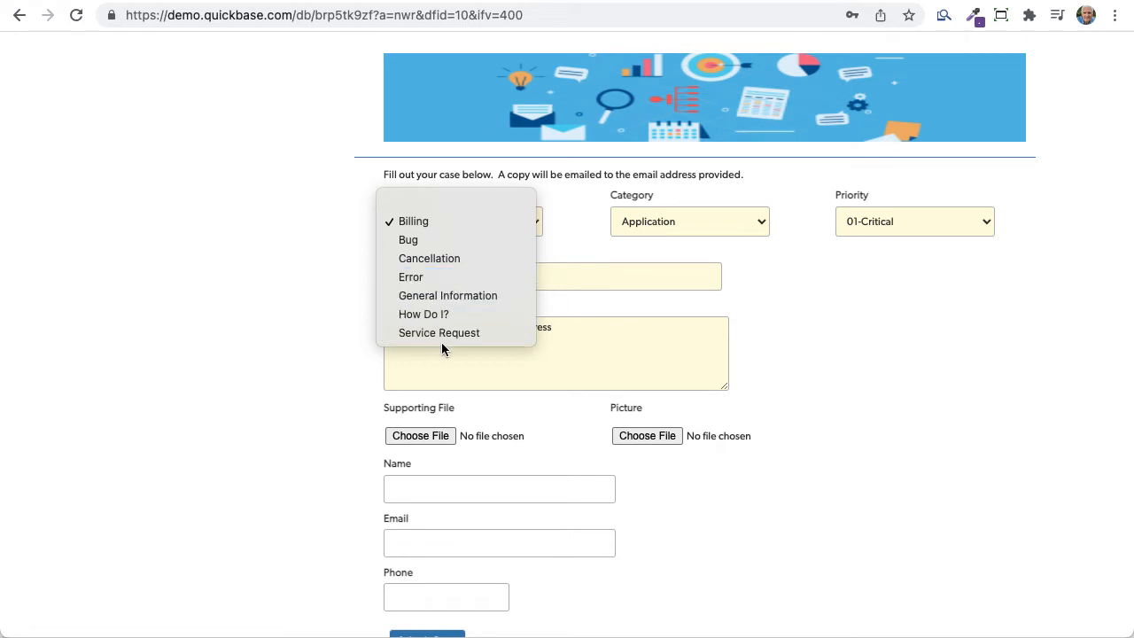
{"action": "left_click", "coordinate": [439, 333]}
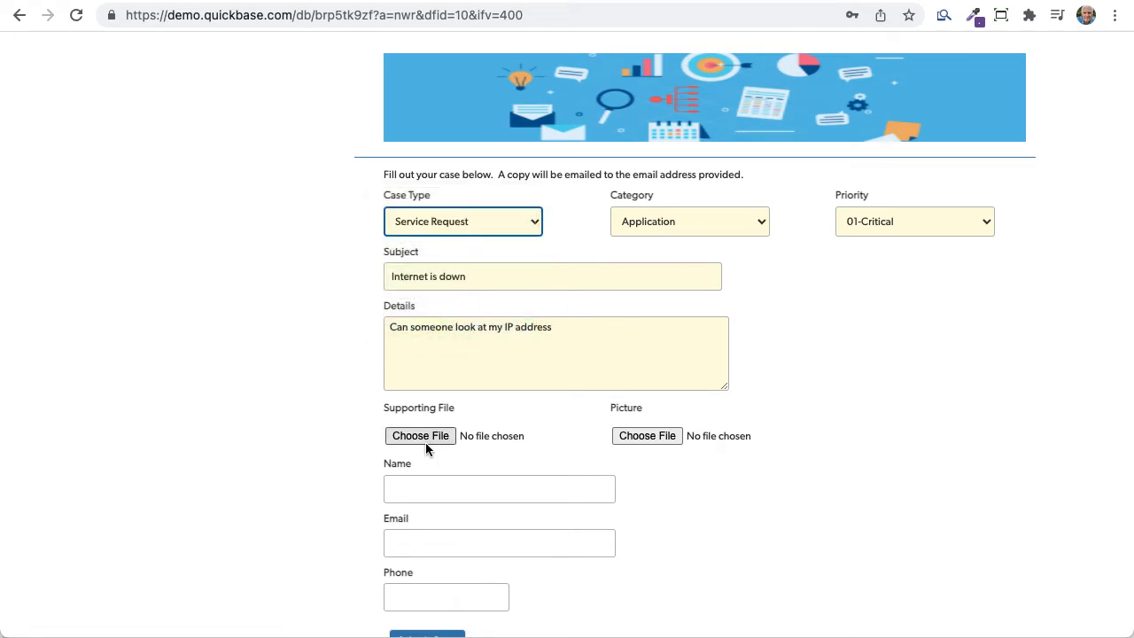
{"action": "scroll", "scroll_direction": "down", "scroll_amount": 3}
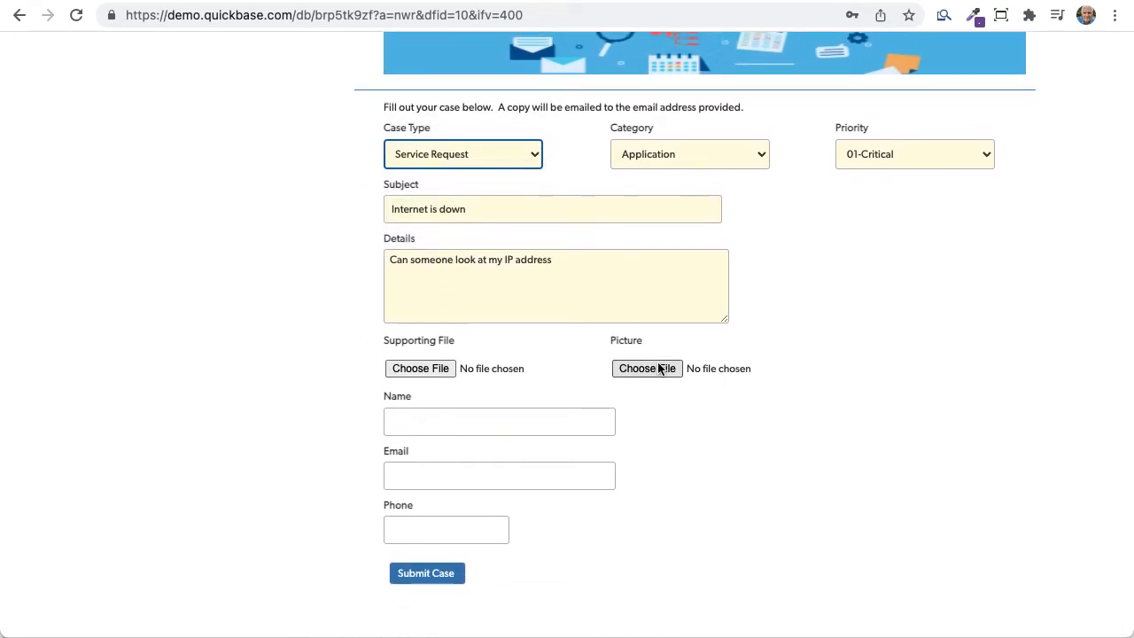
Attach Appathon_2.png from Downloads as the case picture.
{"action": "left_click", "coordinate": [647, 369]}
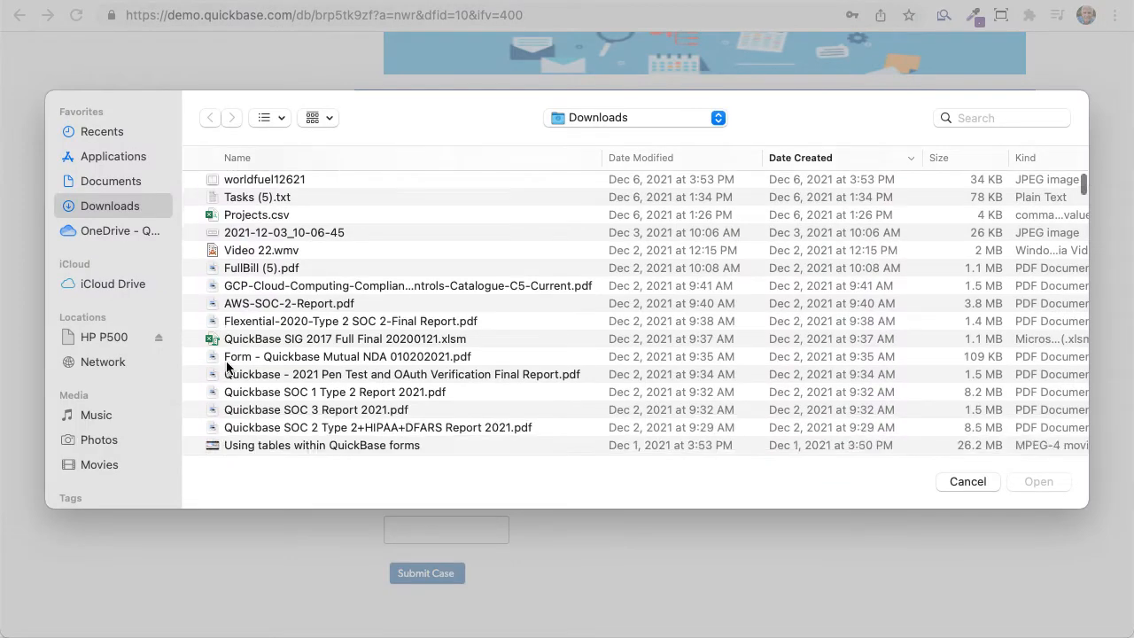
{"action": "scroll", "scroll_direction": "down", "scroll_amount": 3}
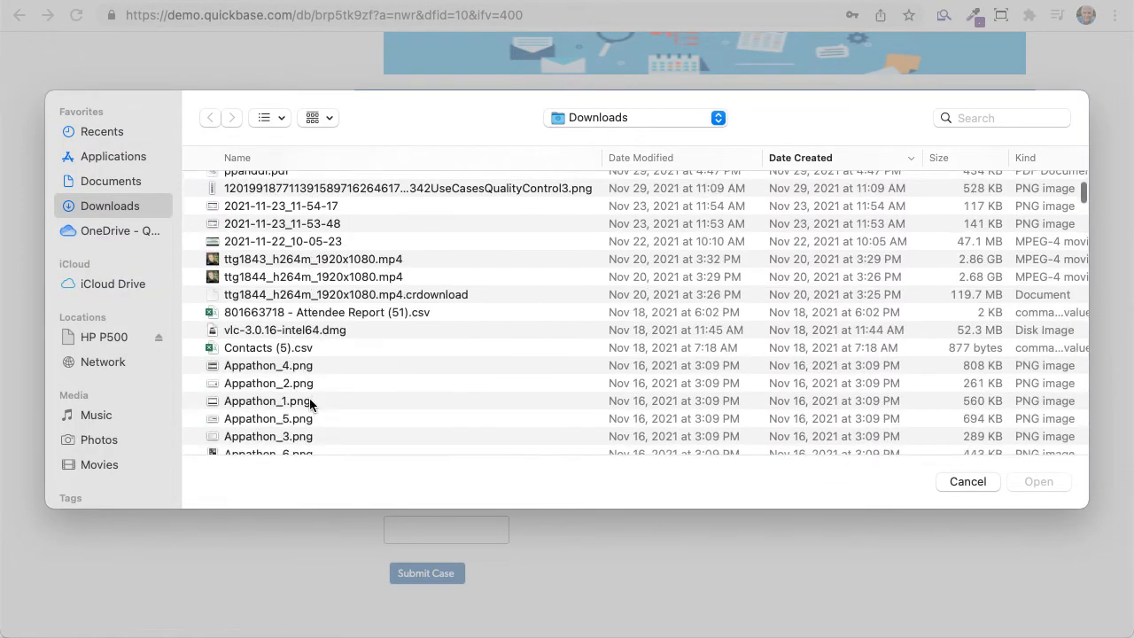
{"action": "left_click", "coordinate": [270, 340]}
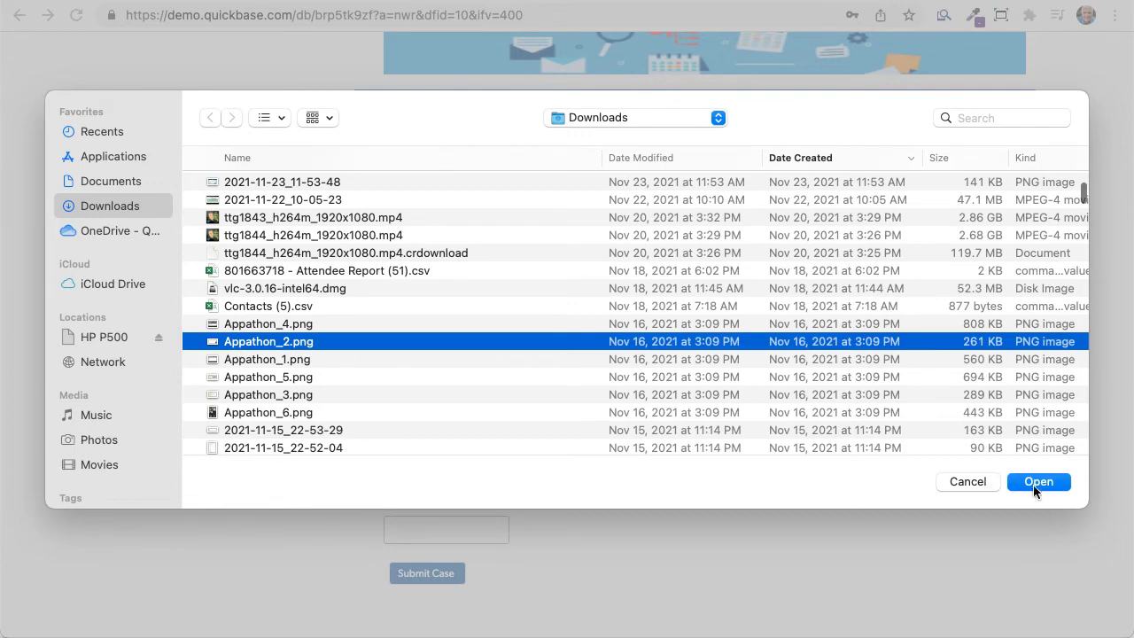
{"action": "left_click", "coordinate": [1038, 482]}
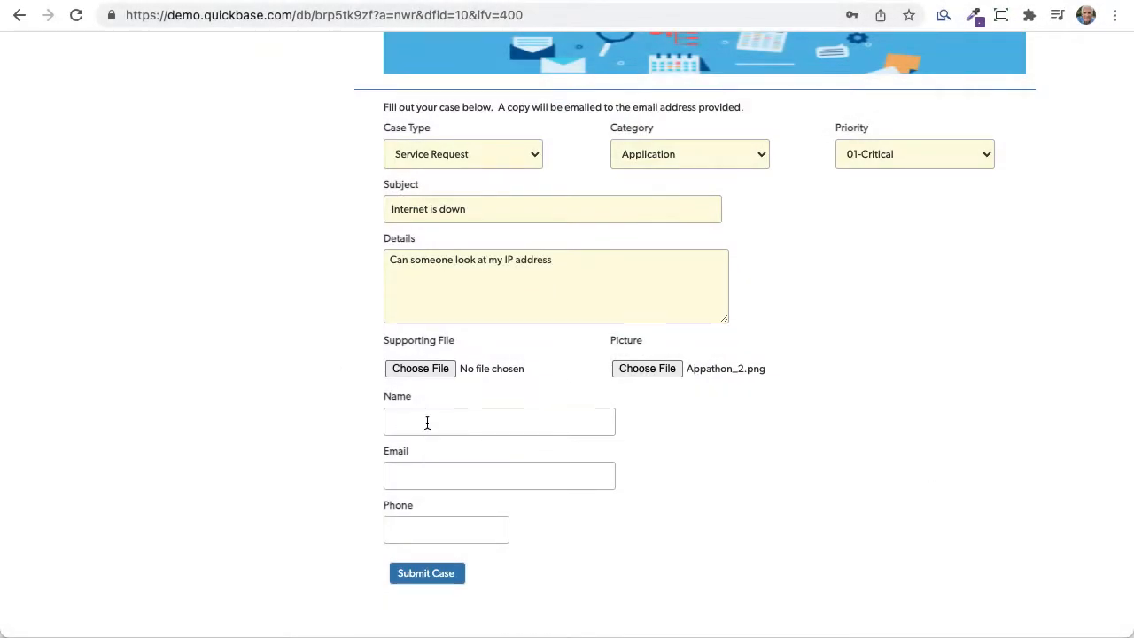
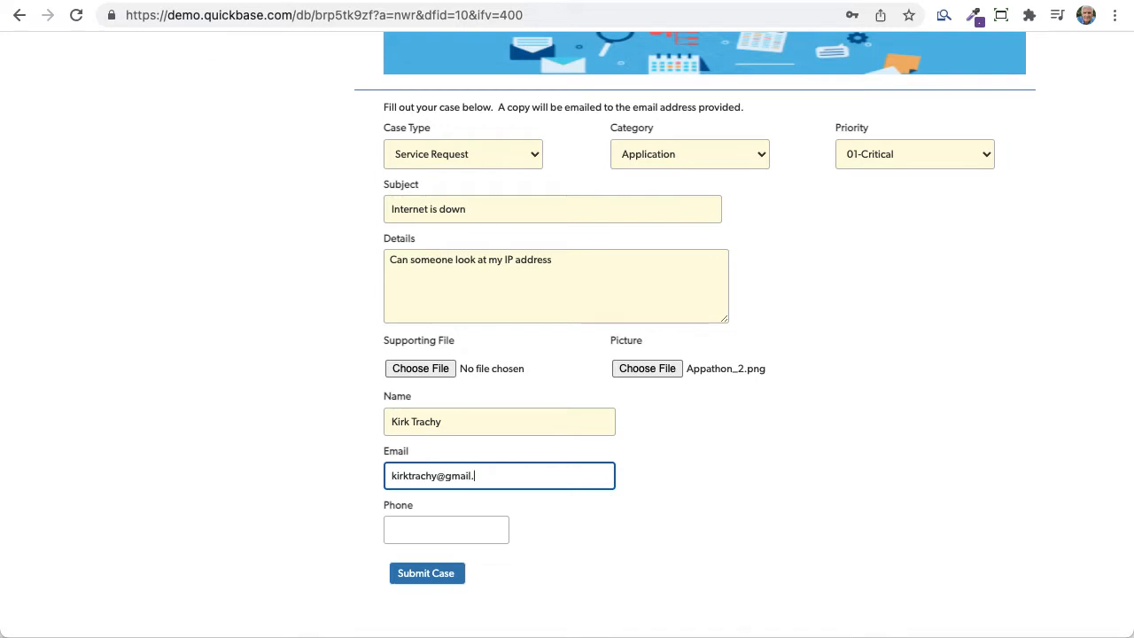
{"action": "type", "text": "6"}
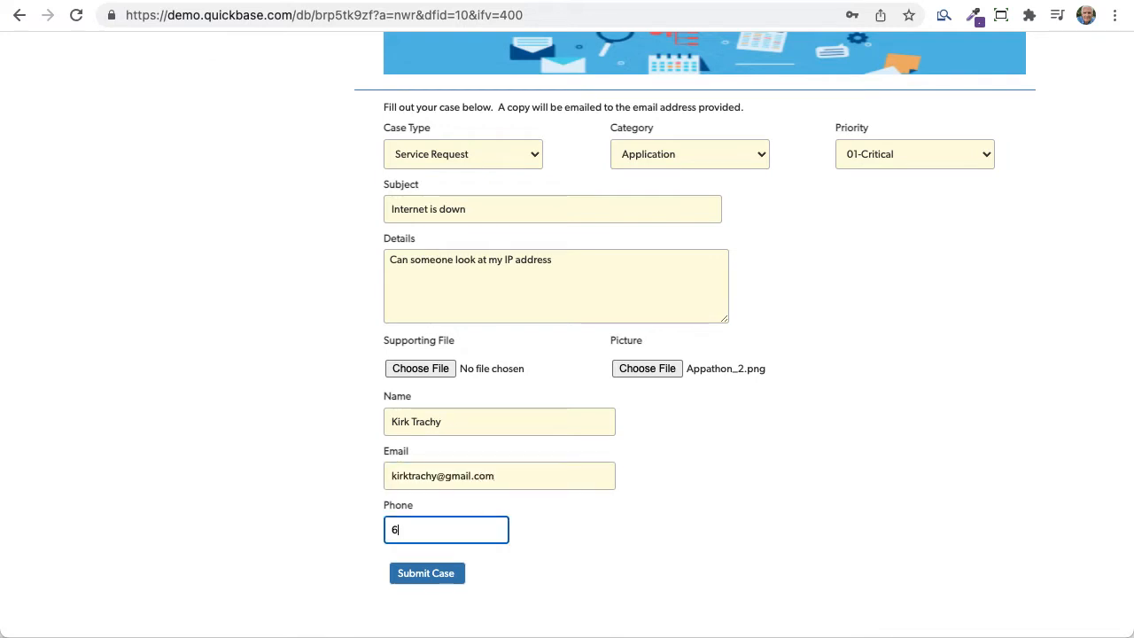
{"action": "type", "text": "035551212"}
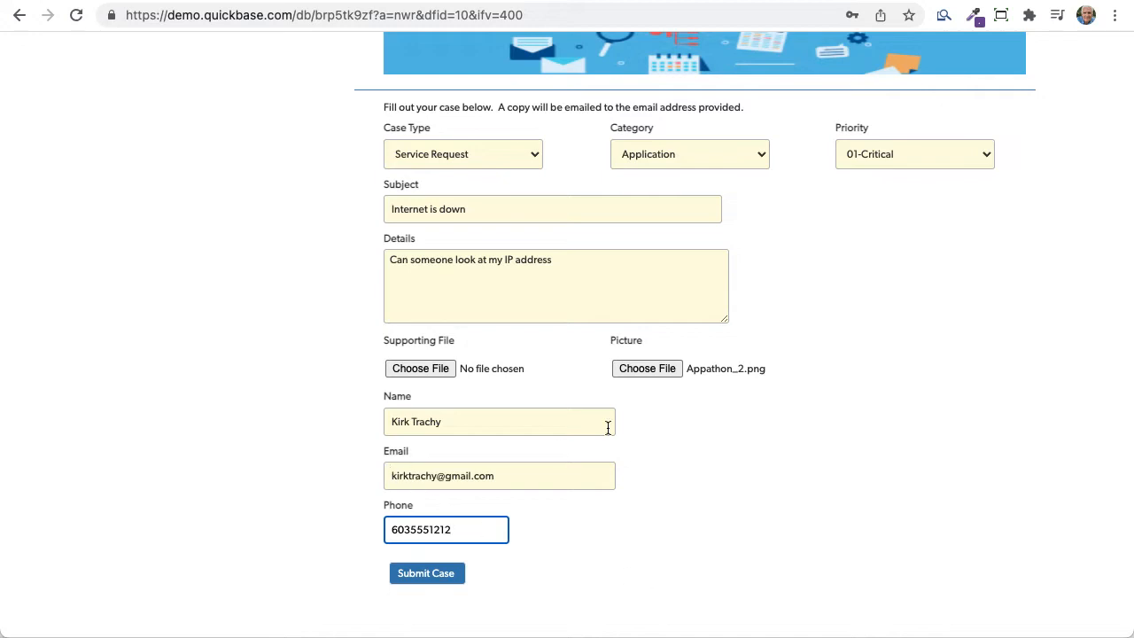
Submit the 'Internet is down' case and reach the thank-you confirmation.
{"action": "left_click", "coordinate": [425, 573]}
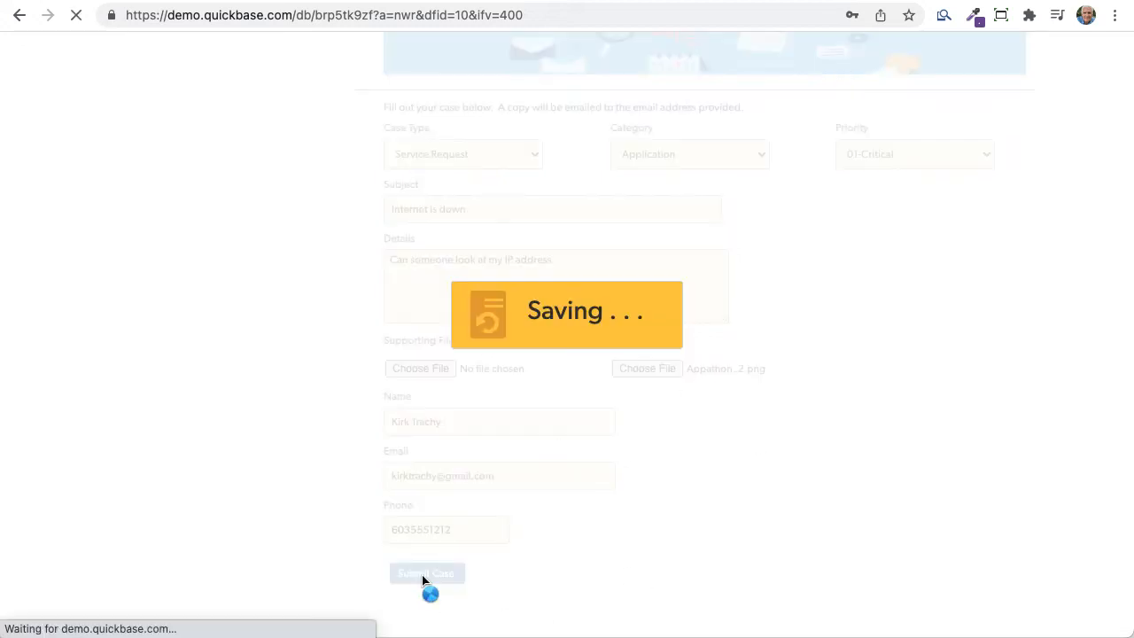
{"action": "left_click", "coordinate": [425, 574]}
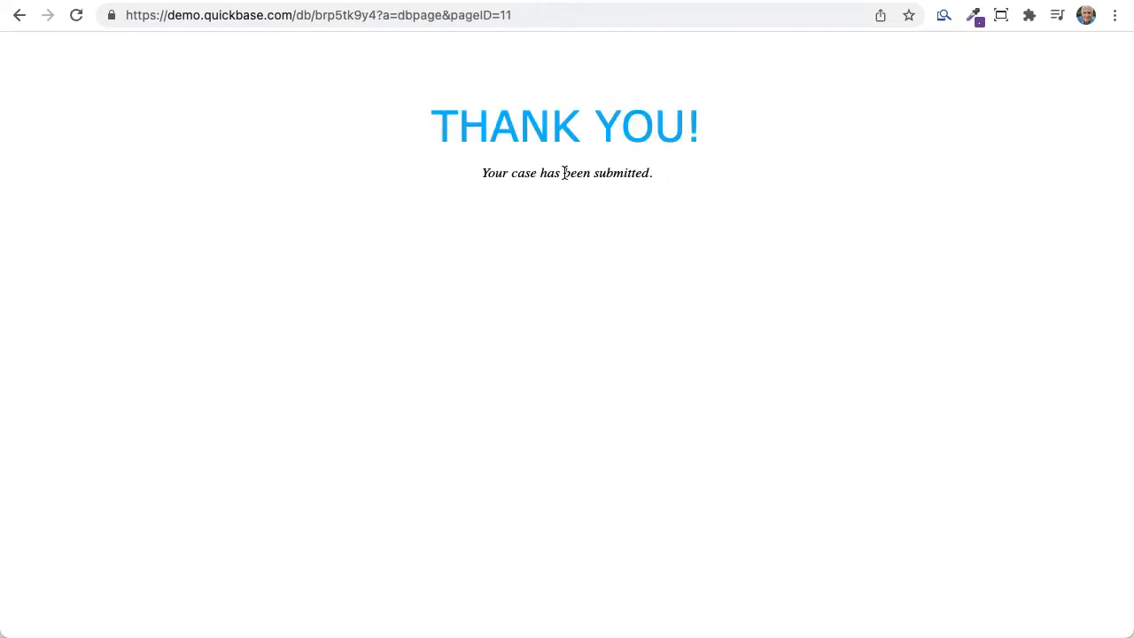
{"action": "mouse_move", "coordinate": [623, 209]}
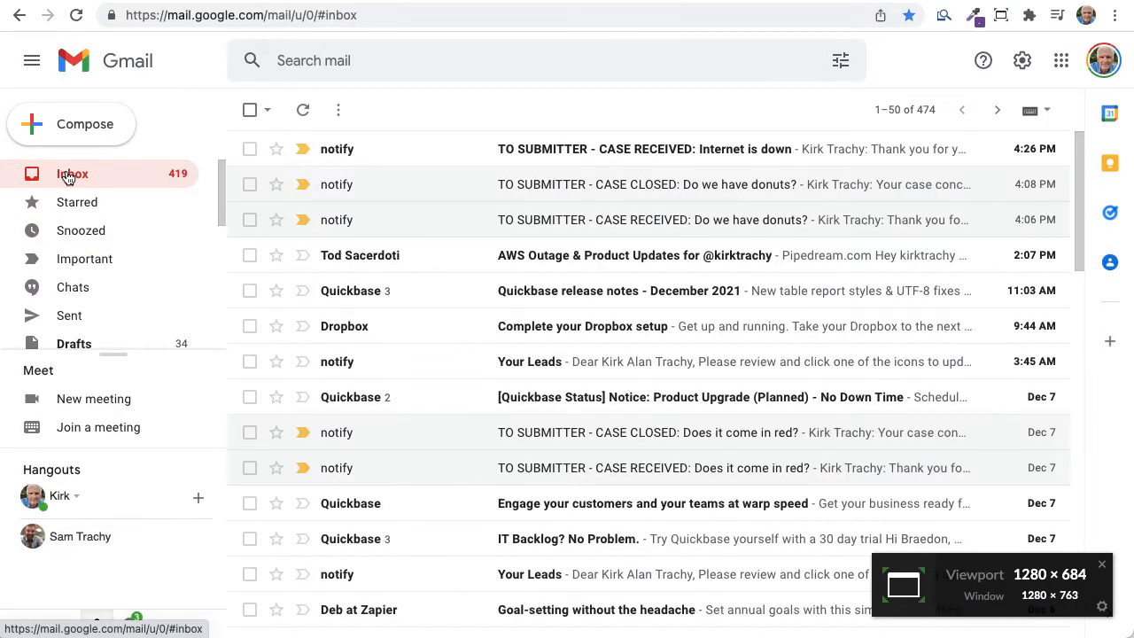
Read the 'TO SUBMITTER - CASE RECEIVED: Internet is down' email and its copied case details.
{"action": "left_click", "coordinate": [641, 149]}
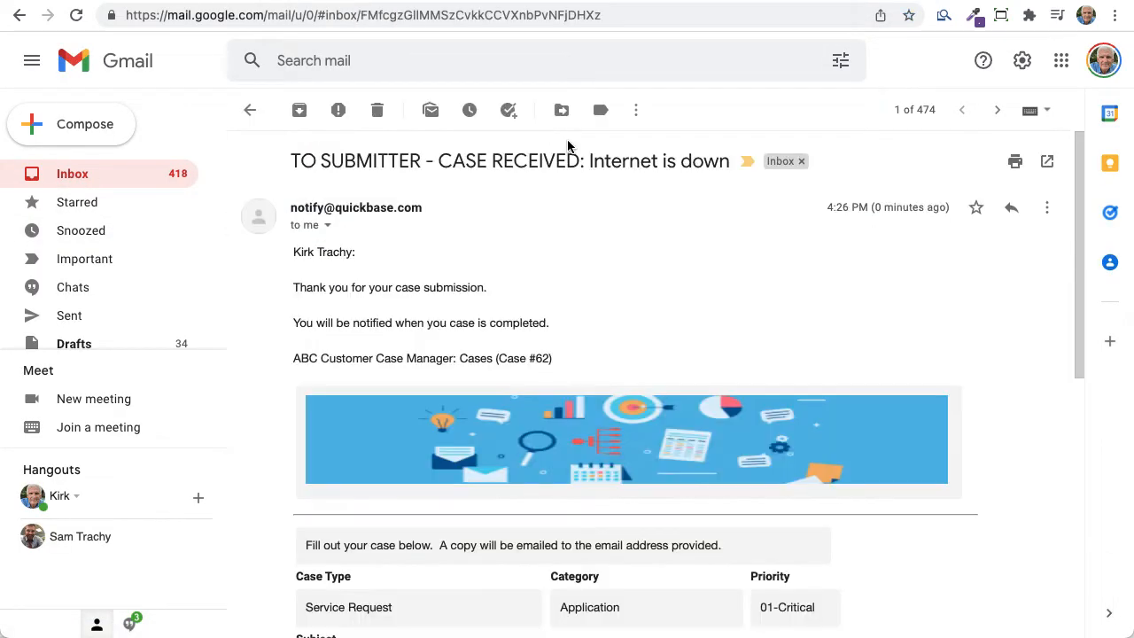
{"action": "scroll", "scroll_direction": "down", "scroll_amount": 3}
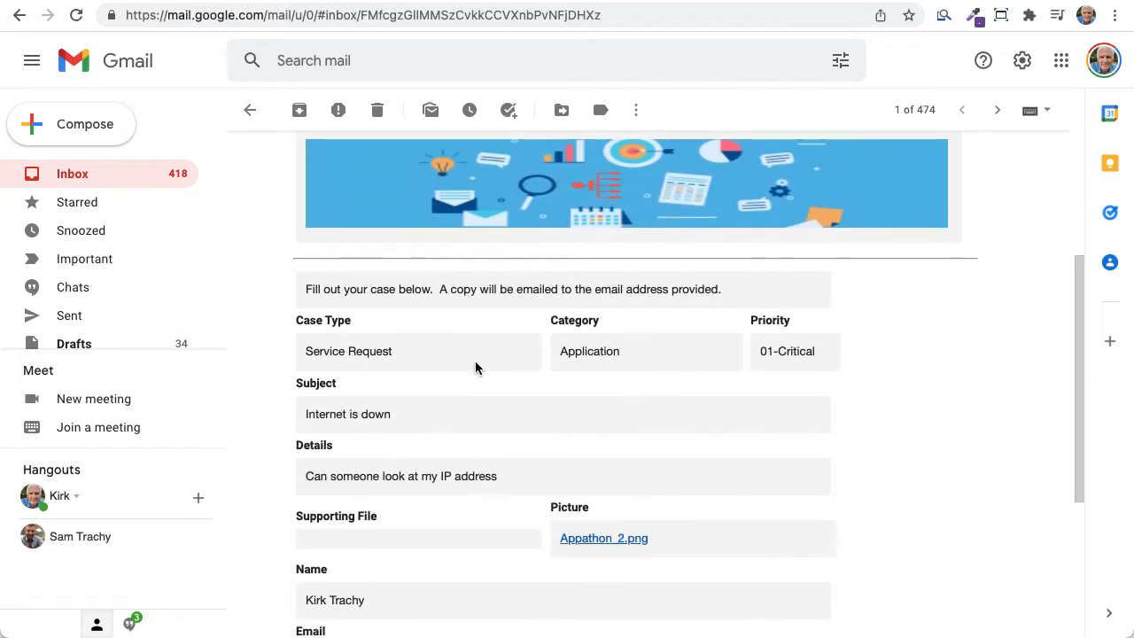
{"action": "scroll", "scroll_direction": "down", "scroll_amount": 3}
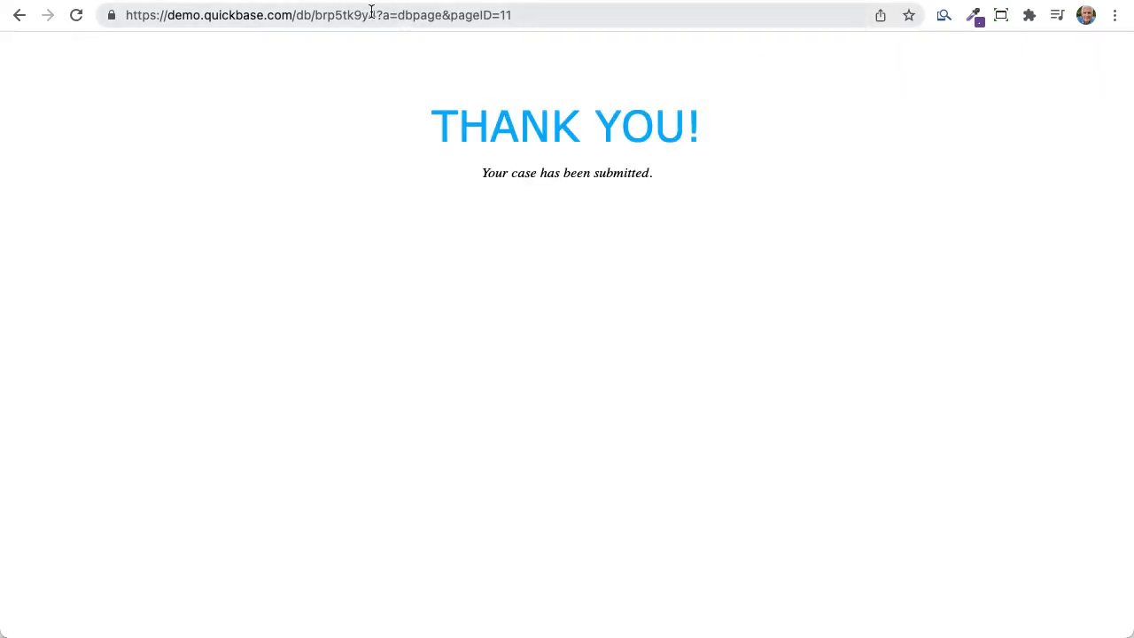
Return to the Management Dashboard and expand the Case Kanban showing the new case in O-Pending.
{"action": "left_click", "coordinate": [762, 14]}
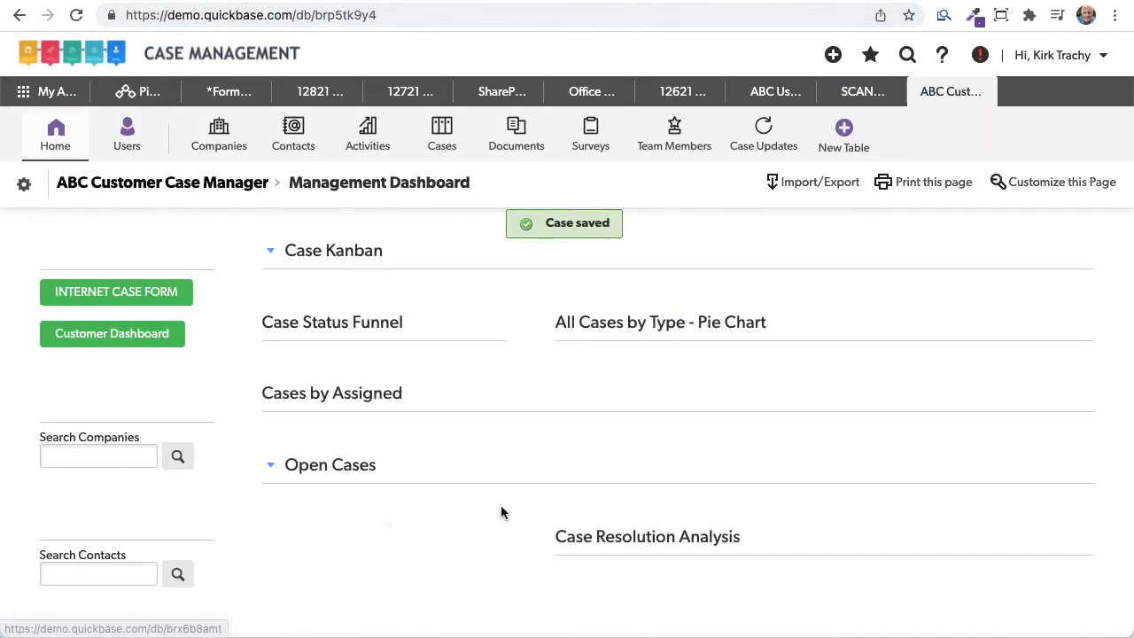
{"action": "left_click", "coordinate": [270, 250]}
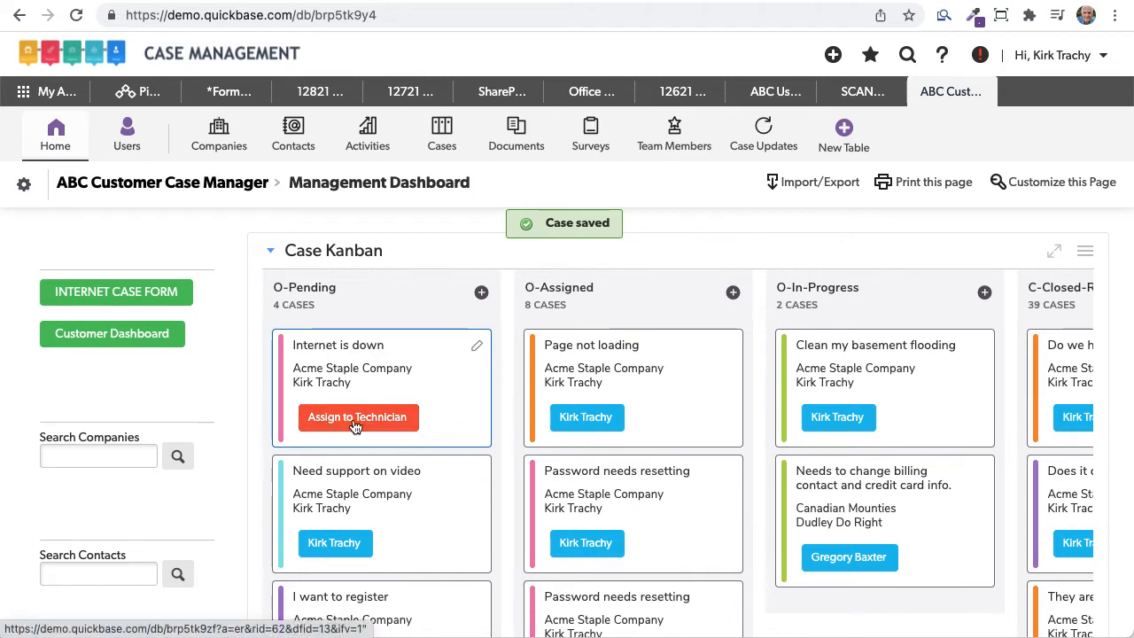
{"action": "mouse_move", "coordinate": [433, 379]}
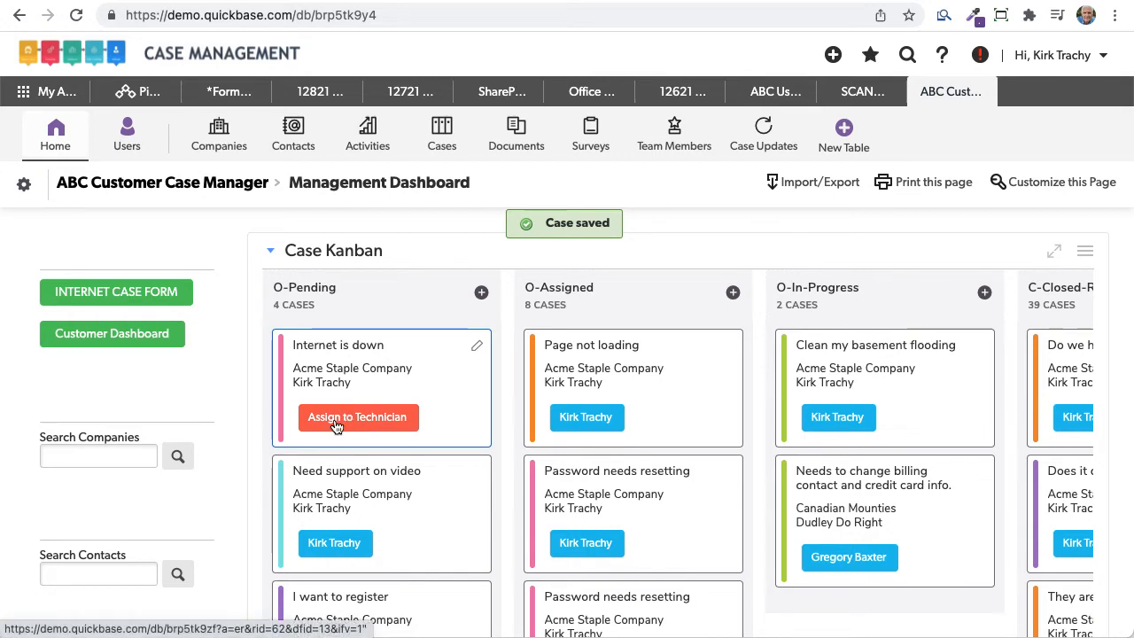
{"action": "mouse_move", "coordinate": [376, 423]}
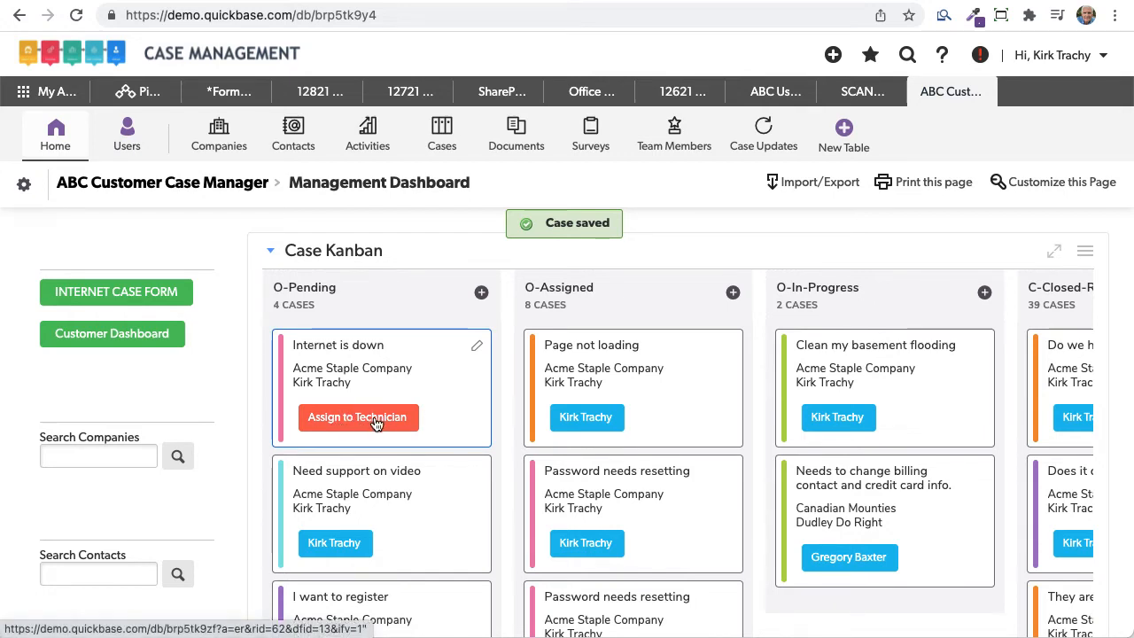
Assign the Customer Service Manager to 'Internet is down', submit it and return to the dashboard.
{"action": "left_click", "coordinate": [358, 416]}
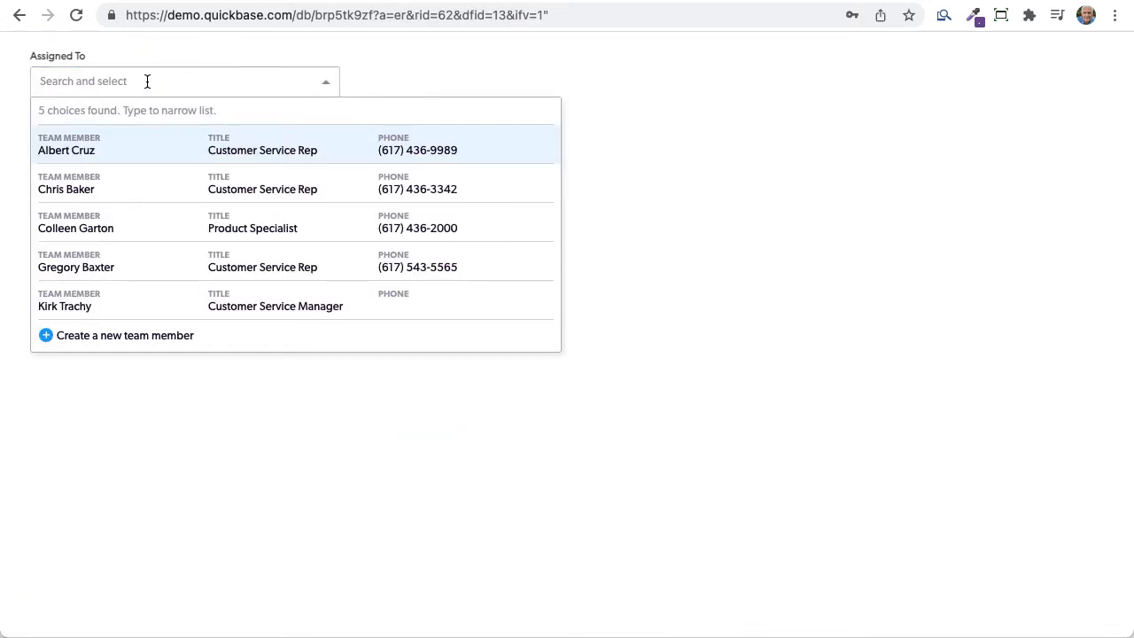
{"action": "left_click", "coordinate": [64, 305]}
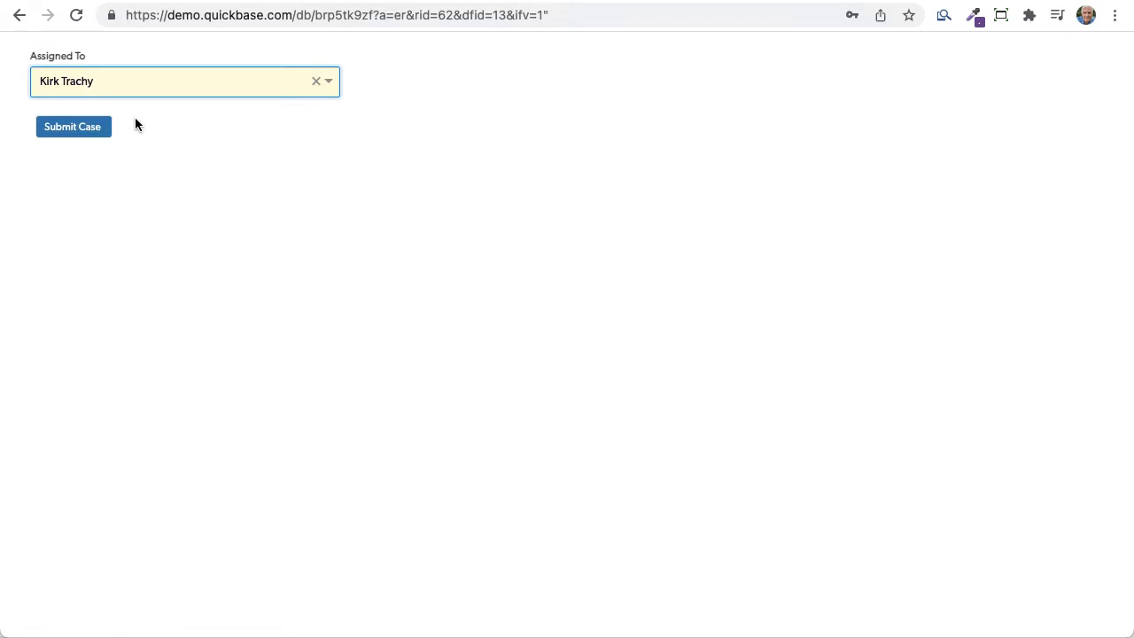
{"action": "left_click", "coordinate": [73, 126]}
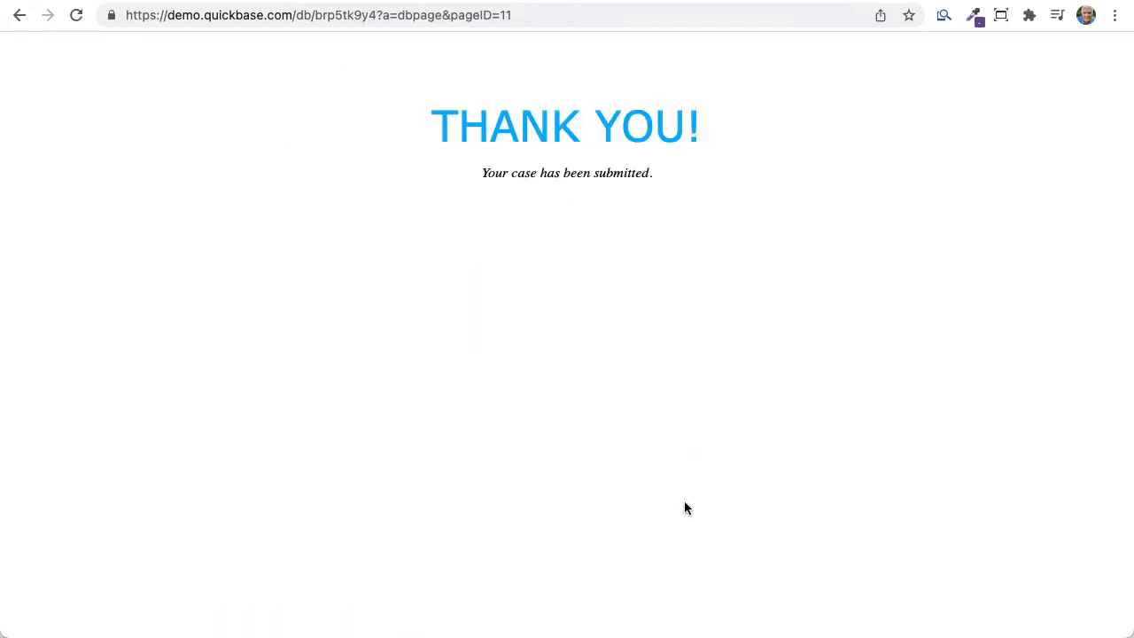
{"action": "left_click", "coordinate": [379, 14]}
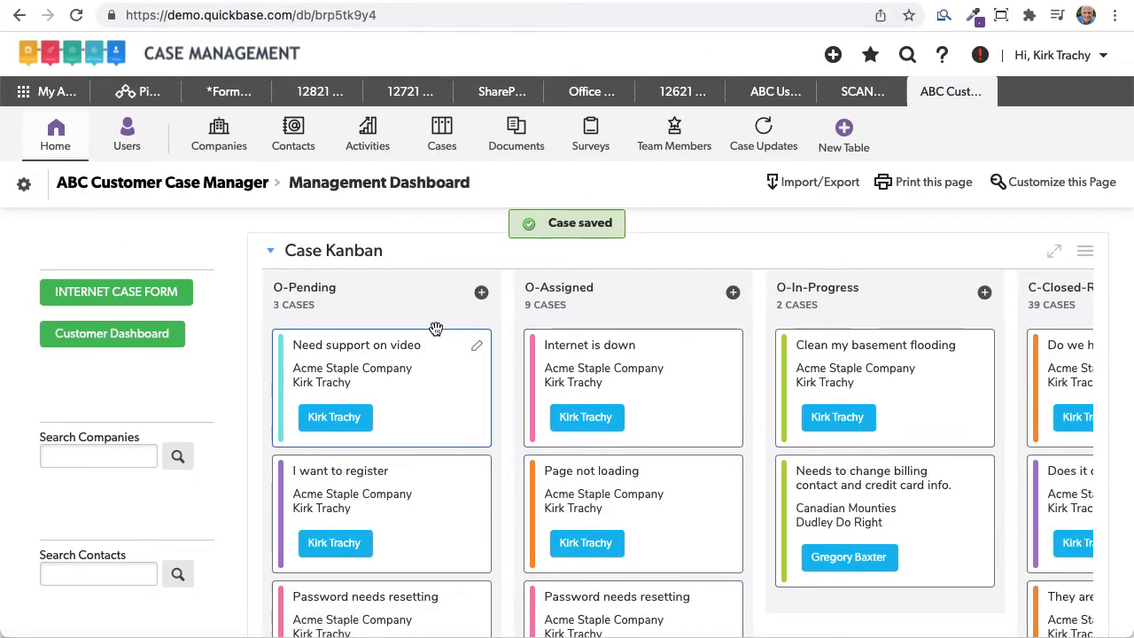
{"action": "mouse_move", "coordinate": [638, 382]}
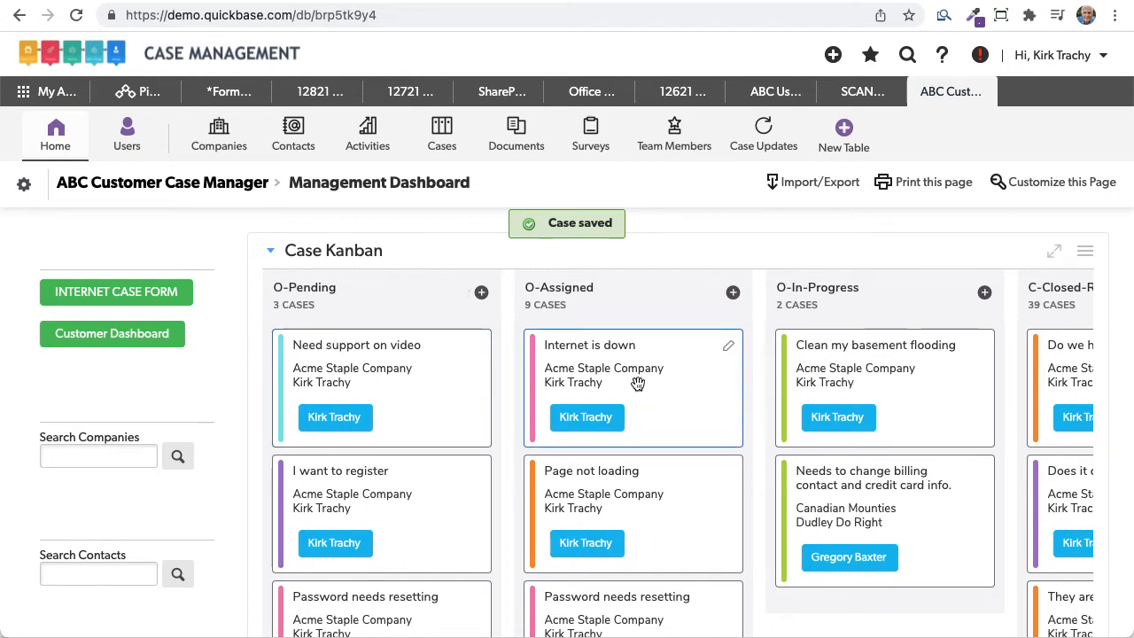
{"action": "mouse_move", "coordinate": [576, 366]}
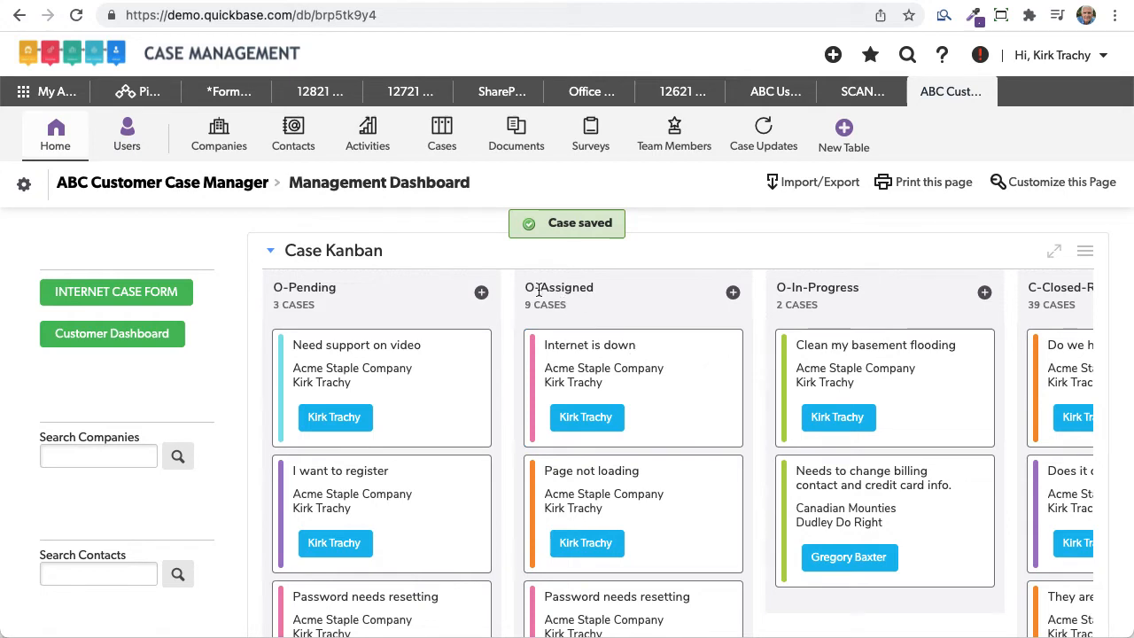
{"action": "mouse_move", "coordinate": [496, 379]}
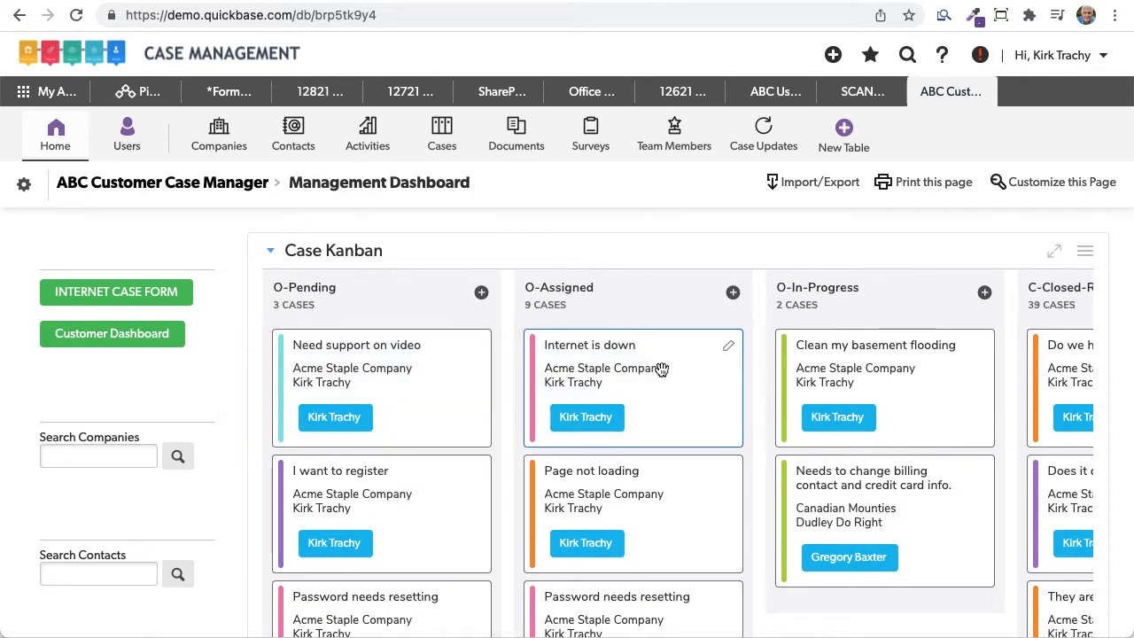
{"action": "left_click", "coordinate": [589, 344]}
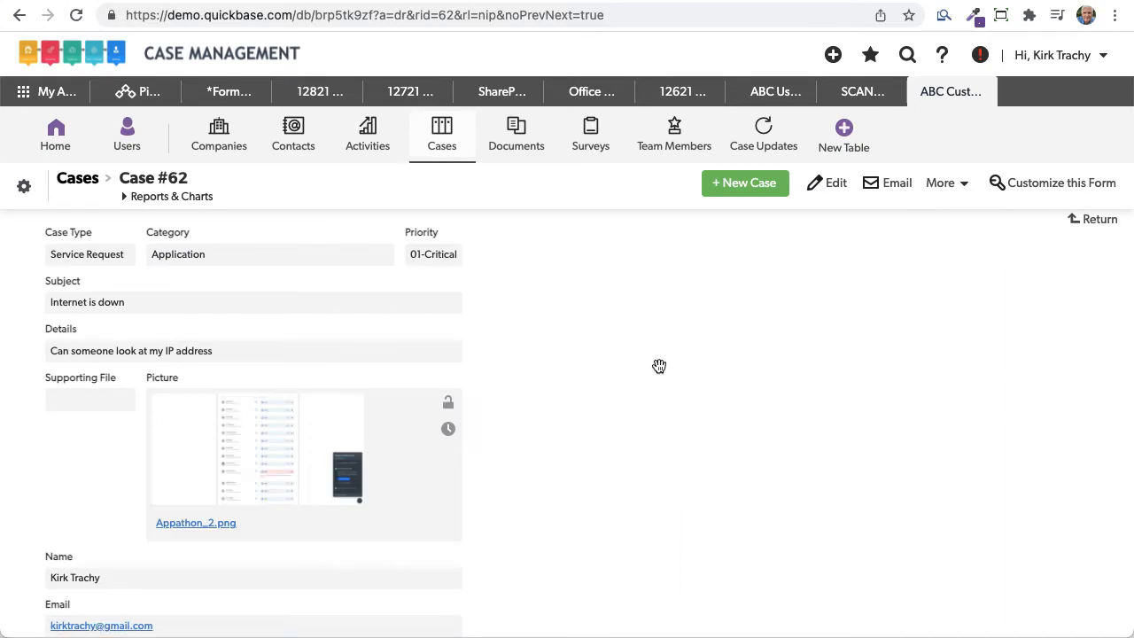
{"action": "scroll", "scroll_direction": "down", "scroll_amount": 3}
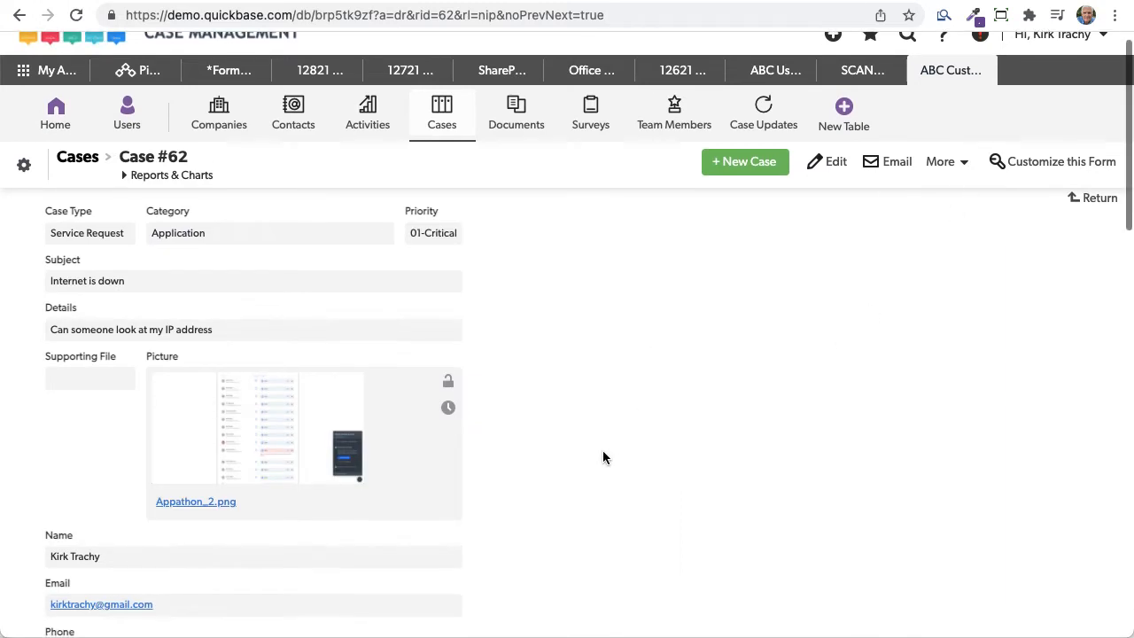
{"action": "scroll", "scroll_direction": "down", "scroll_amount": 3}
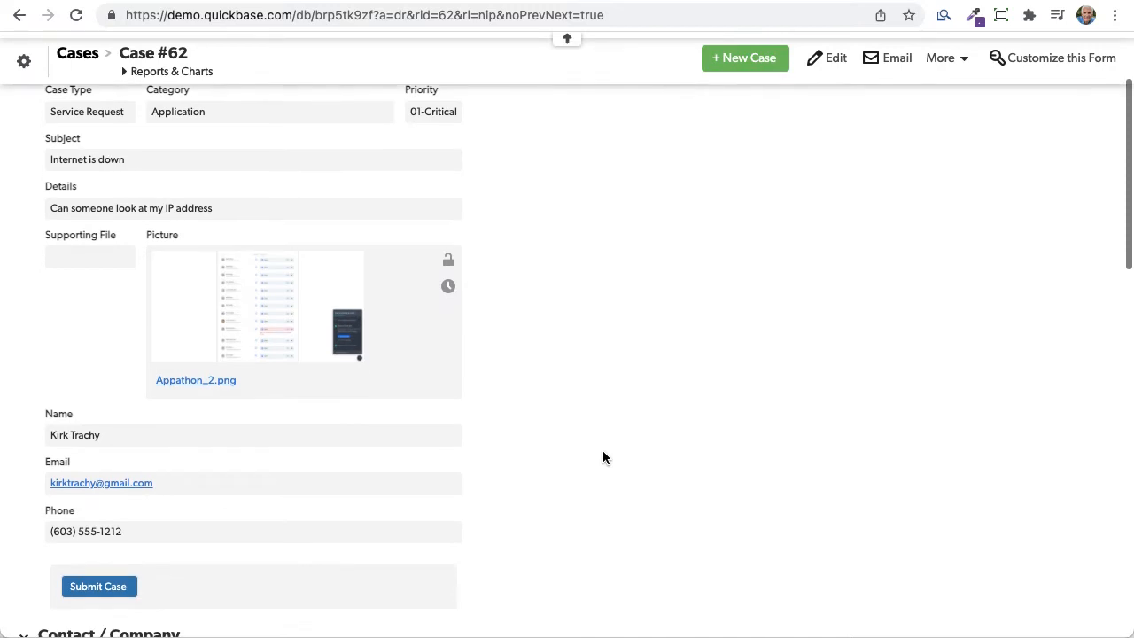
{"action": "scroll", "scroll_direction": "down", "scroll_amount": 3}
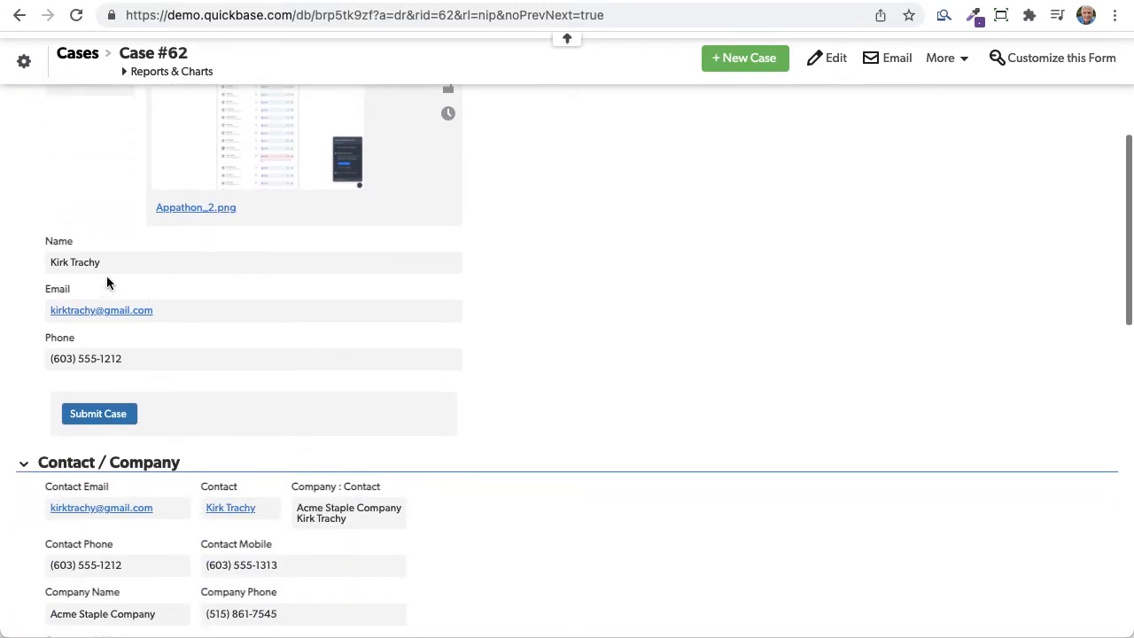
{"action": "mouse_move", "coordinate": [101, 310]}
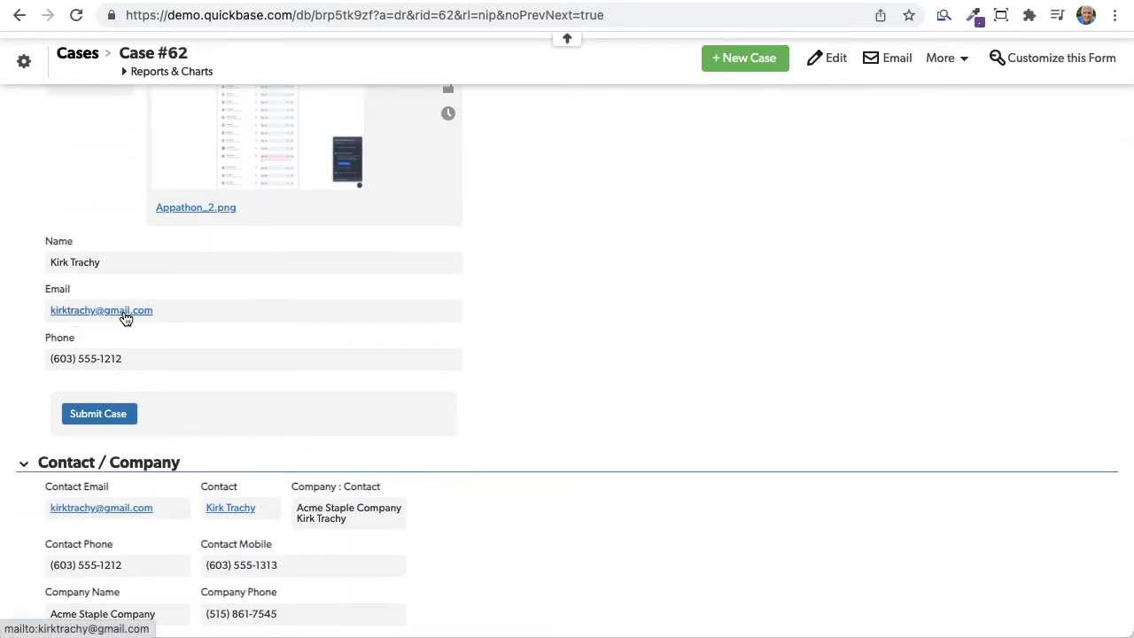
{"action": "scroll", "scroll_direction": "down", "scroll_amount": 3}
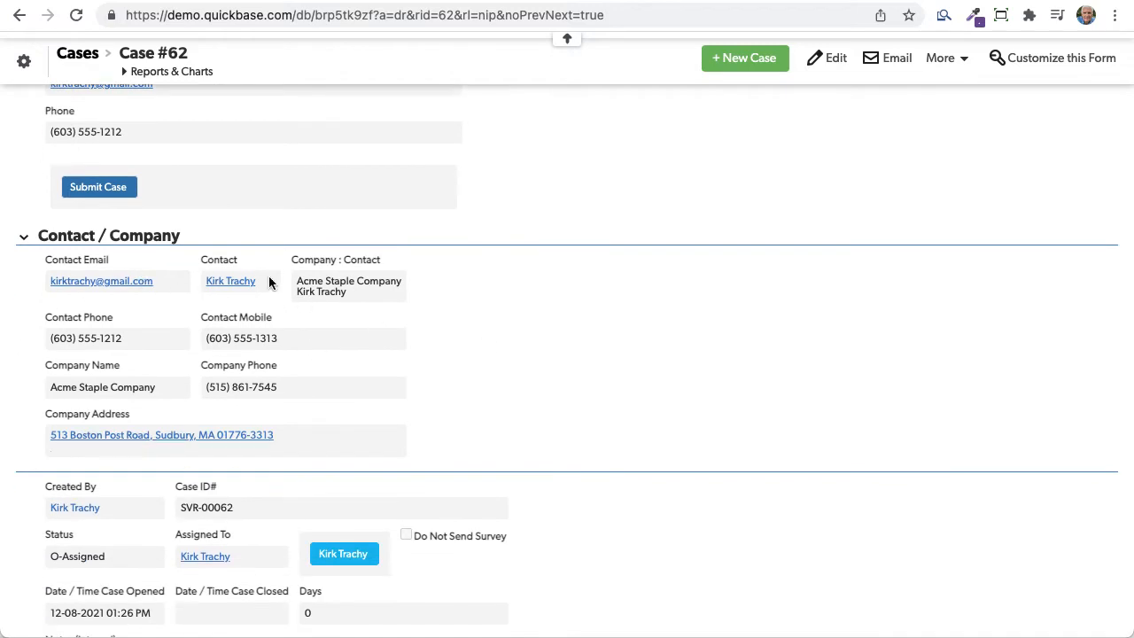
{"action": "mouse_move", "coordinate": [82, 264]}
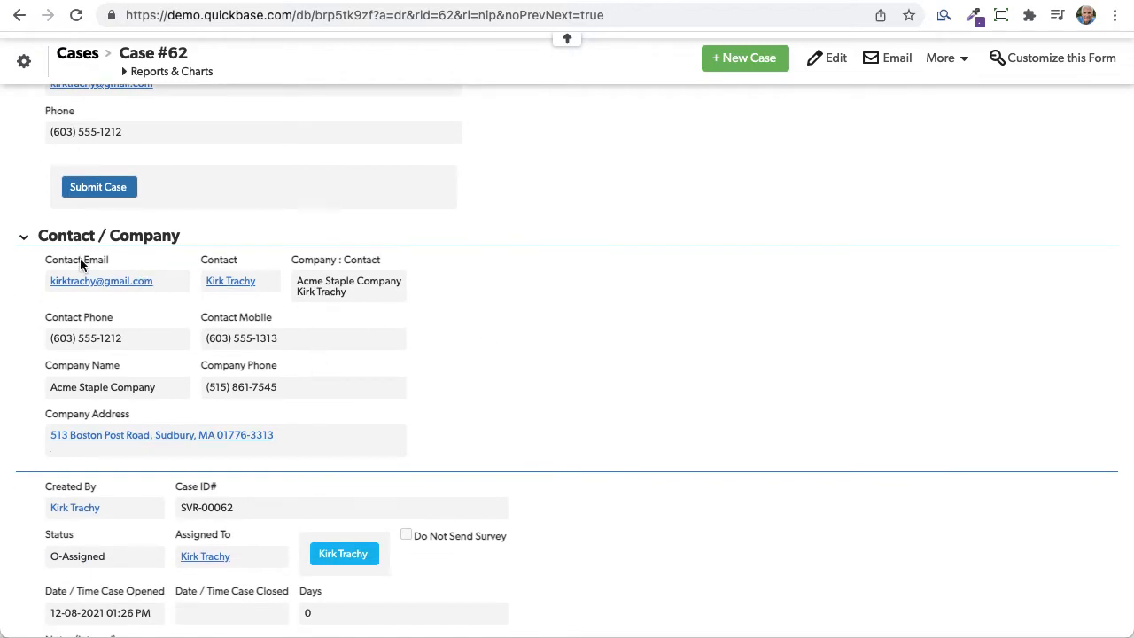
{"action": "mouse_move", "coordinate": [202, 332]}
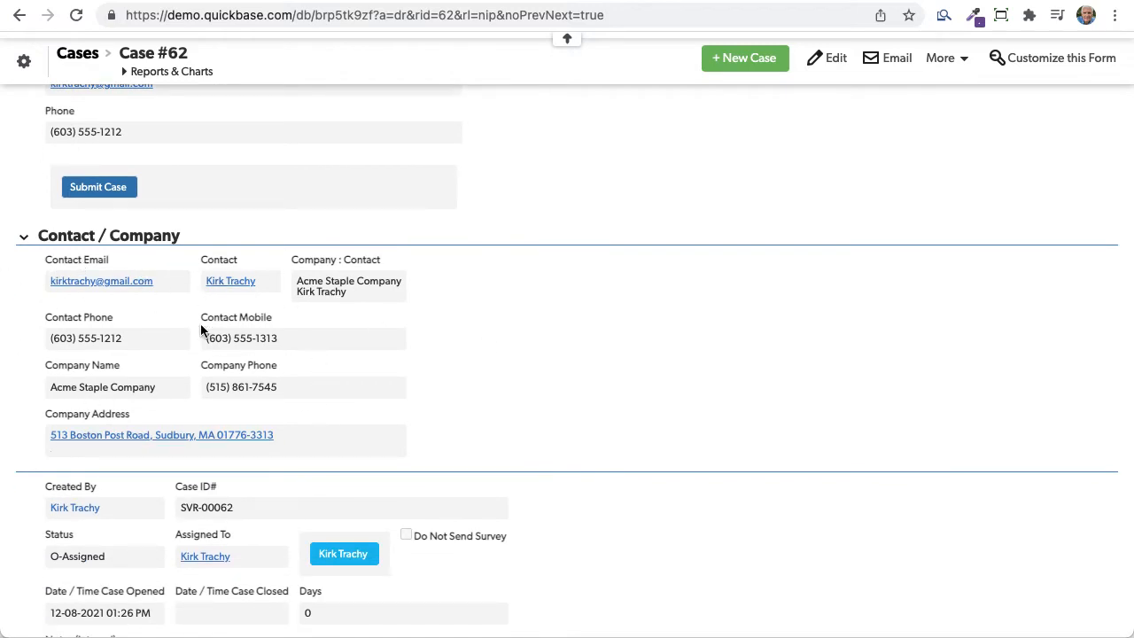
{"action": "mouse_move", "coordinate": [734, 396]}
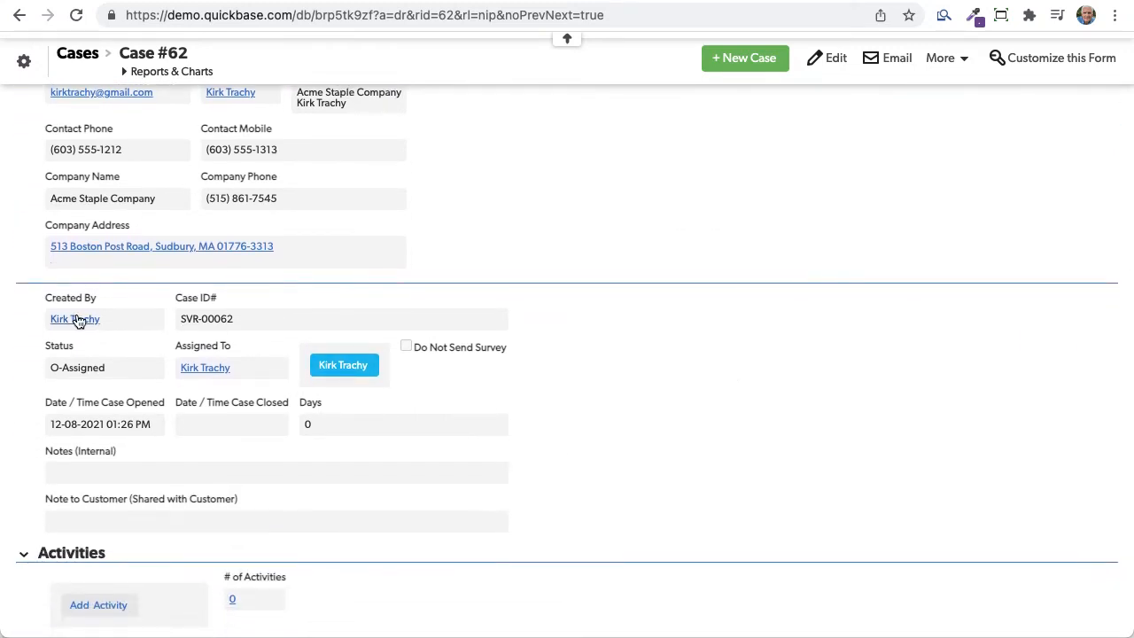
{"action": "mouse_move", "coordinate": [248, 415]}
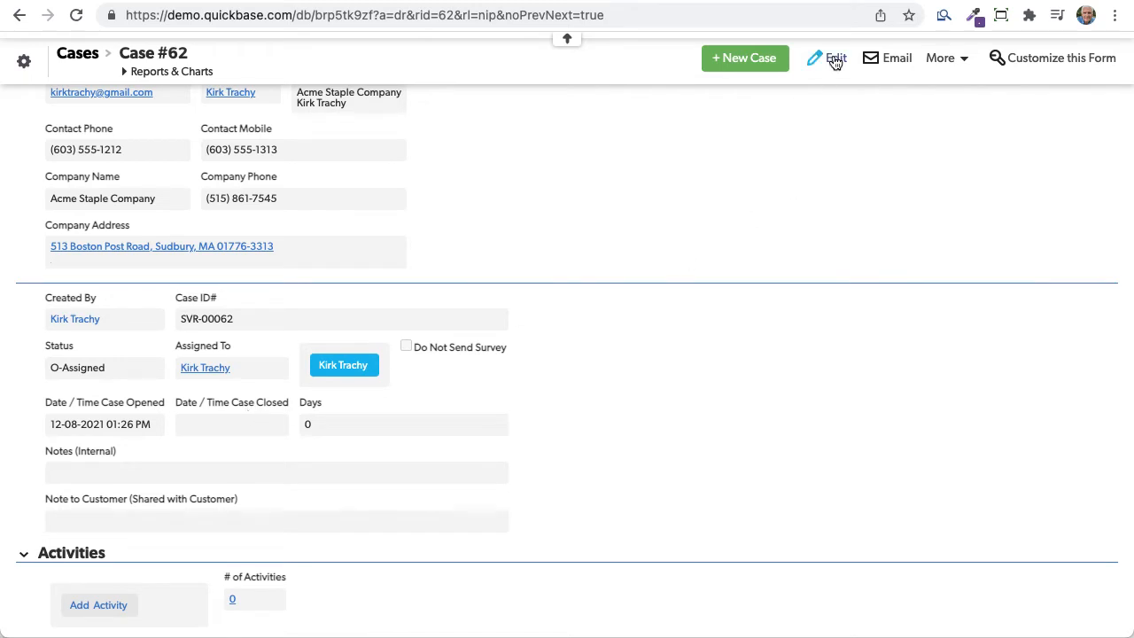
Edit Case #62 and set its status to C-Closed-Resolved.
{"action": "left_click", "coordinate": [829, 56]}
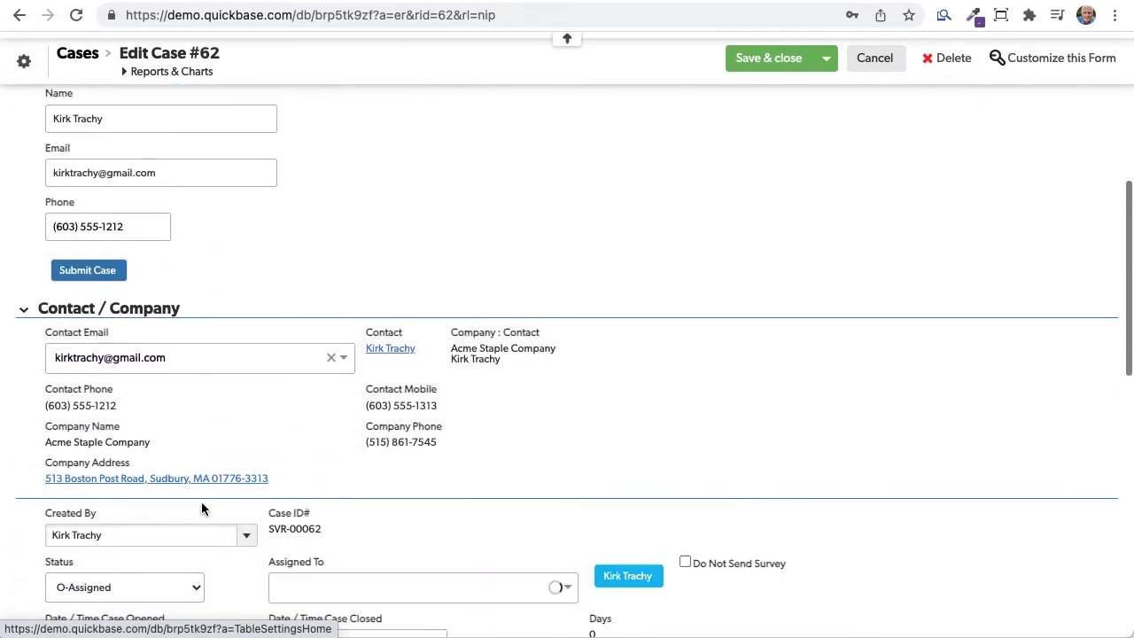
{"action": "scroll", "scroll_direction": "down", "scroll_amount": 3}
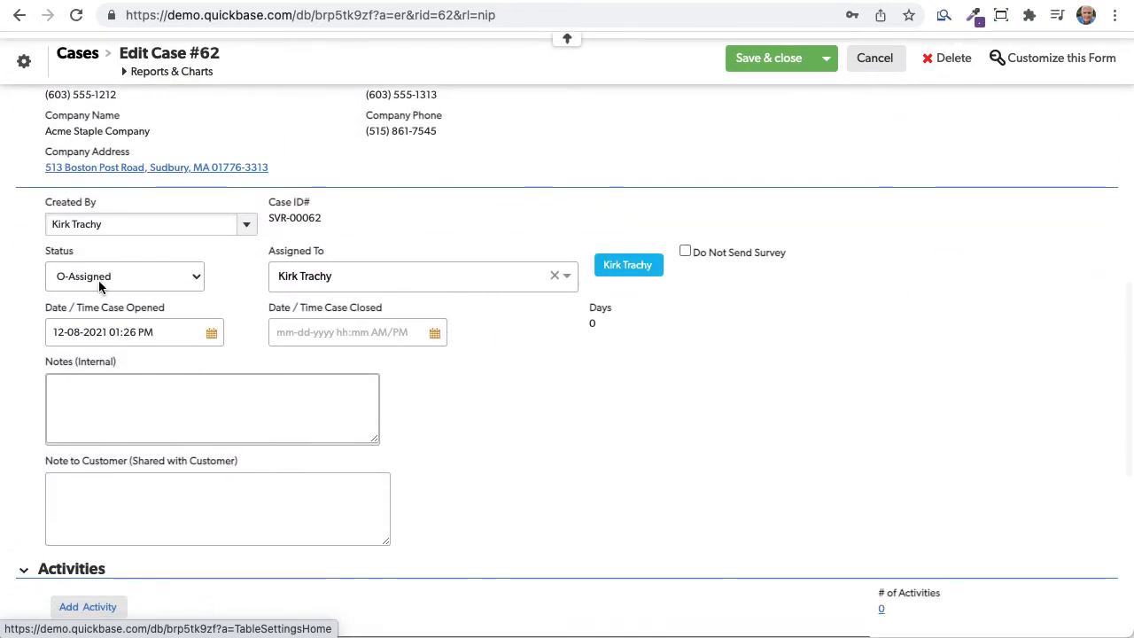
{"action": "left_click", "coordinate": [124, 276]}
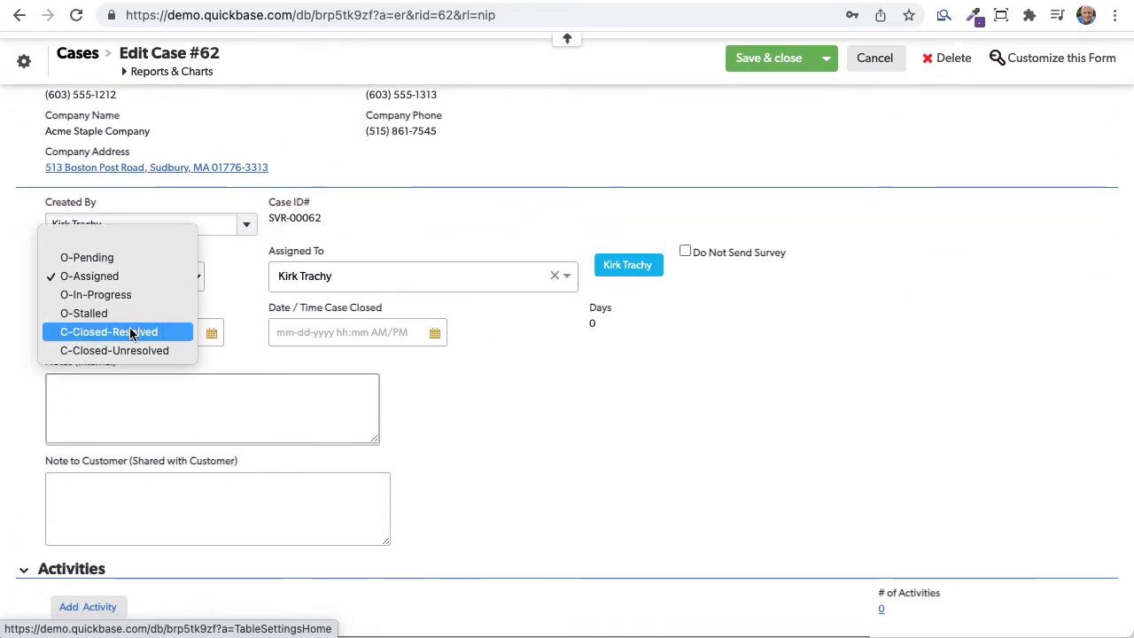
Enter the internal notes and the customer note 'It must be Comcast.' with Comcast capitalized.
{"action": "left_click", "coordinate": [110, 332]}
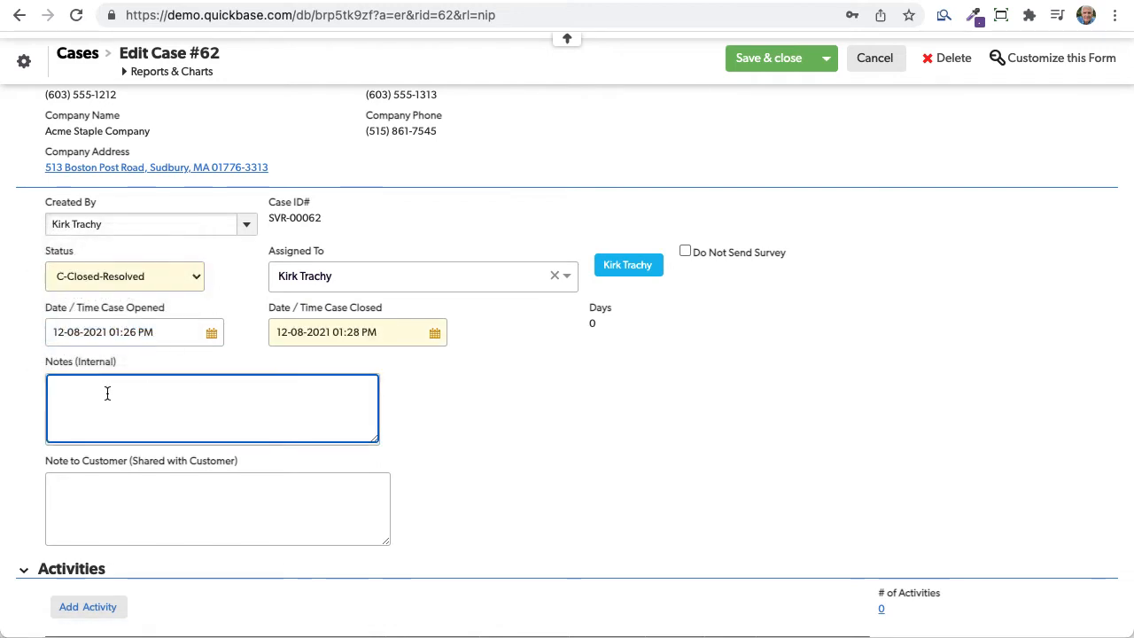
{"action": "type", "text": "Internal notes go here."}
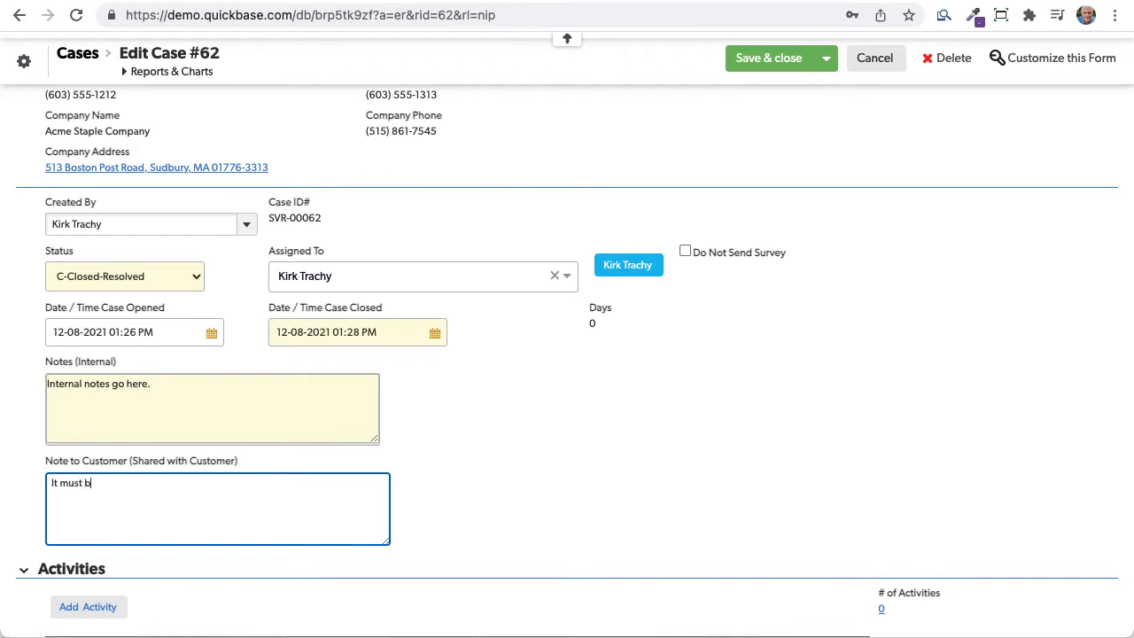
{"action": "type", "text": "e comcast."}
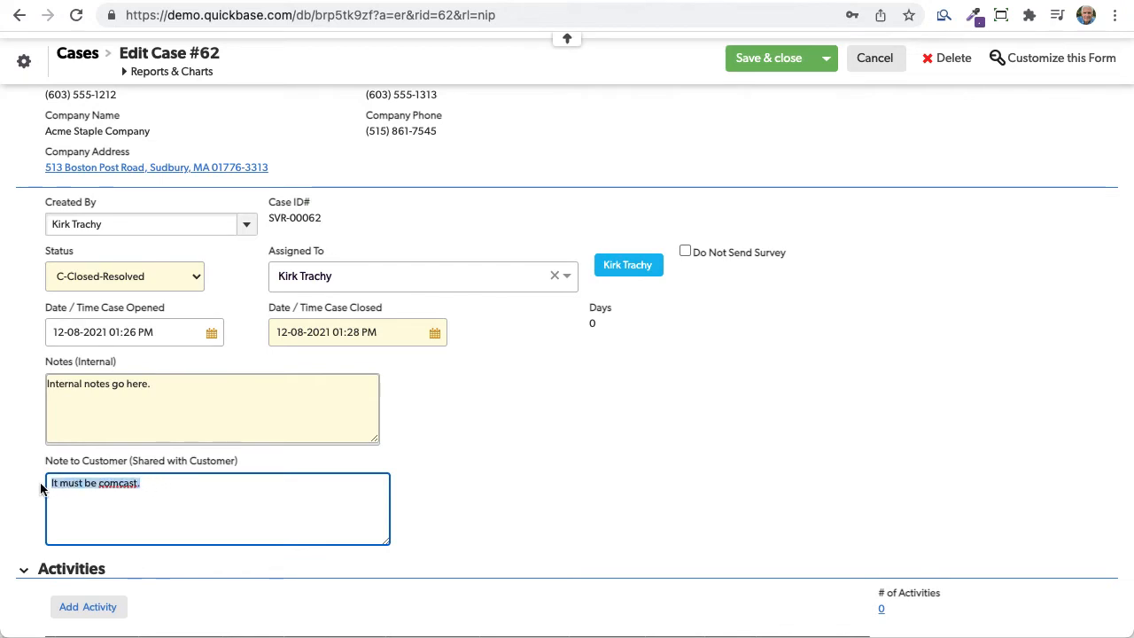
{"action": "left_click", "coordinate": [101, 482]}
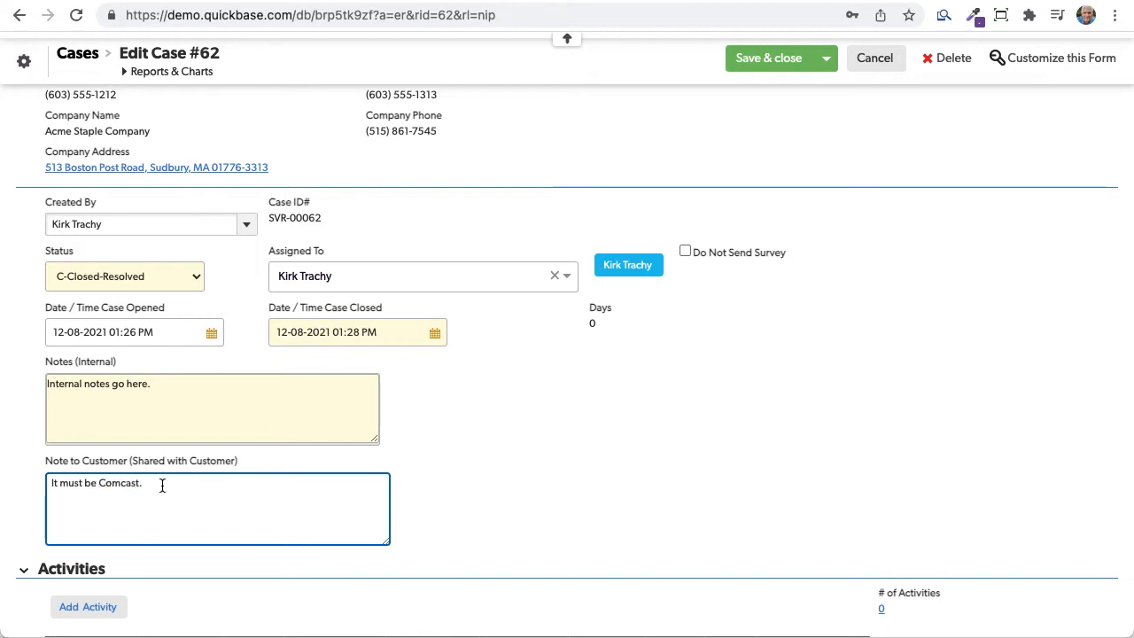
{"action": "mouse_move", "coordinate": [134, 485]}
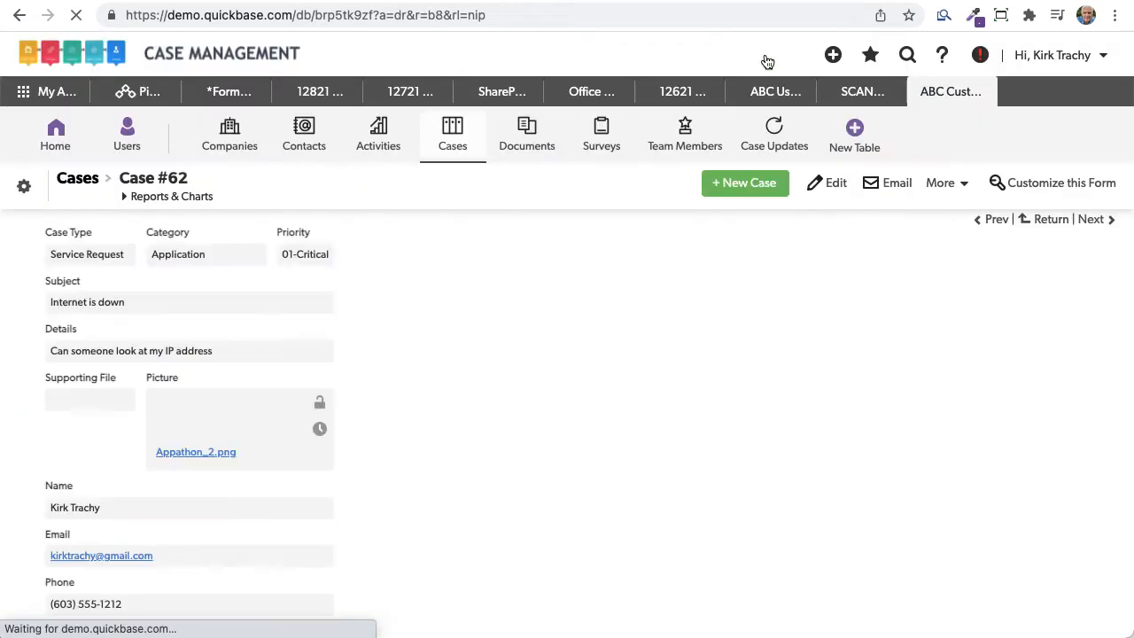
Scroll through the saved Case #62 view page to review its fields.
{"action": "scroll", "scroll_direction": "down", "scroll_amount": 3}
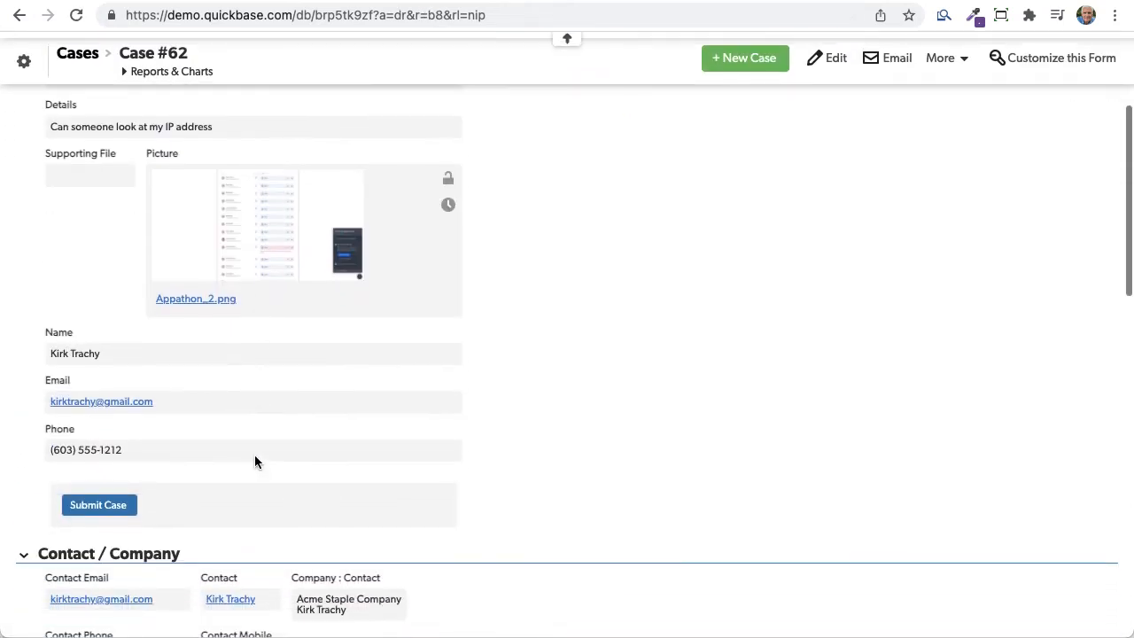
{"action": "scroll", "scroll_direction": "down", "scroll_amount": 3}
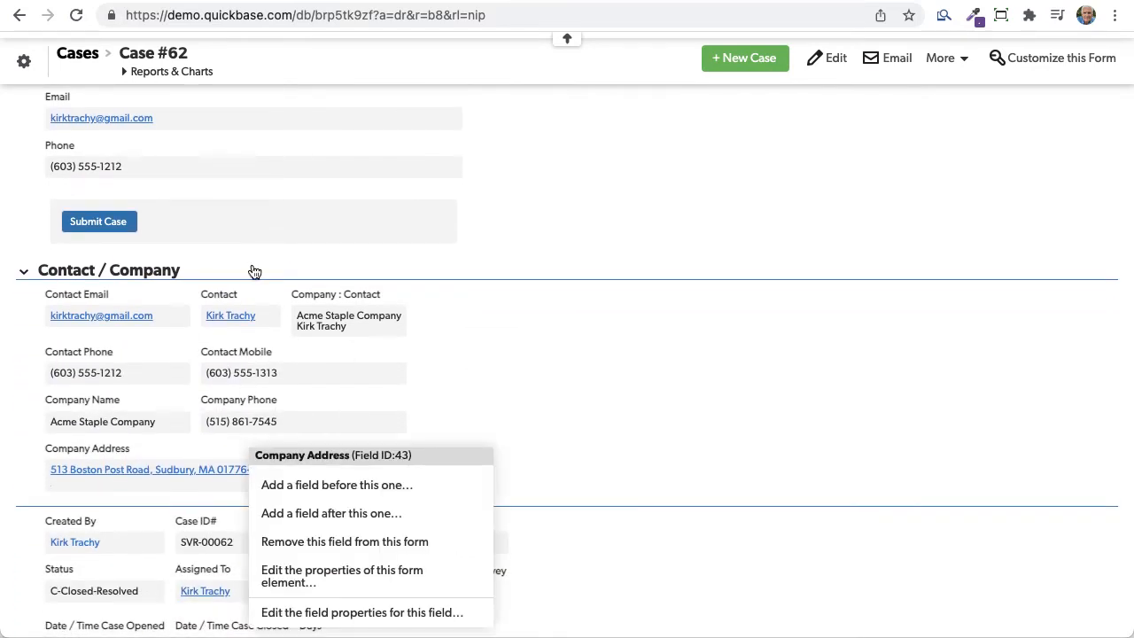
{"action": "scroll", "scroll_direction": "down", "scroll_amount": 3}
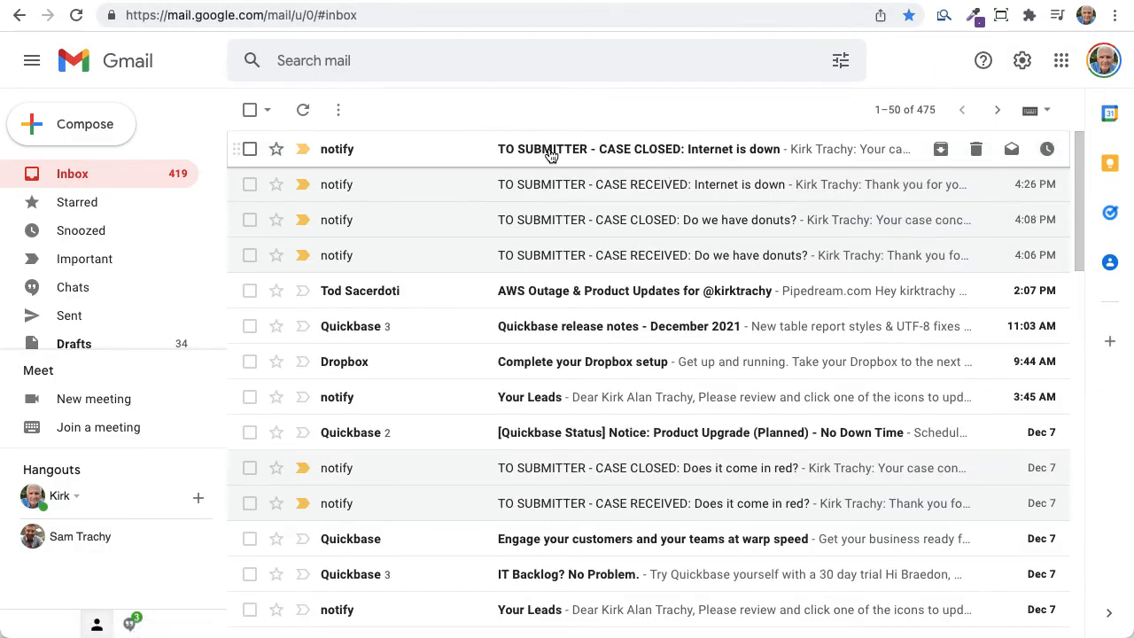
Read the 'TO SUBMITTER - CASE CLOSED: Internet is down' email and highlight its message text.
{"action": "left_click", "coordinate": [638, 149]}
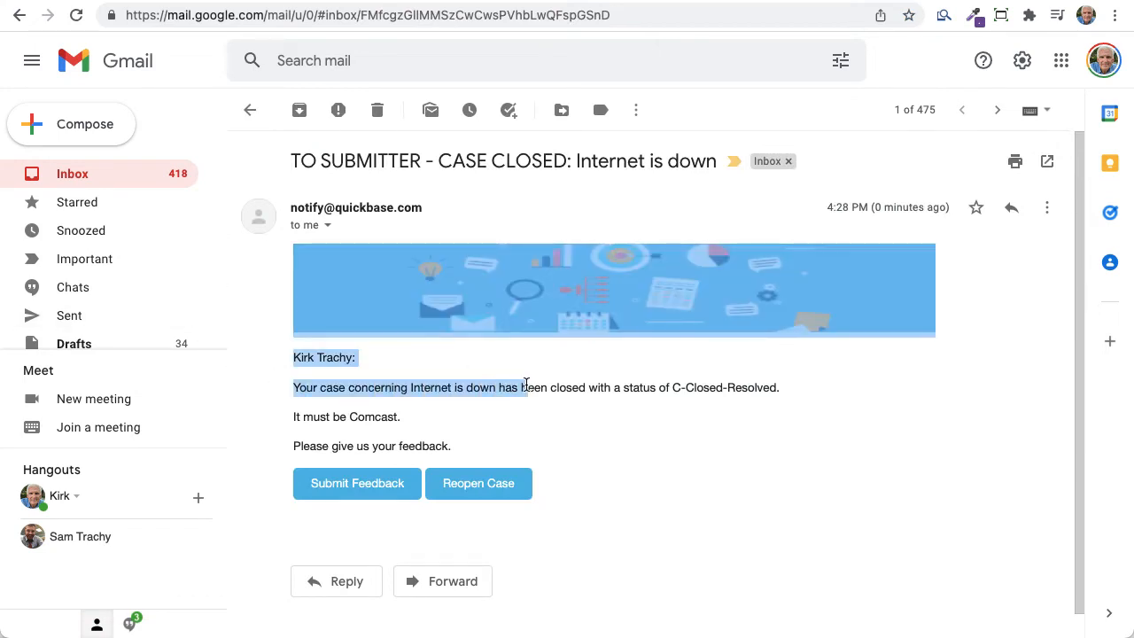
{"action": "left_click_drag", "start_coordinate": [522, 386], "coordinate": [780, 386]}
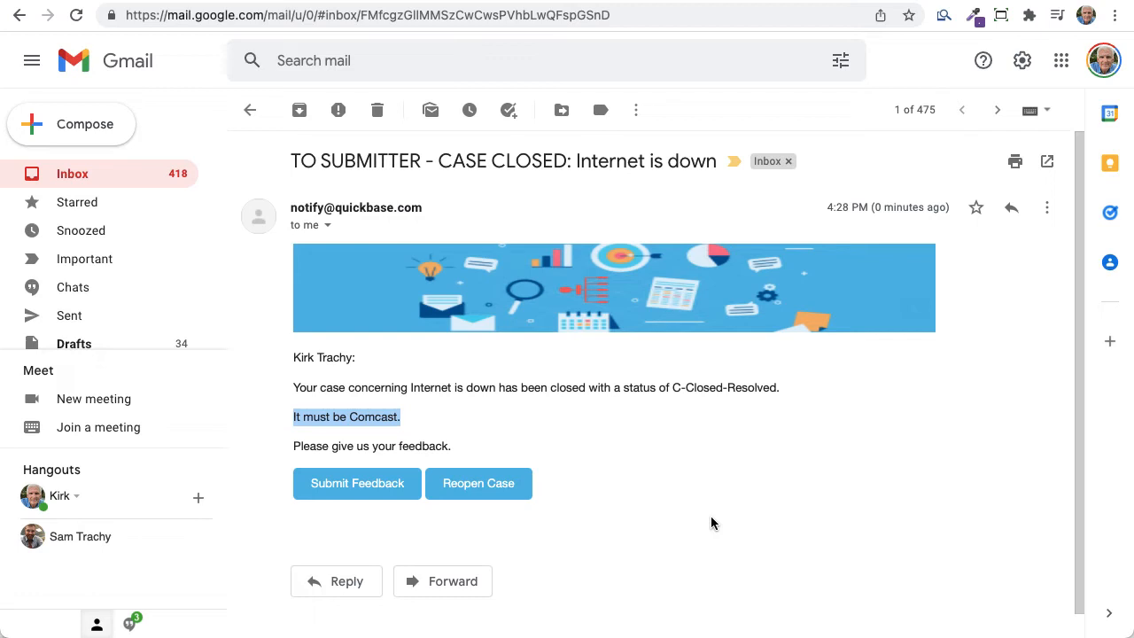
{"action": "mouse_move", "coordinate": [718, 523]}
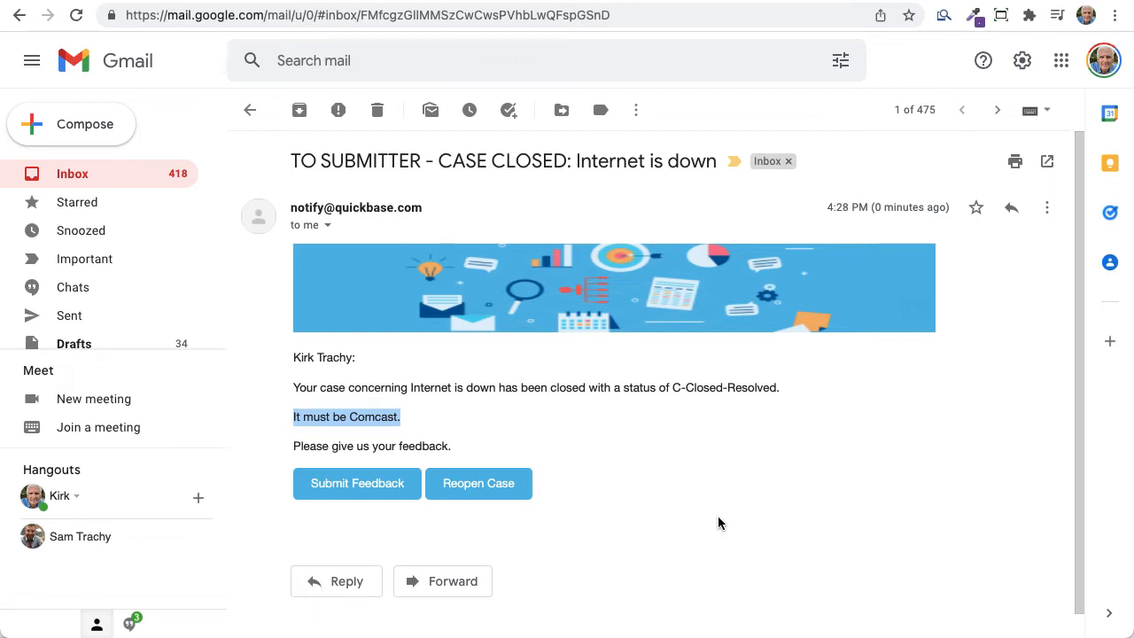
{"action": "mouse_move", "coordinate": [505, 404]}
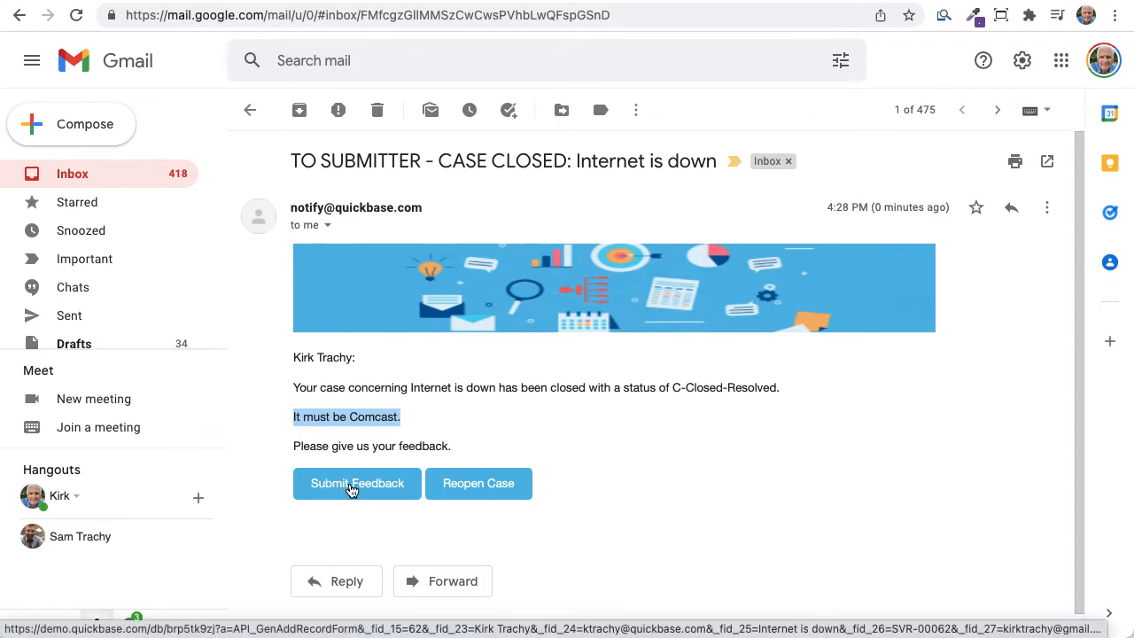
{"action": "mouse_move", "coordinate": [361, 485]}
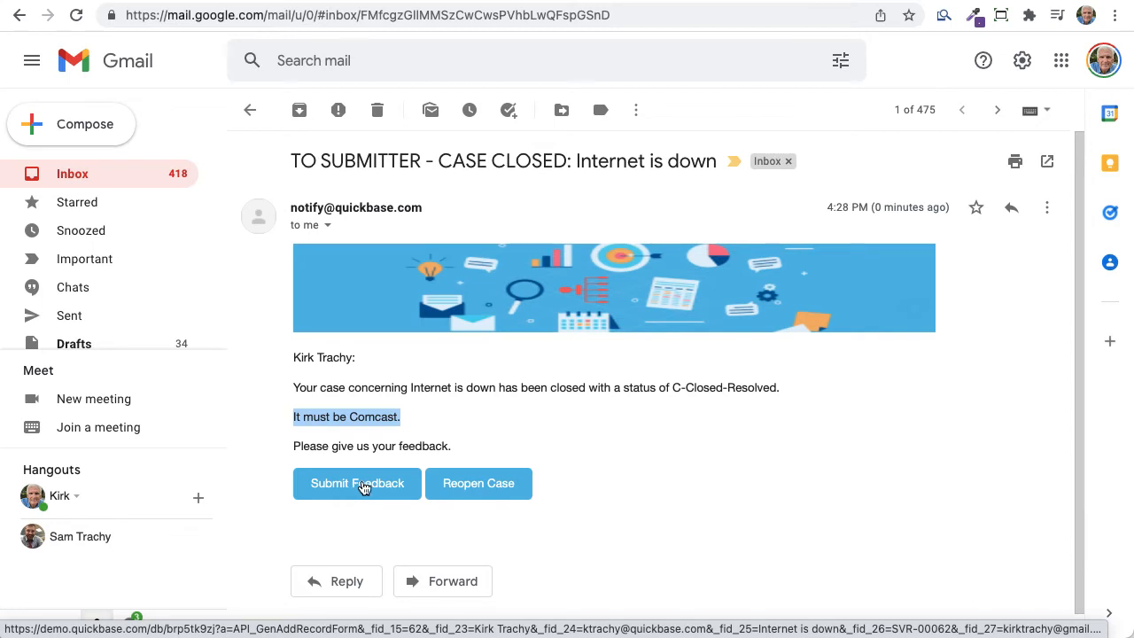
Answer Yes to resolution, rate the representative, add comment text and submit the SVR-00062 survey.
{"action": "left_click", "coordinate": [358, 482]}
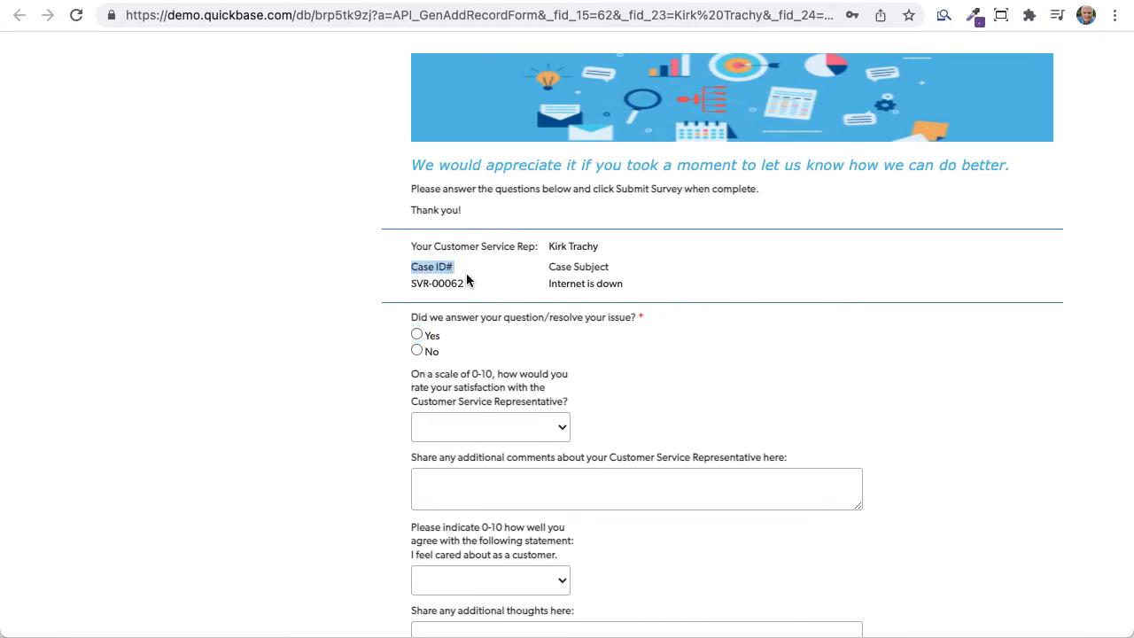
{"action": "mouse_move", "coordinate": [608, 296]}
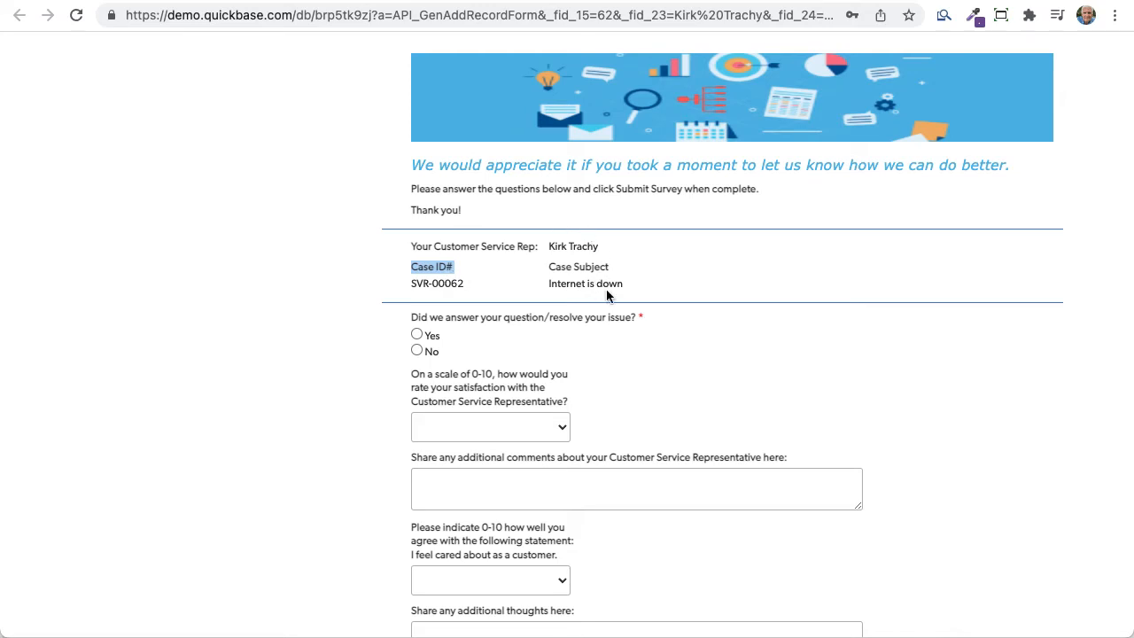
{"action": "mouse_move", "coordinate": [443, 296]}
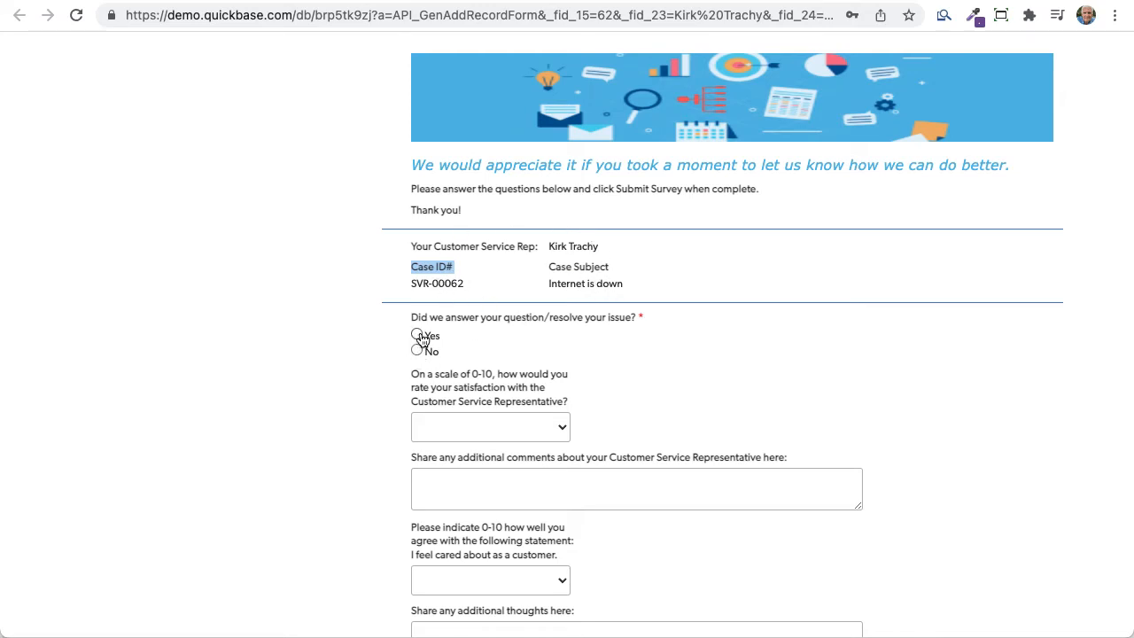
{"action": "left_click", "coordinate": [417, 335]}
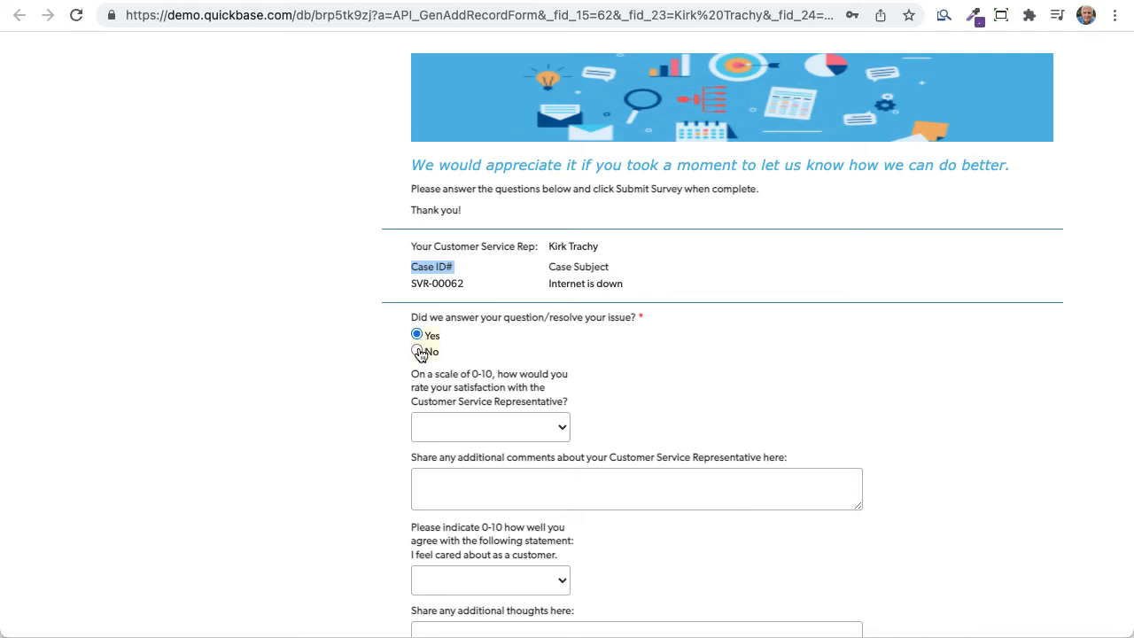
{"action": "left_click", "coordinate": [417, 351]}
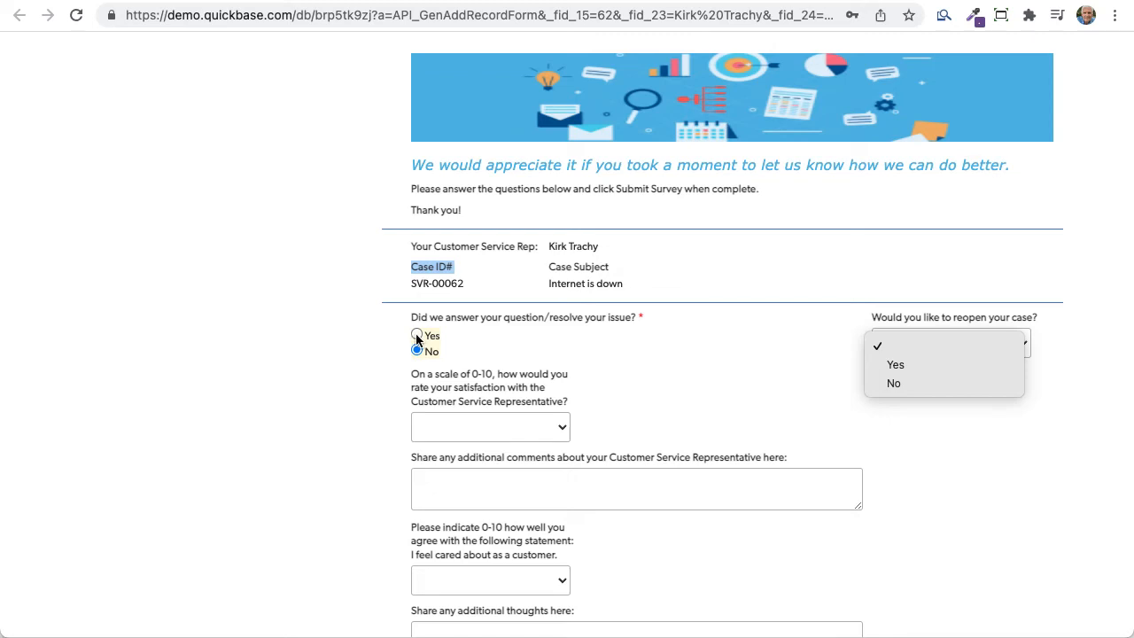
{"action": "left_click", "coordinate": [417, 335]}
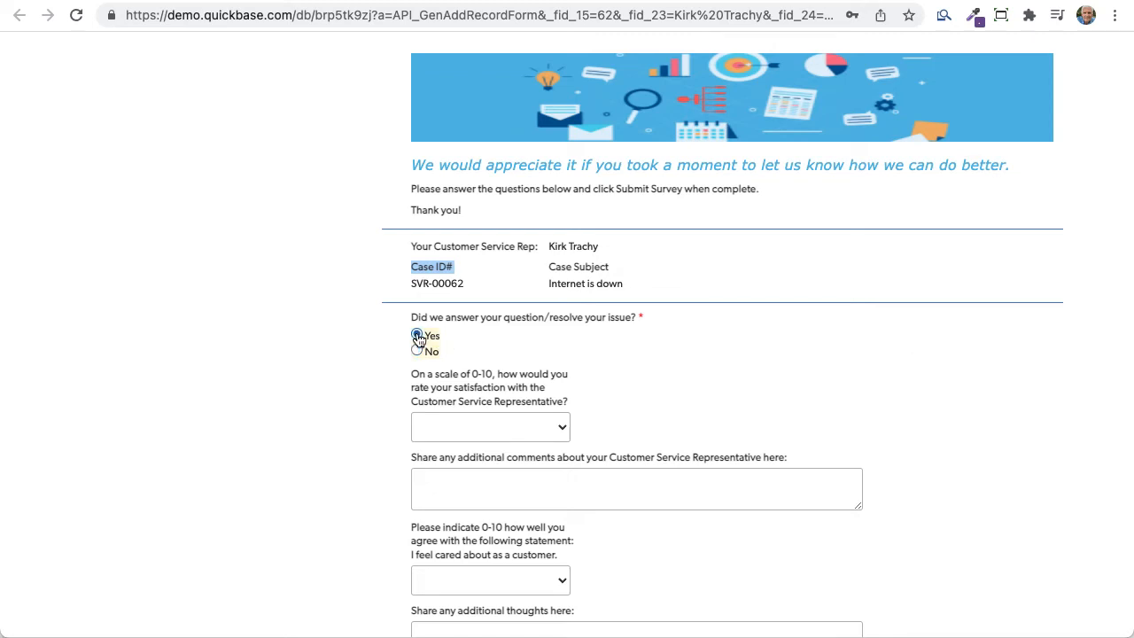
{"action": "left_click", "coordinate": [489, 426]}
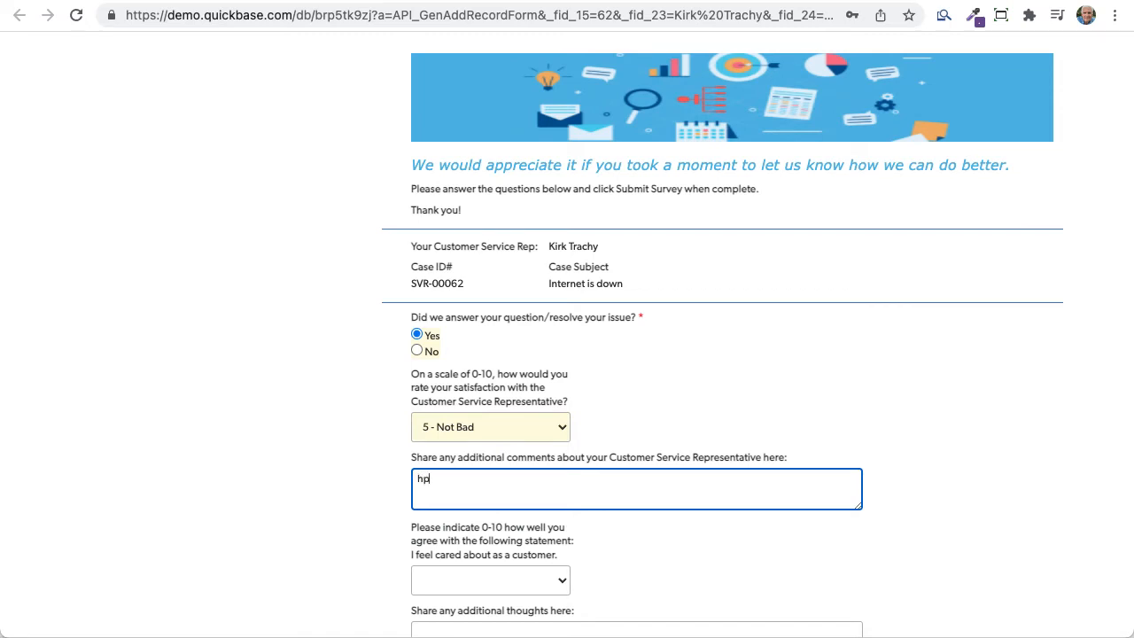
{"action": "type", "text": "pdflsddf"}
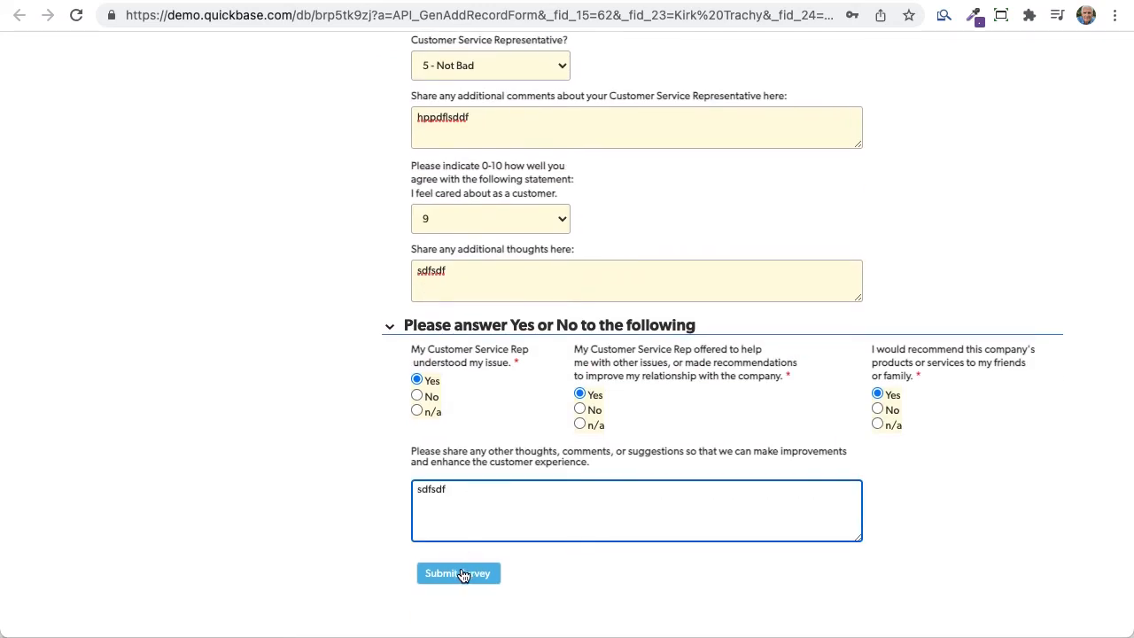
{"action": "left_click", "coordinate": [457, 574]}
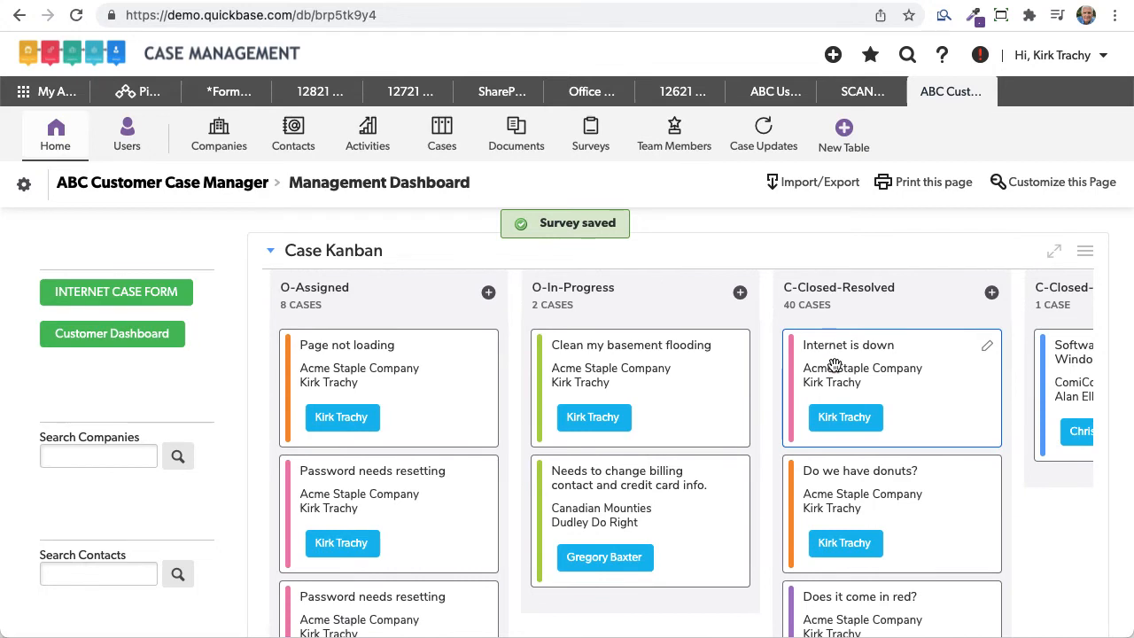
{"action": "mouse_move", "coordinate": [931, 383]}
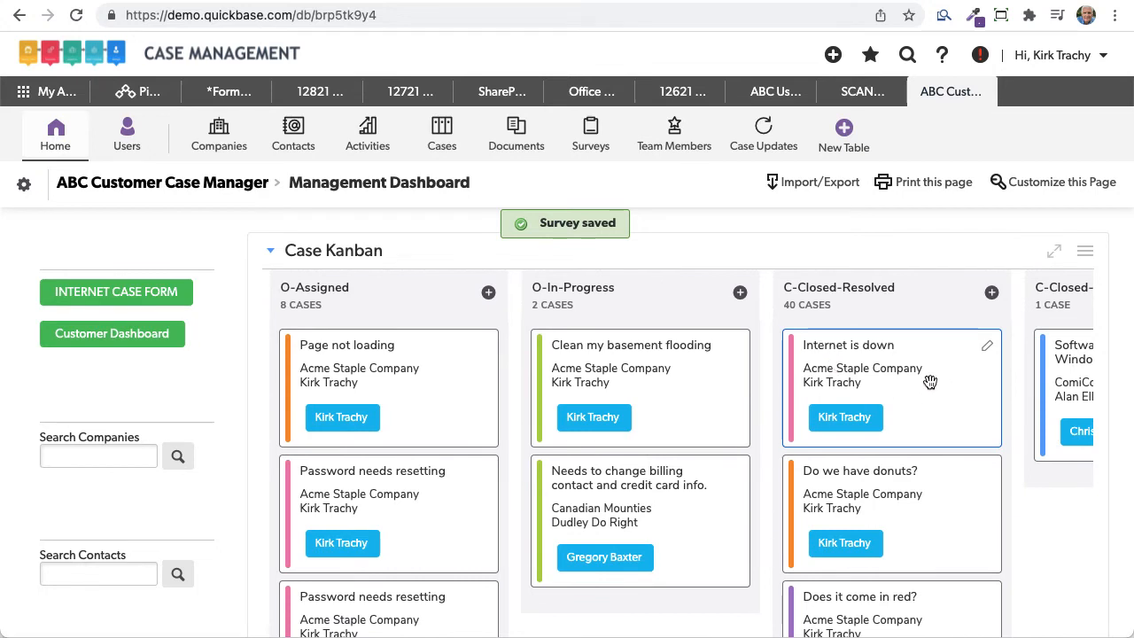
{"action": "mouse_move", "coordinate": [924, 393]}
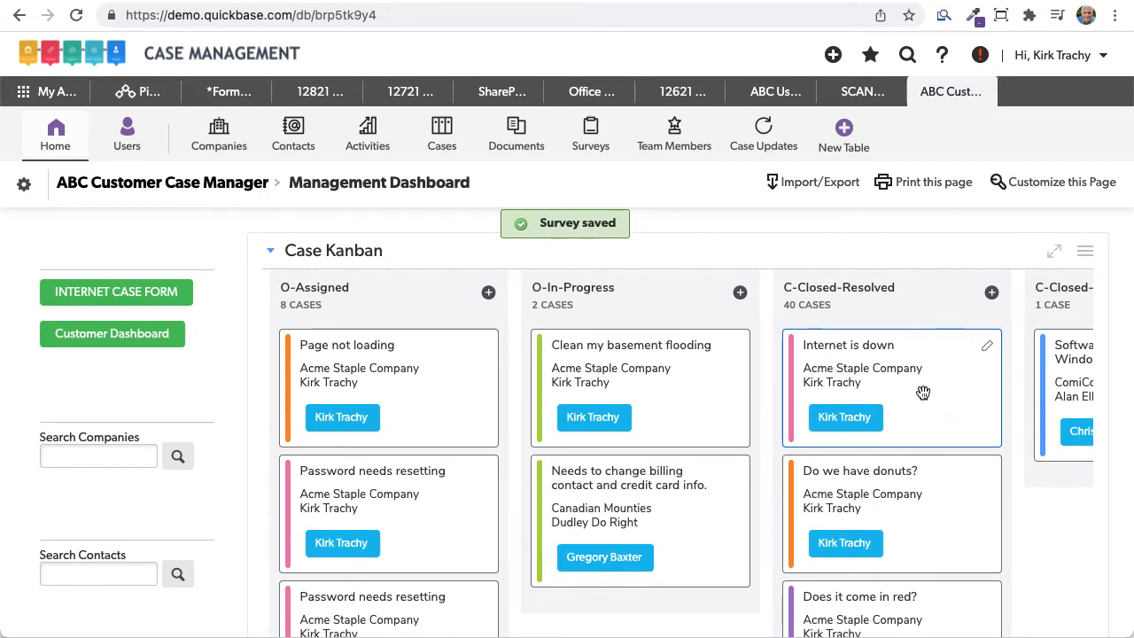
{"action": "mouse_move", "coordinate": [928, 381]}
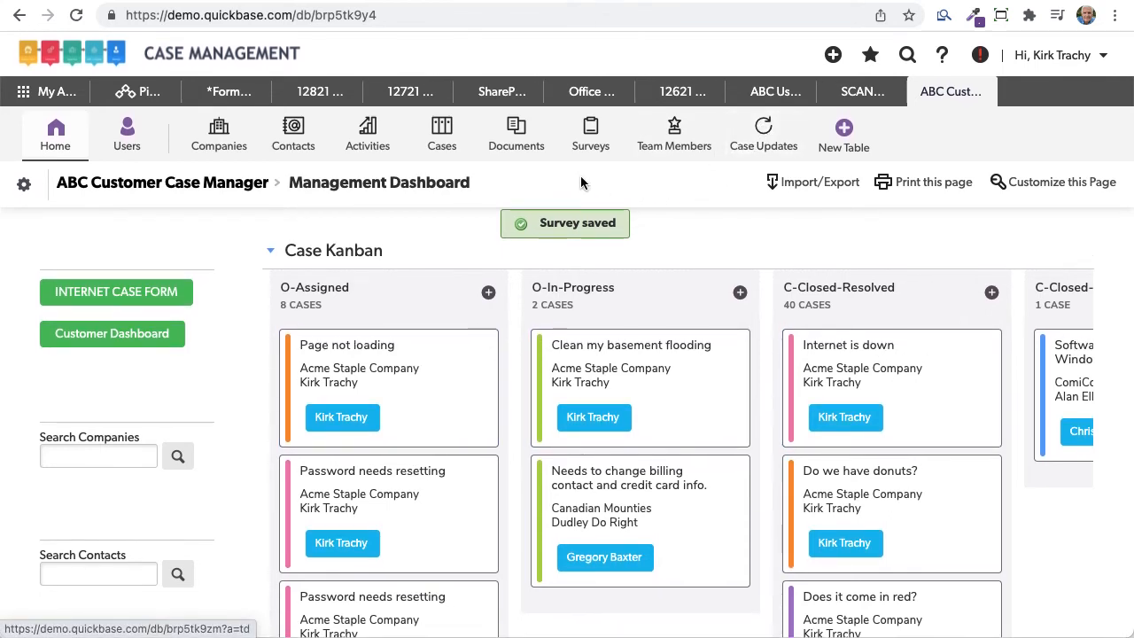
{"action": "mouse_move", "coordinate": [590, 133]}
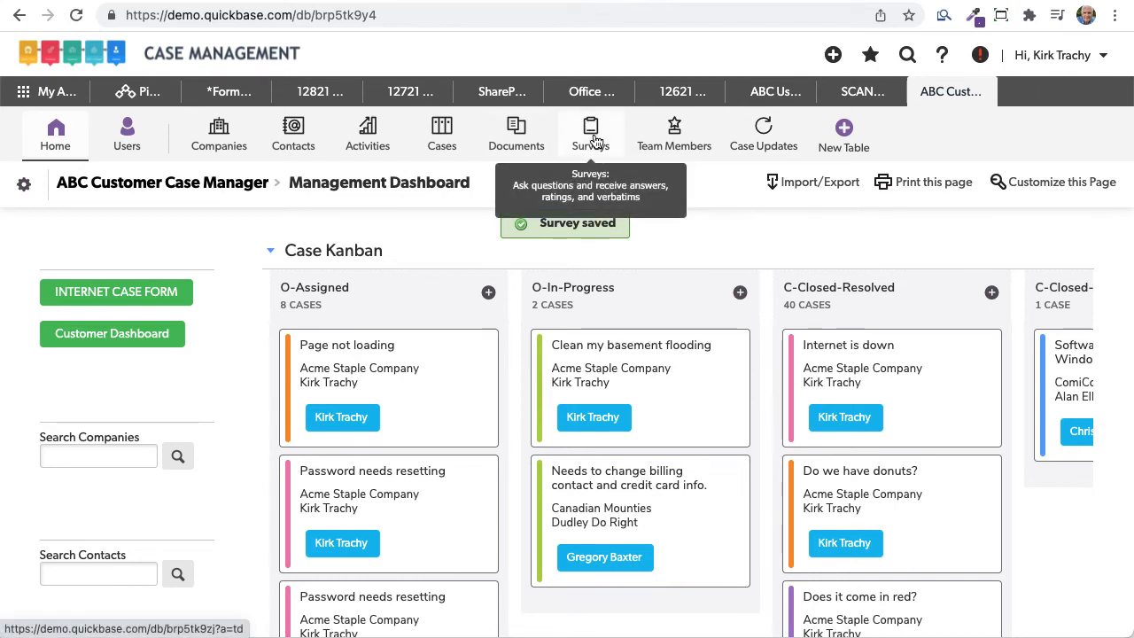
{"action": "mouse_move", "coordinate": [441, 133]}
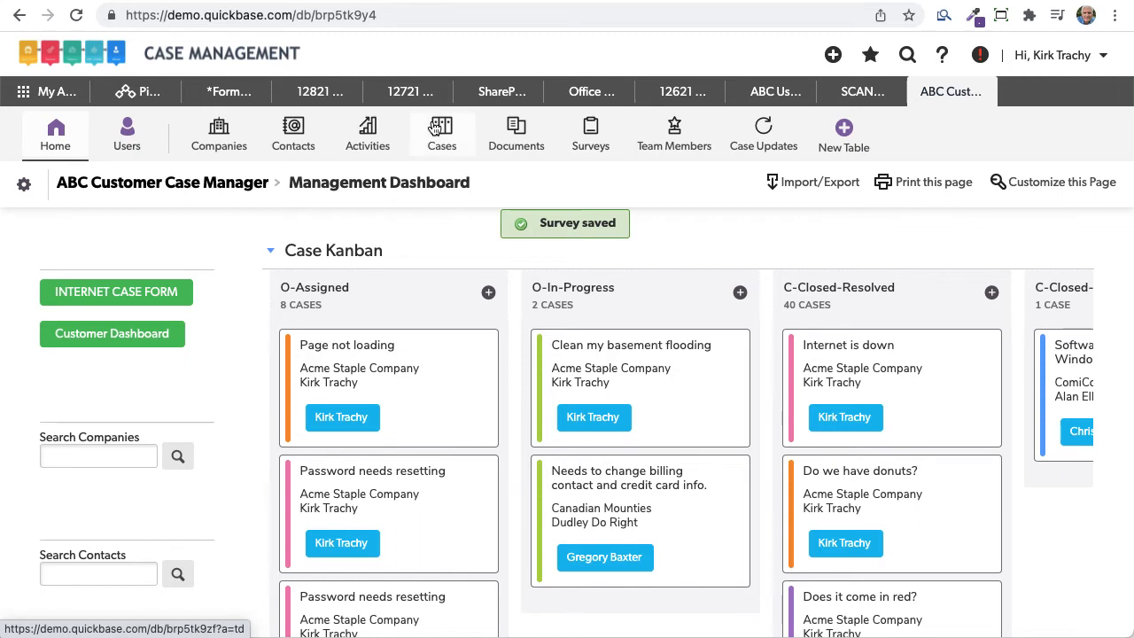
{"action": "mouse_move", "coordinate": [441, 133]}
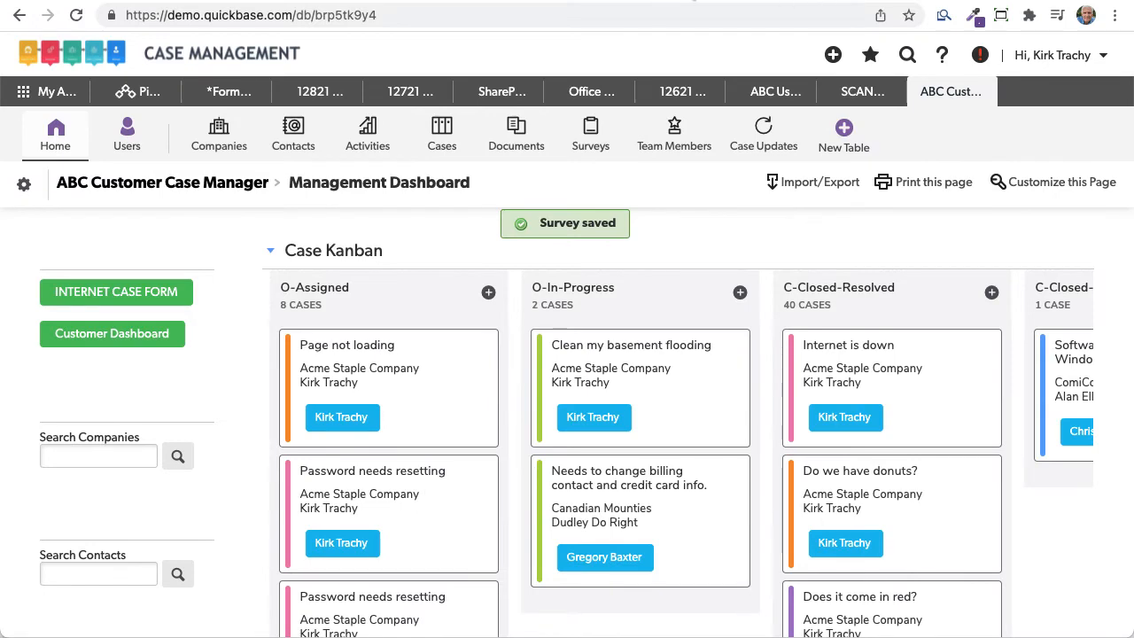
Return from the 'Survey saved' dashboard to the case-closed email in Gmail.
{"action": "left_click", "coordinate": [252, 14]}
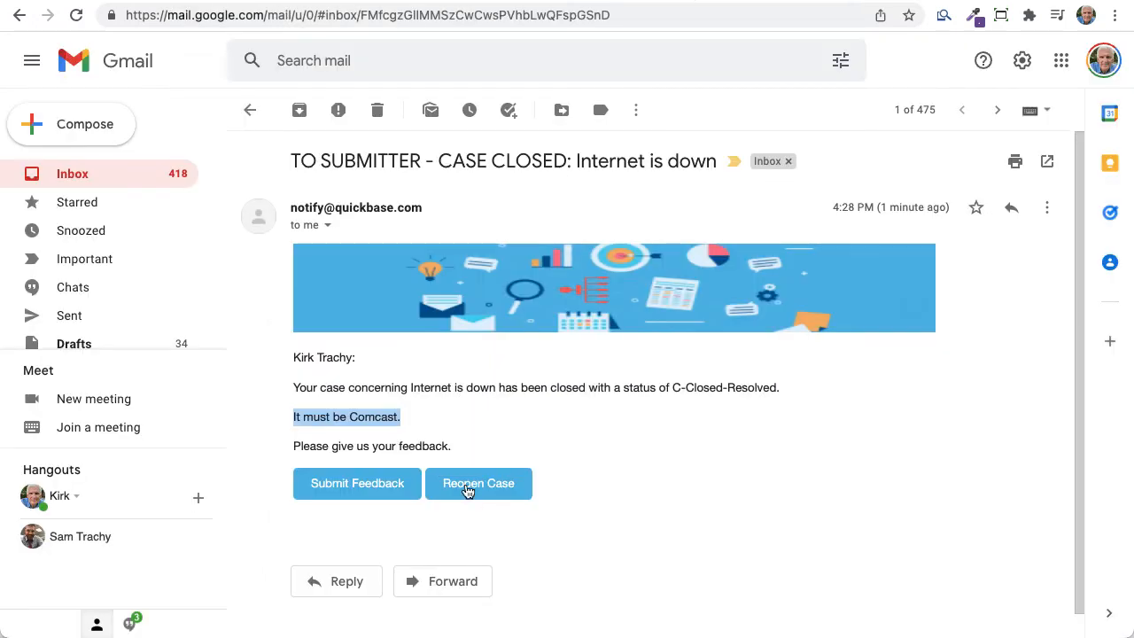
Reopen the case with comment "It's down again", submit the update and return to the dashboard.
{"action": "left_click", "coordinate": [479, 484]}
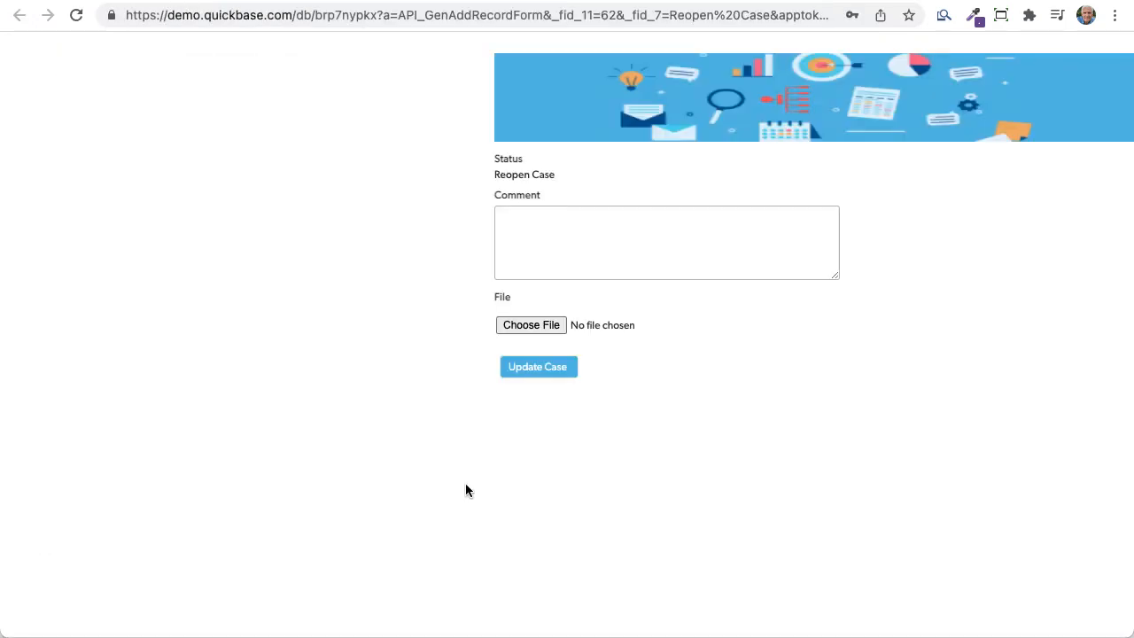
{"action": "left_click", "coordinate": [666, 241]}
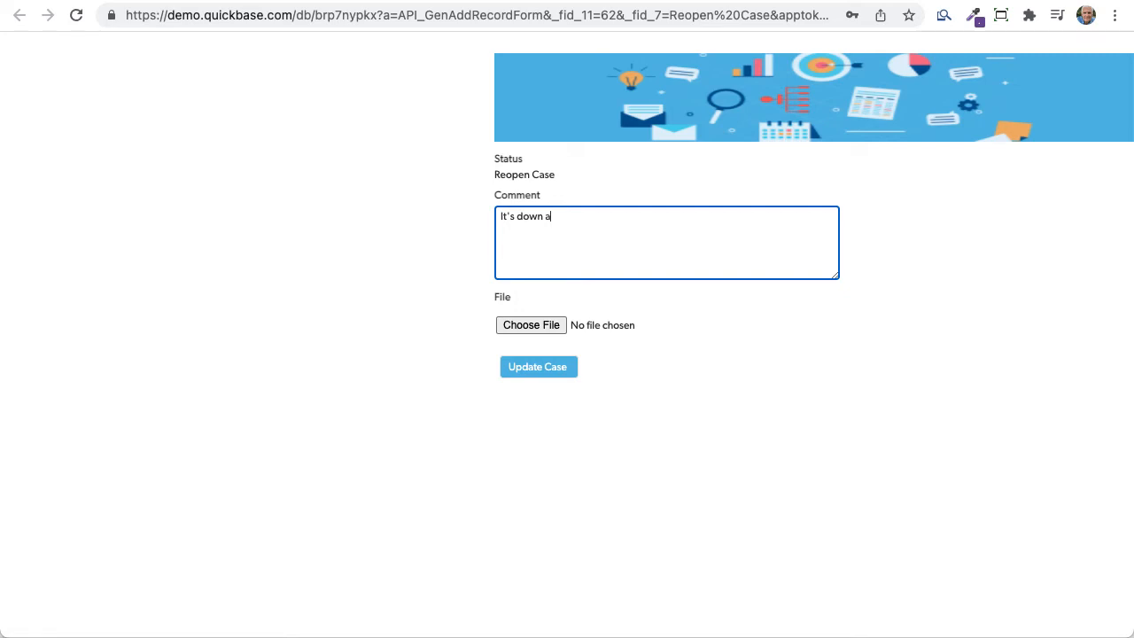
{"action": "type", "text": "gain"}
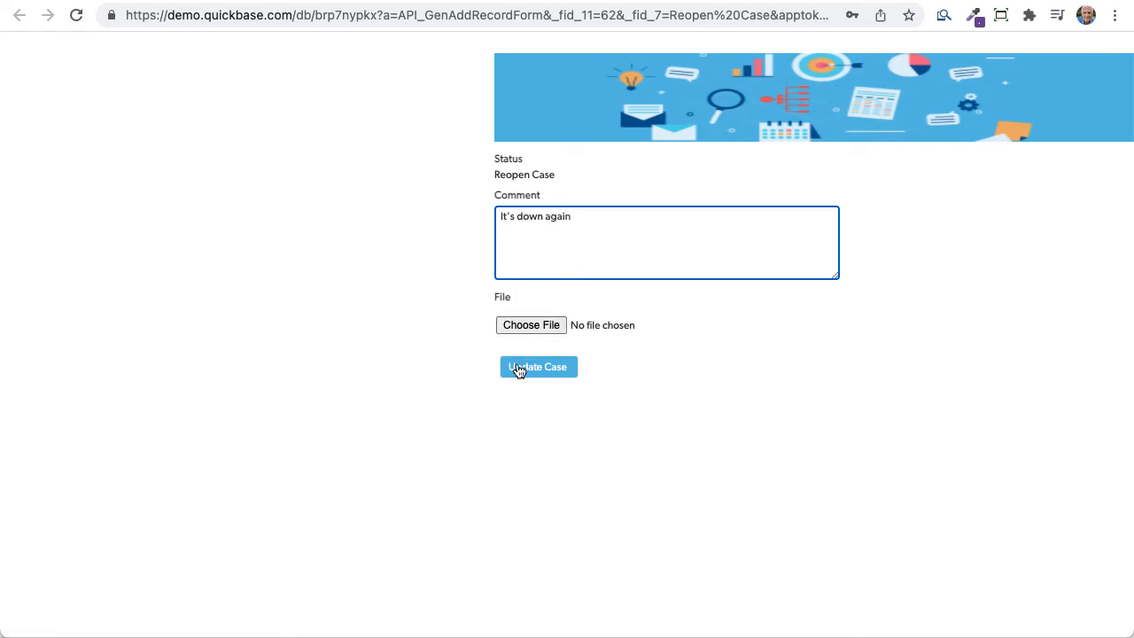
{"action": "left_click", "coordinate": [539, 367]}
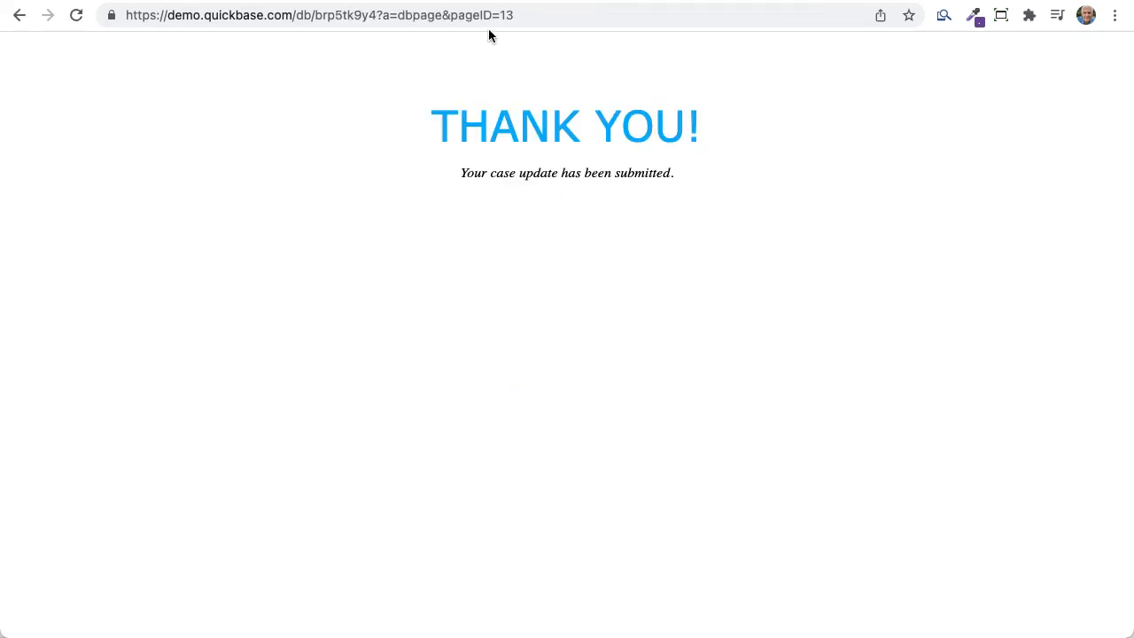
{"action": "left_click", "coordinate": [376, 15]}
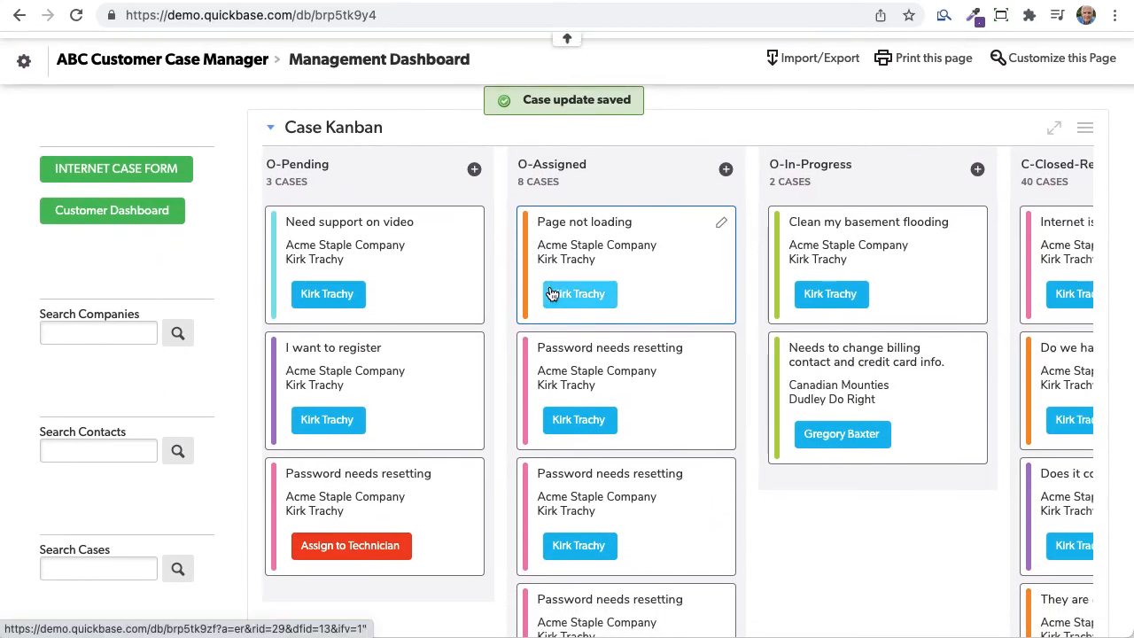
View the Internet is down Case #62 record and scroll down to its saved survey.
{"action": "scroll", "scroll_direction": "right", "scroll_amount": 3}
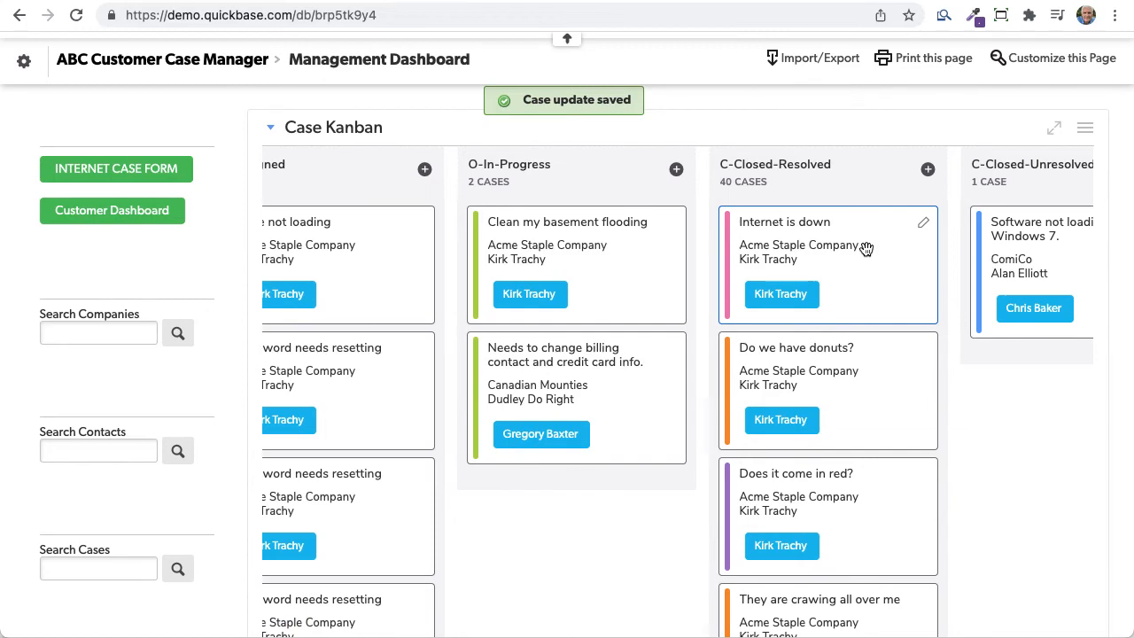
{"action": "left_click", "coordinate": [783, 222]}
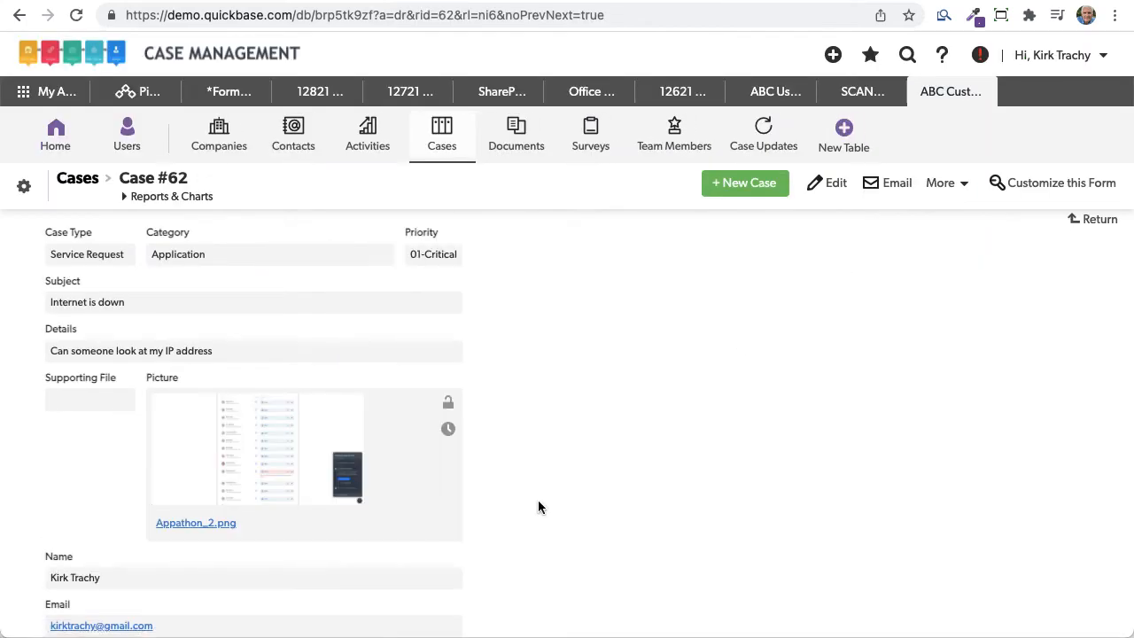
{"action": "scroll", "scroll_direction": "down", "scroll_amount": 3}
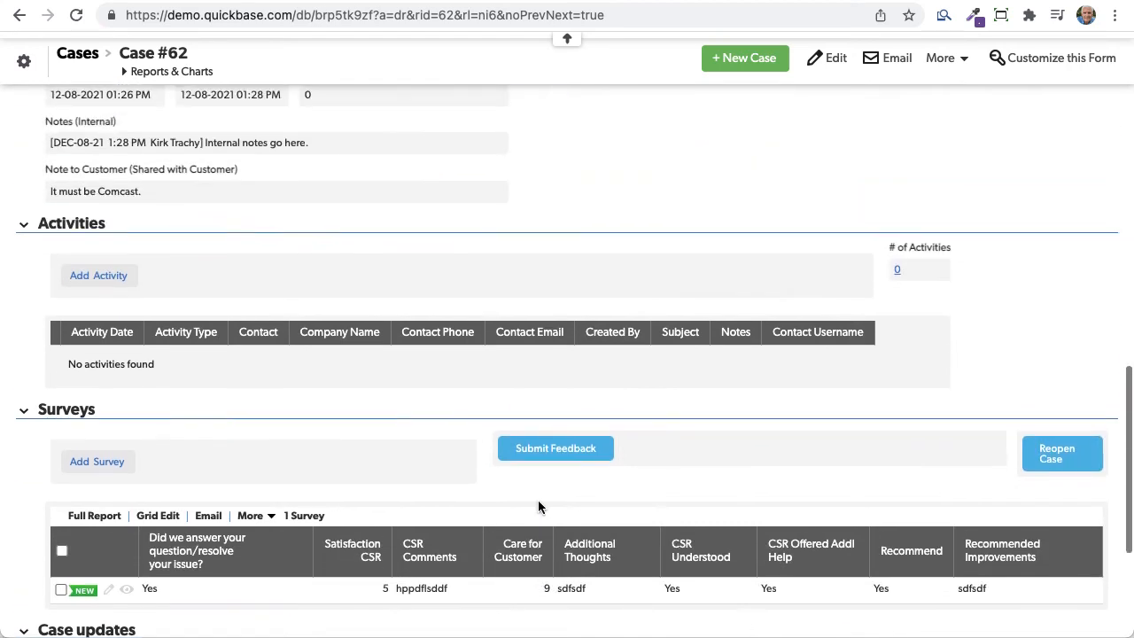
{"action": "scroll", "scroll_direction": "down", "scroll_amount": 3}
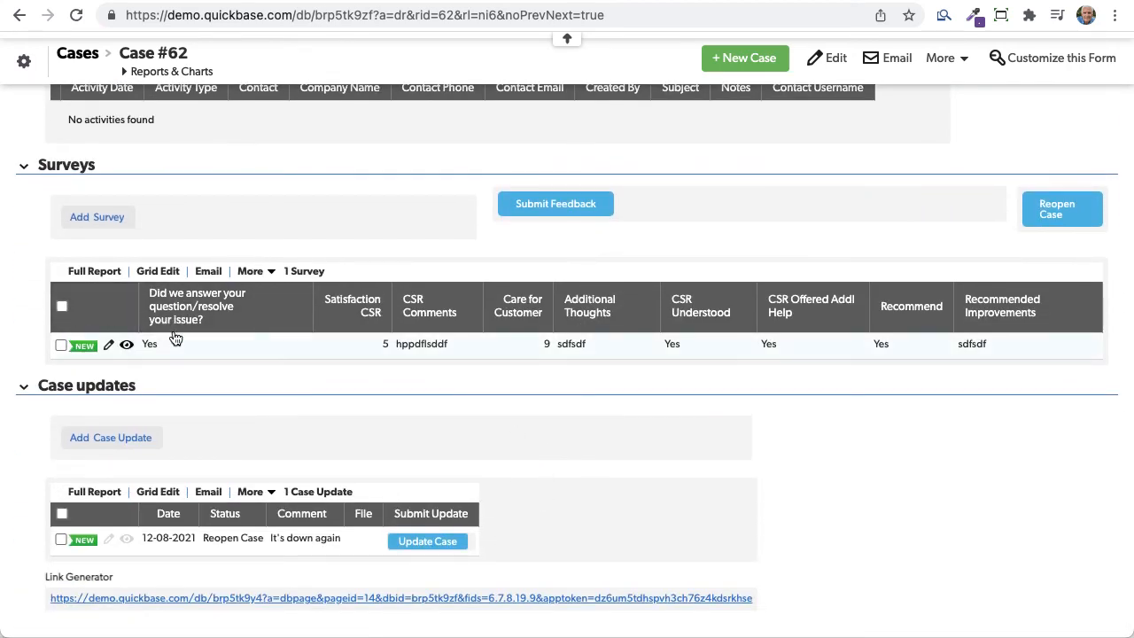
{"action": "scroll", "scroll_direction": "down", "scroll_amount": 3}
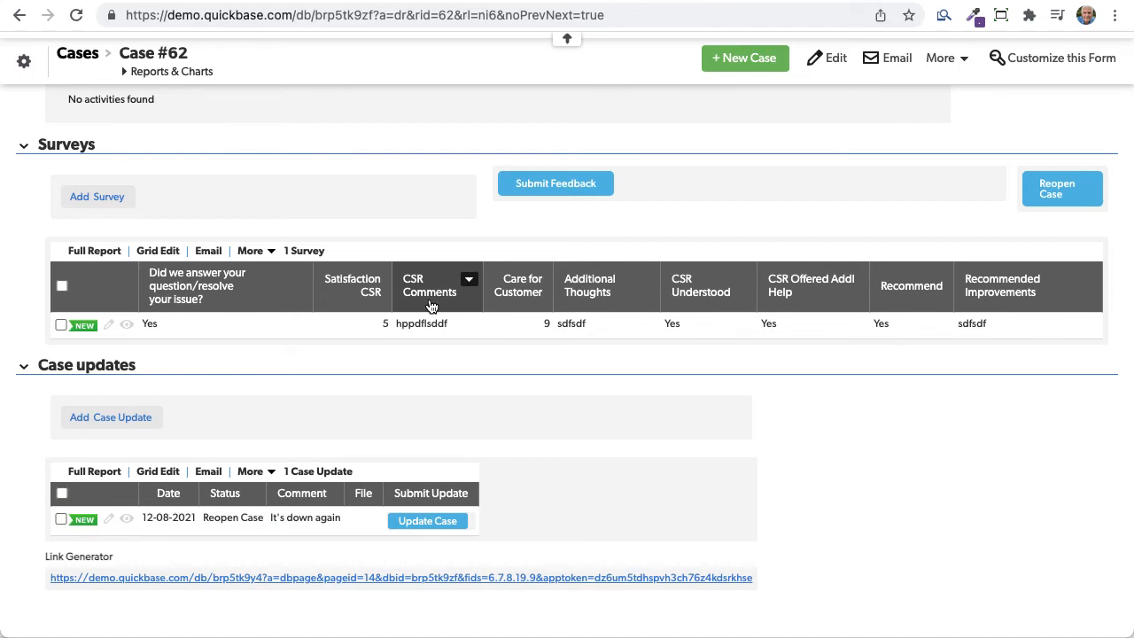
{"action": "mouse_move", "coordinate": [444, 301]}
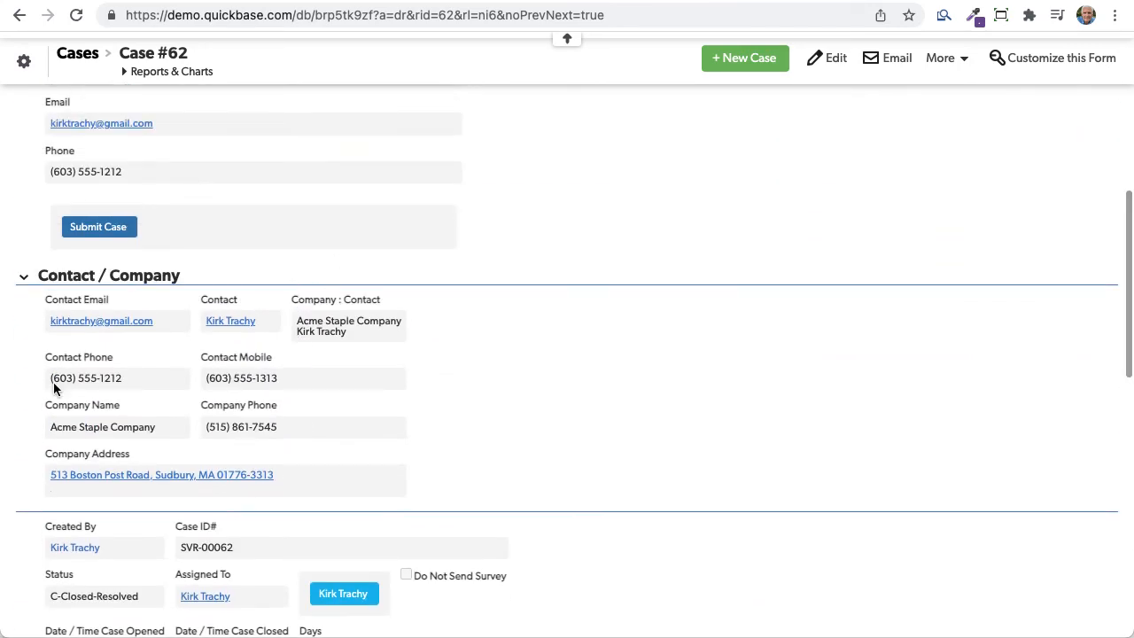
{"action": "scroll", "scroll_direction": "down", "scroll_amount": 3}
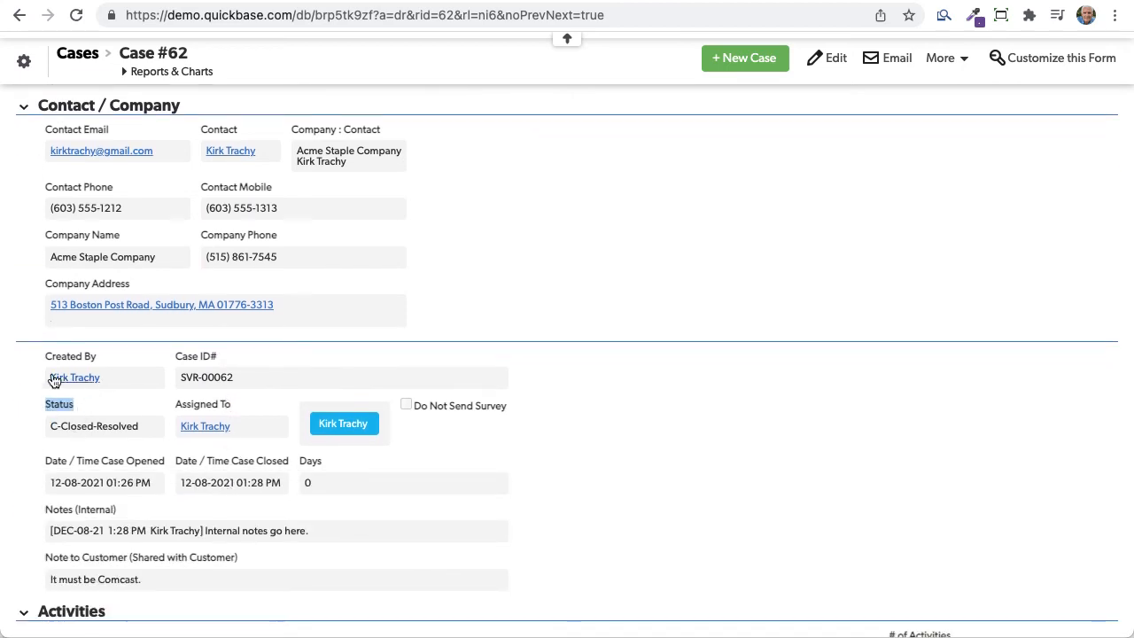
{"action": "mouse_move", "coordinate": [102, 473]}
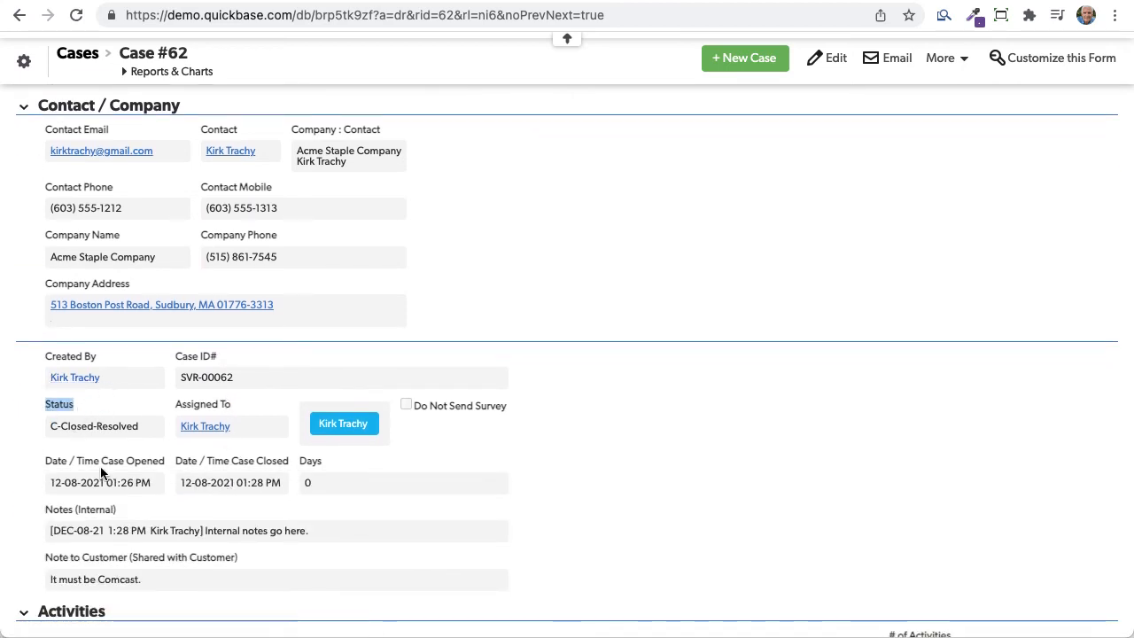
{"action": "scroll", "scroll_direction": "down", "scroll_amount": 3}
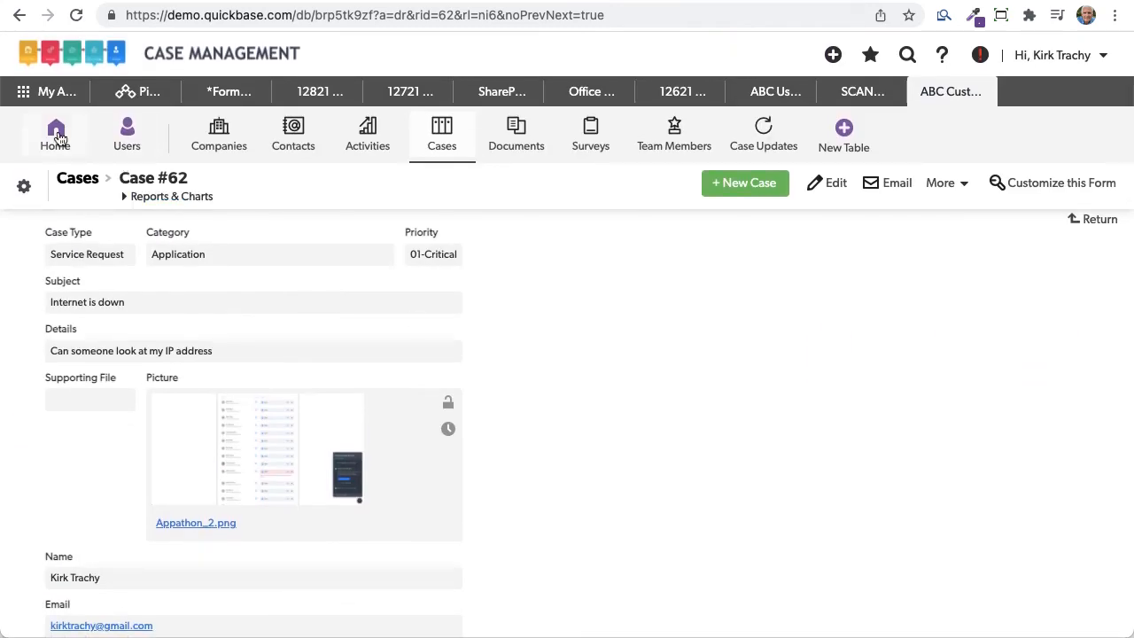
Reload the record and bring up field properties for the Submit Feedback button.
{"action": "left_click", "coordinate": [55, 133]}
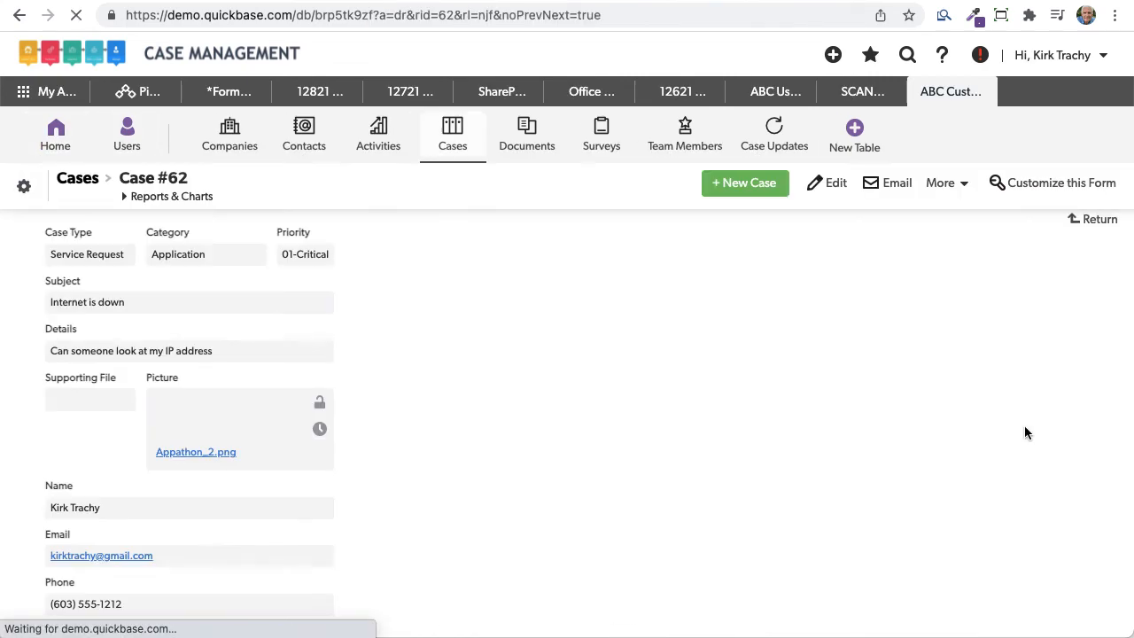
{"action": "scroll", "scroll_direction": "down", "scroll_amount": 3}
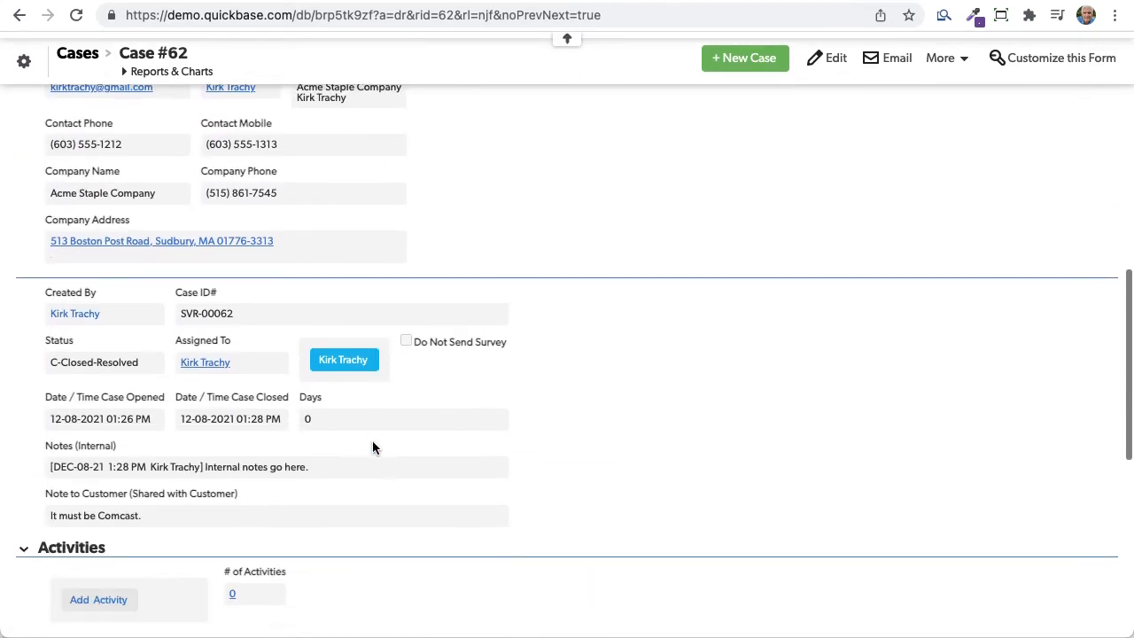
{"action": "scroll", "scroll_direction": "down", "scroll_amount": 3}
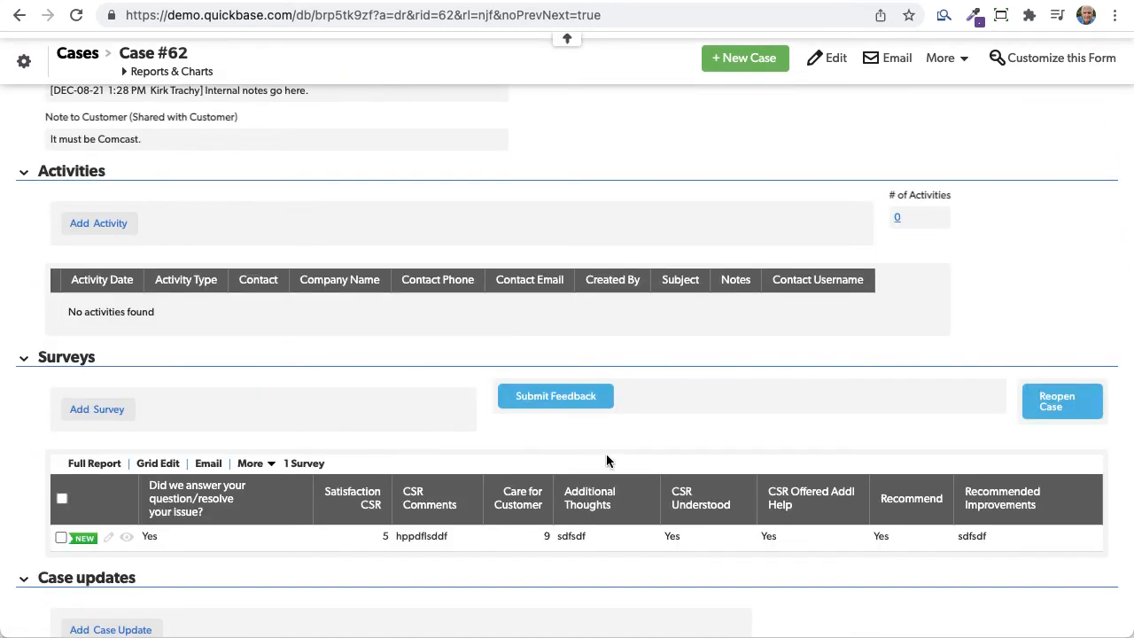
{"action": "right_click", "coordinate": [557, 397]}
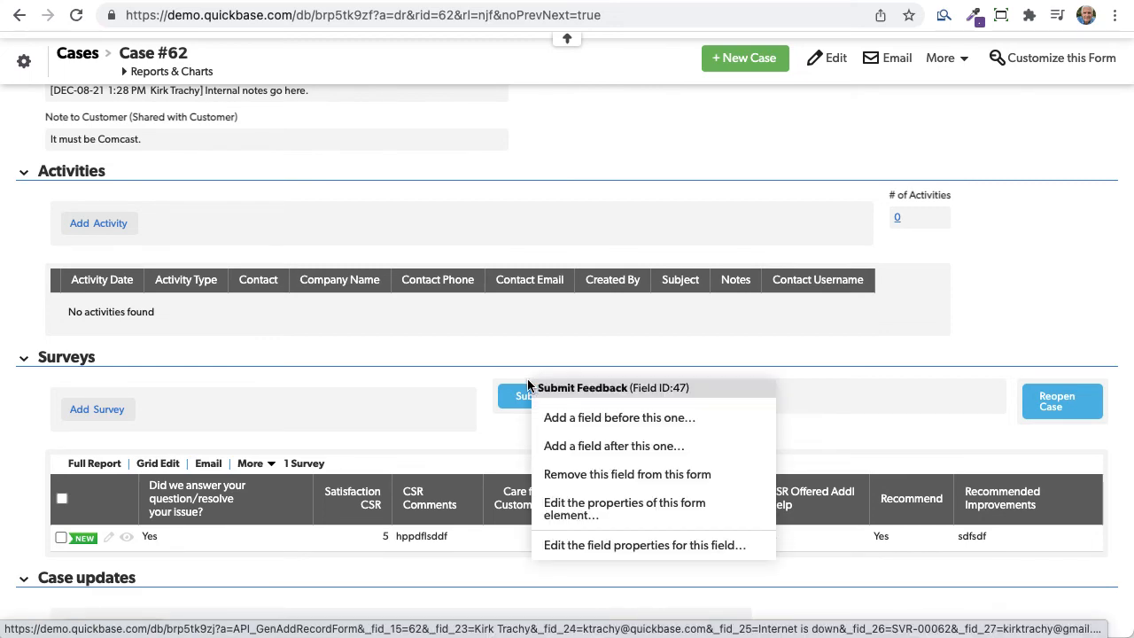
{"action": "left_click", "coordinate": [644, 546]}
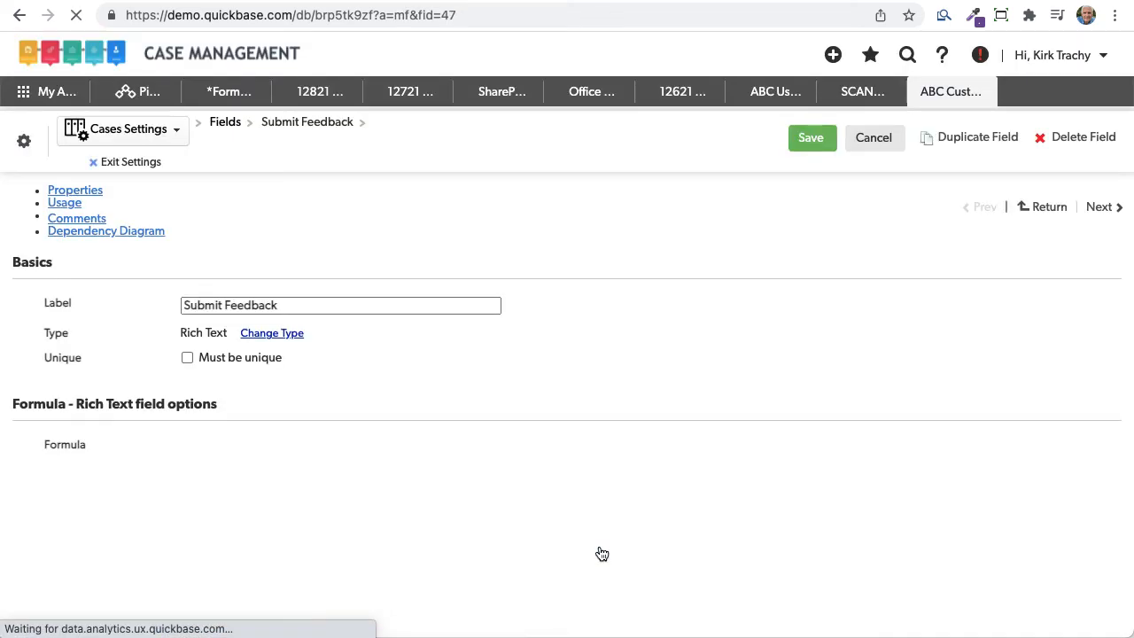
{"action": "scroll", "scroll_direction": "down", "scroll_amount": 3}
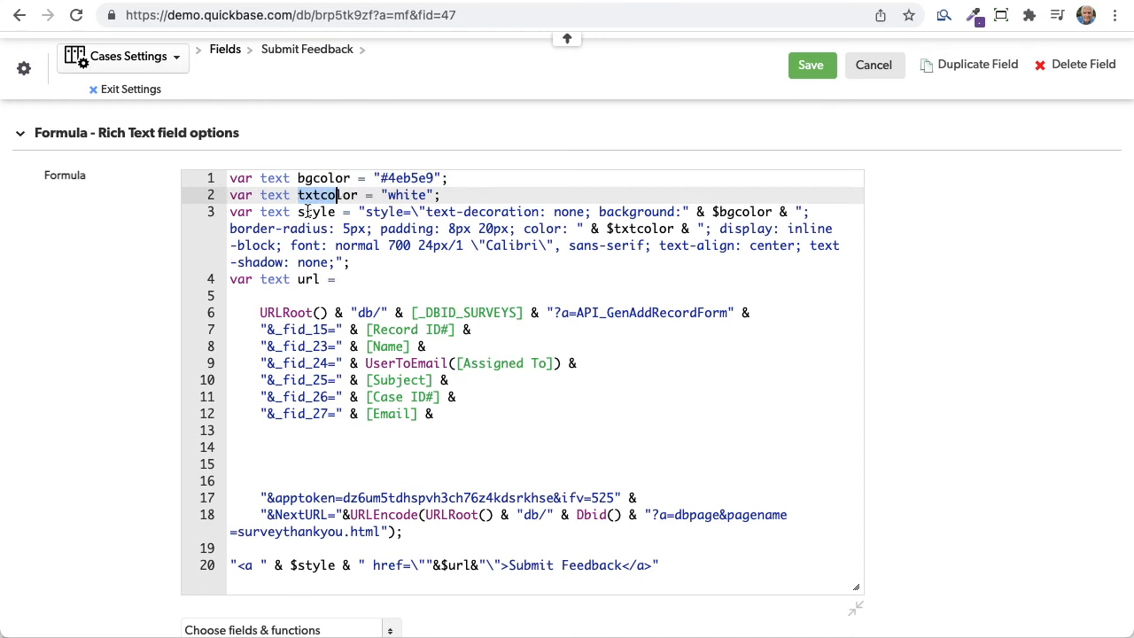
{"action": "double_click", "coordinate": [315, 213]}
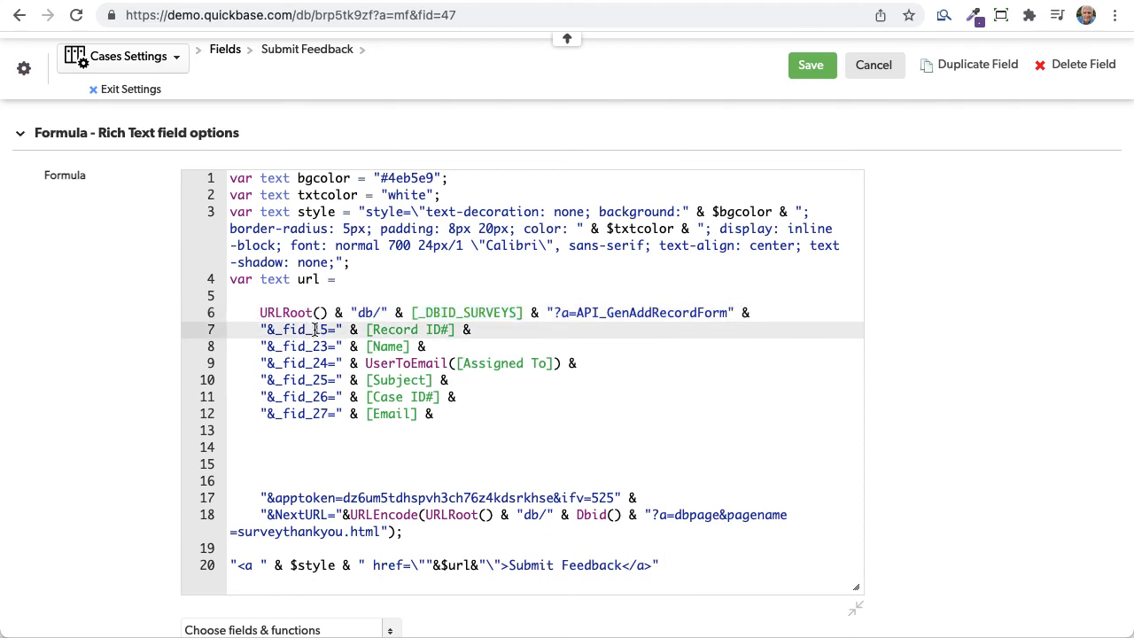
{"action": "double_click", "coordinate": [321, 330]}
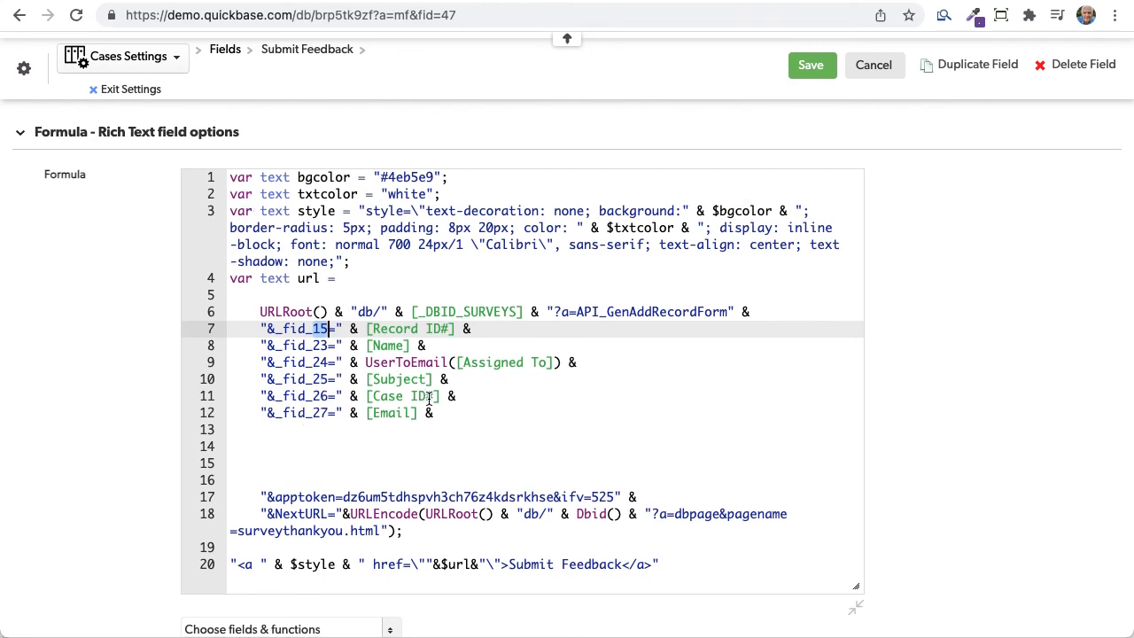
{"action": "scroll", "scroll_direction": "down", "scroll_amount": 3}
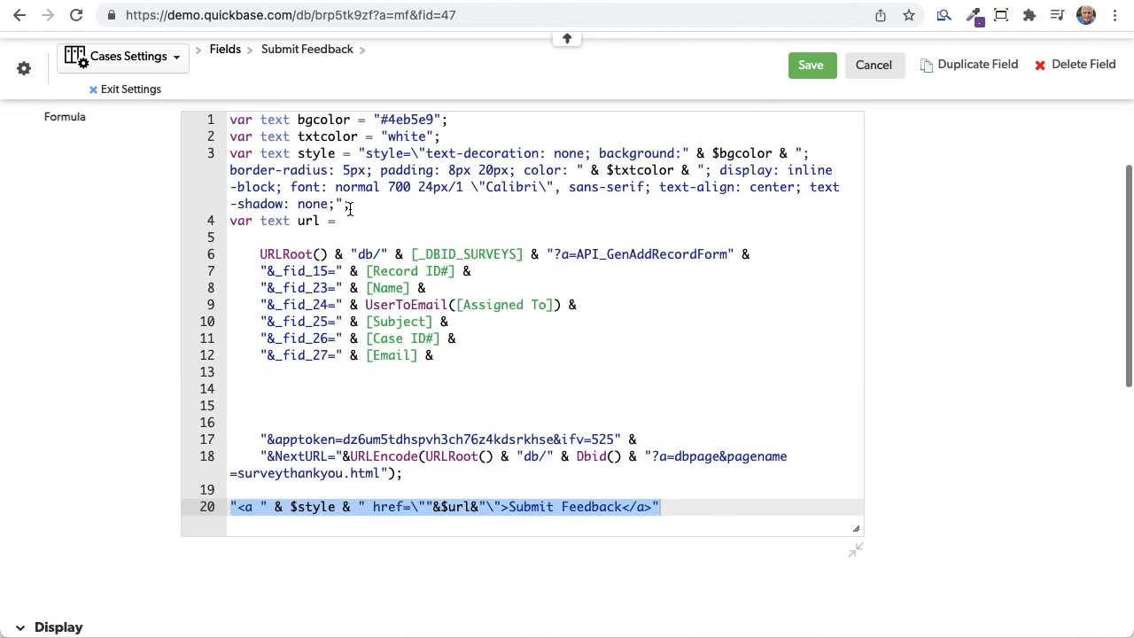
{"action": "scroll", "scroll_direction": "down", "scroll_amount": 3}
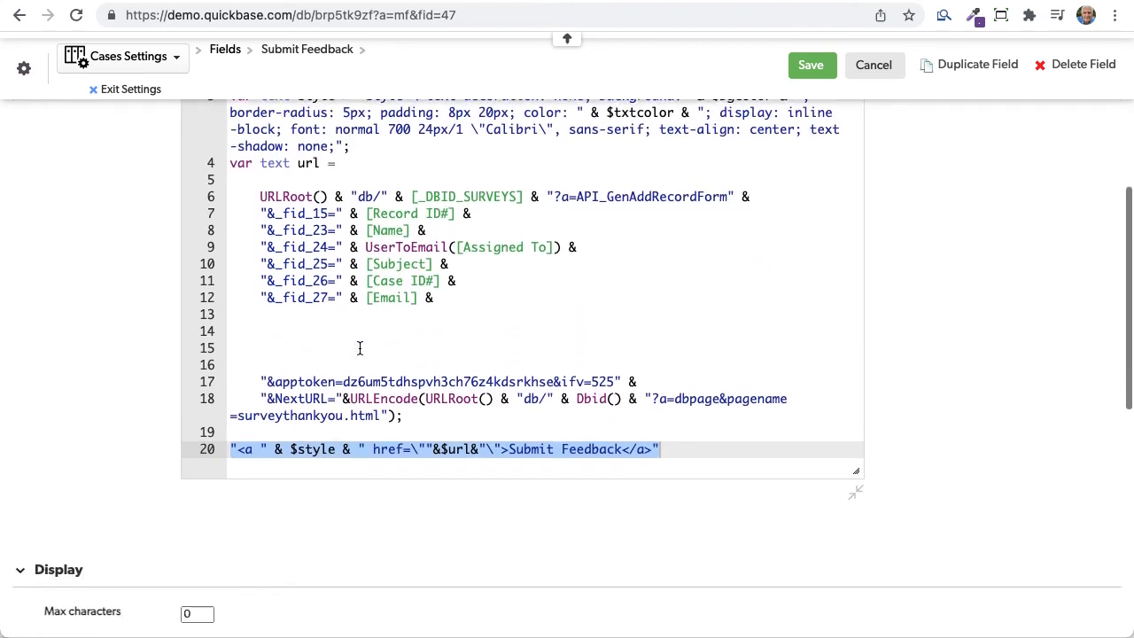
{"action": "scroll", "scroll_direction": "down", "scroll_amount": 3}
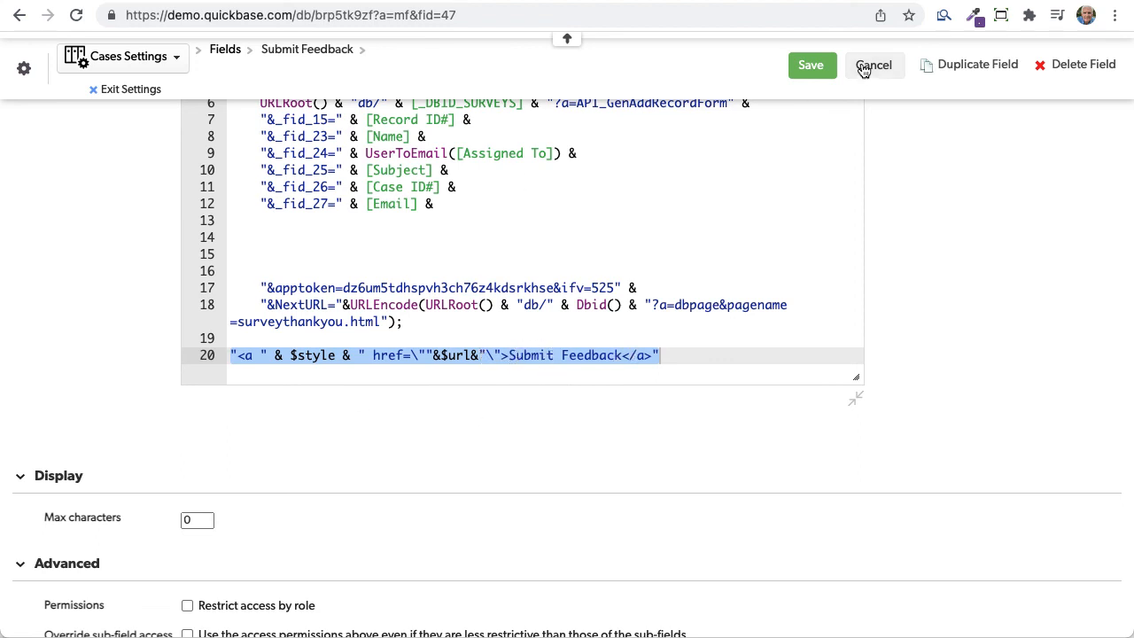
Cancel out of the Submit Feedback settings and enter the Reopen Case field's properties.
{"action": "left_click", "coordinate": [874, 64]}
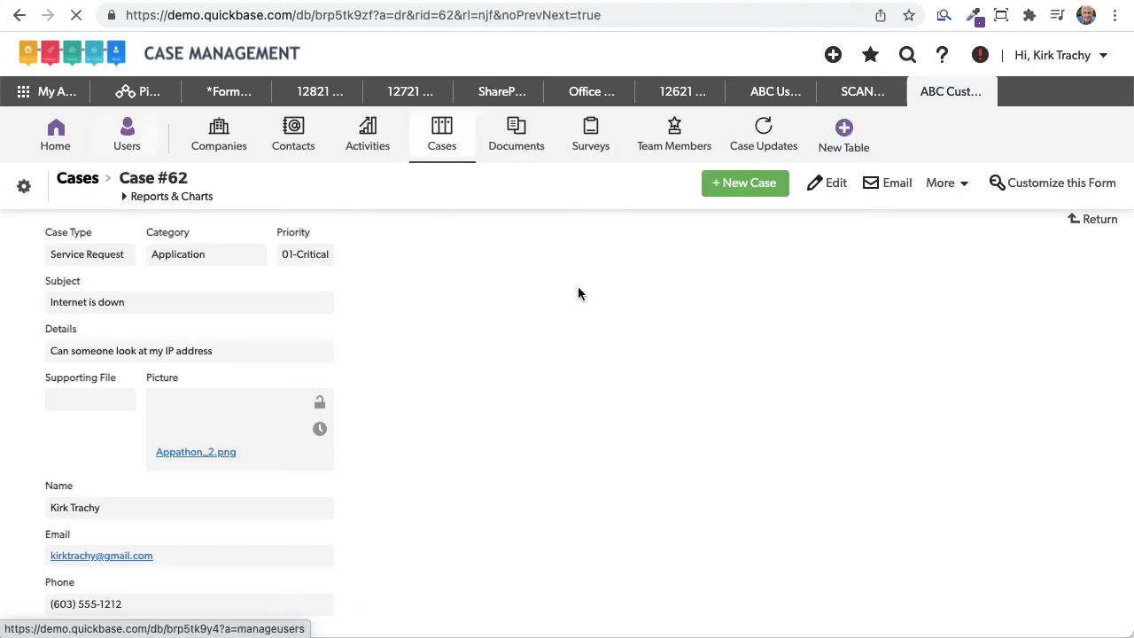
{"action": "scroll", "scroll_direction": "down", "scroll_amount": 3}
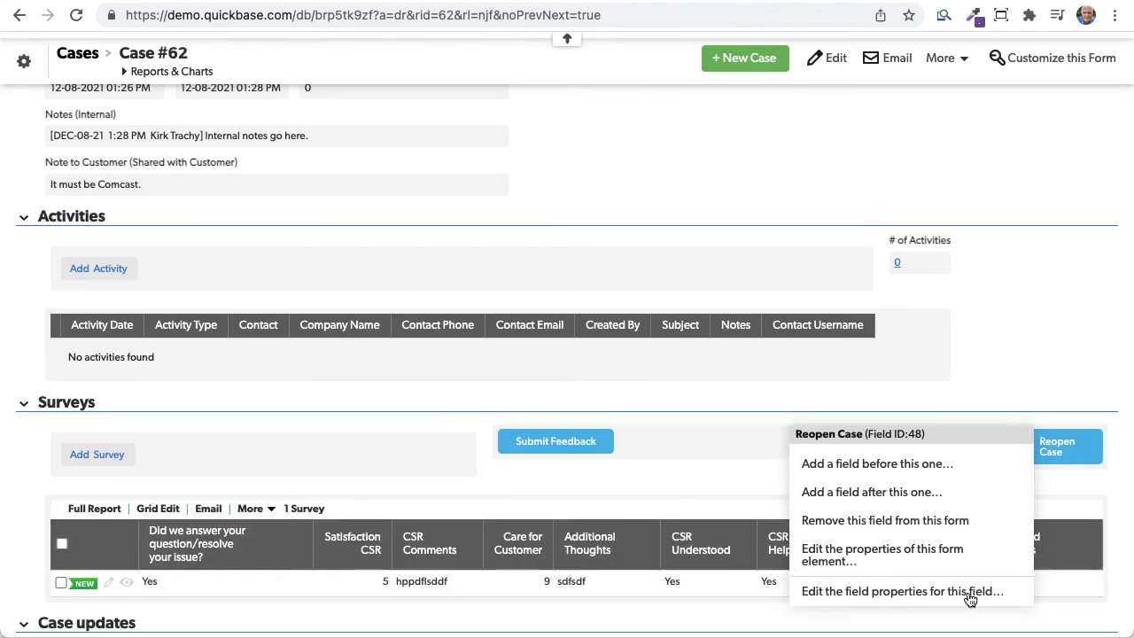
{"action": "left_click", "coordinate": [902, 592]}
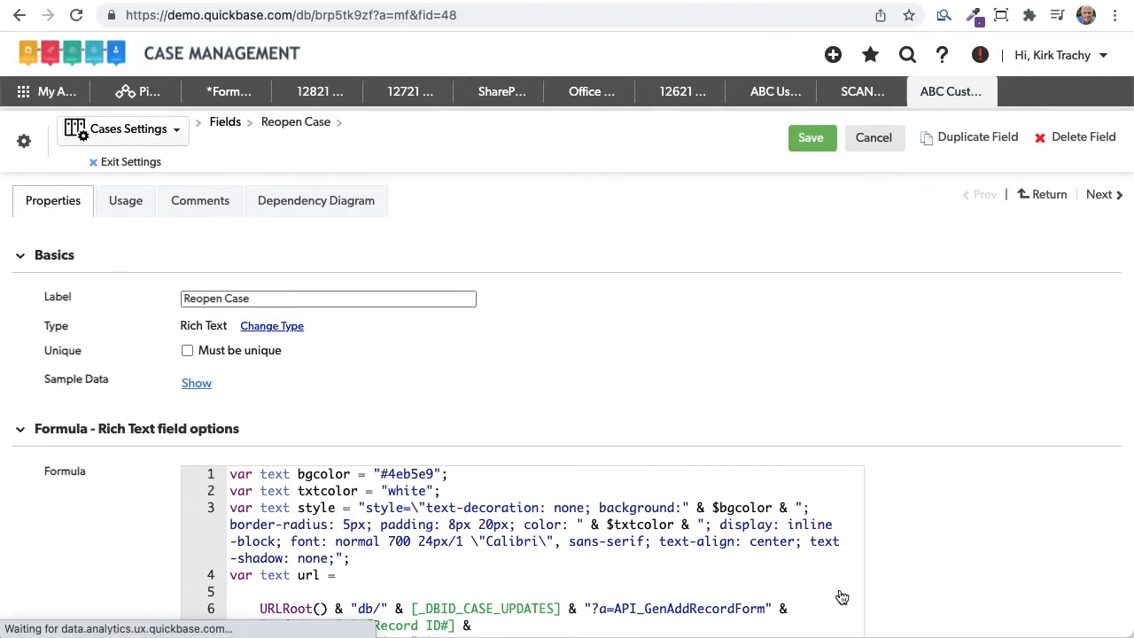
Review the Reopen Case formula prefilling a case update with the record ID, then save back to Case #62.
{"action": "scroll", "scroll_direction": "down", "scroll_amount": 3}
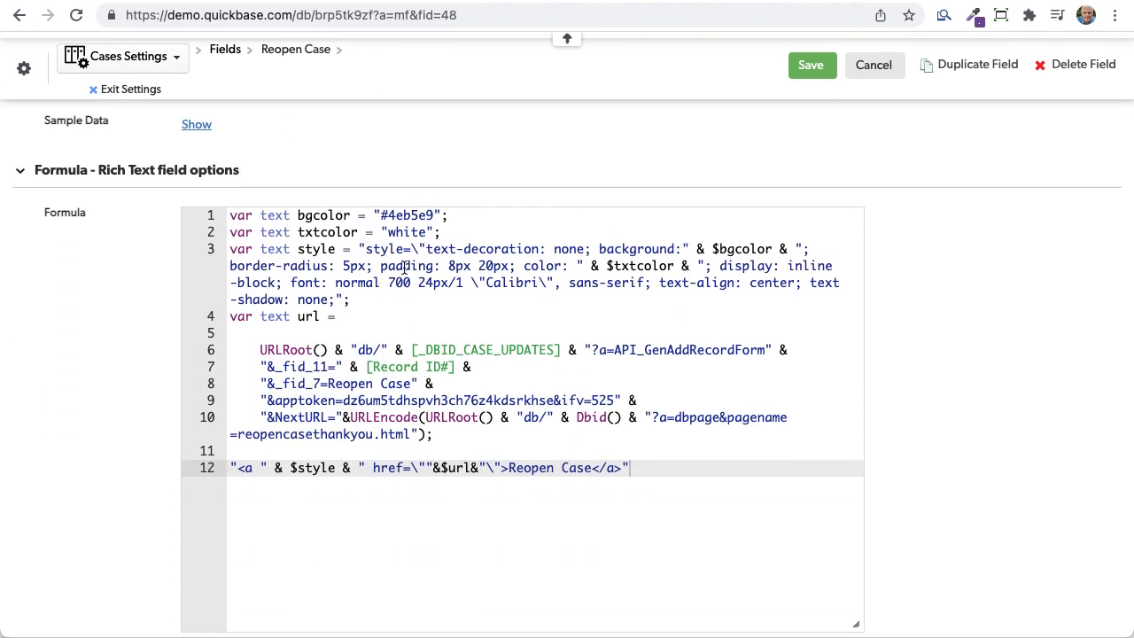
{"action": "left_click", "coordinate": [412, 349]}
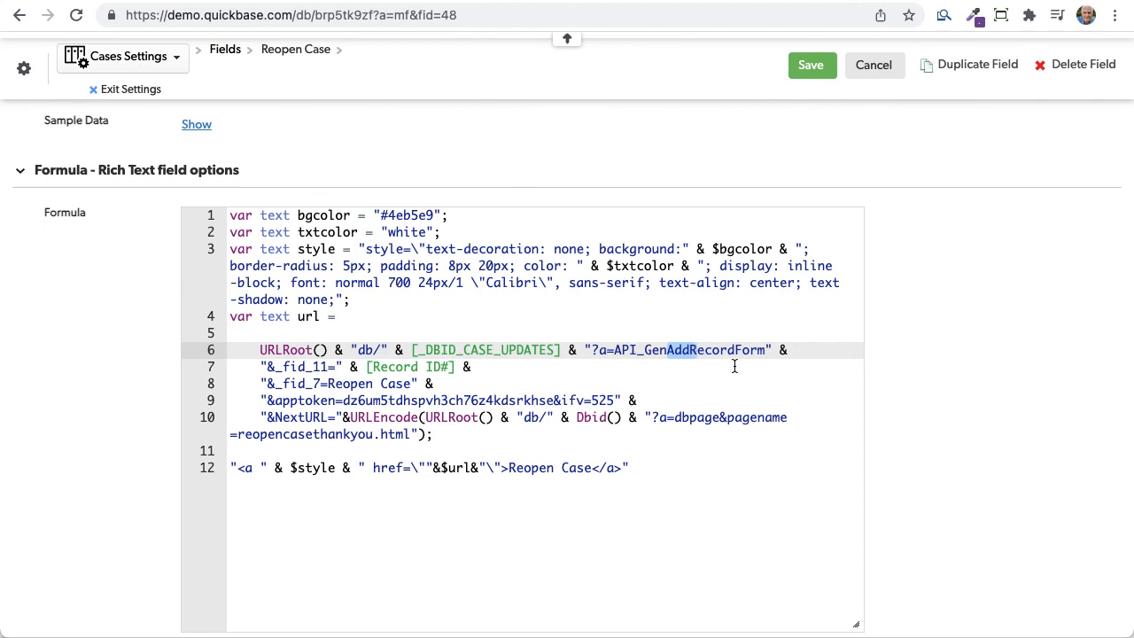
{"action": "mouse_move", "coordinate": [312, 173]}
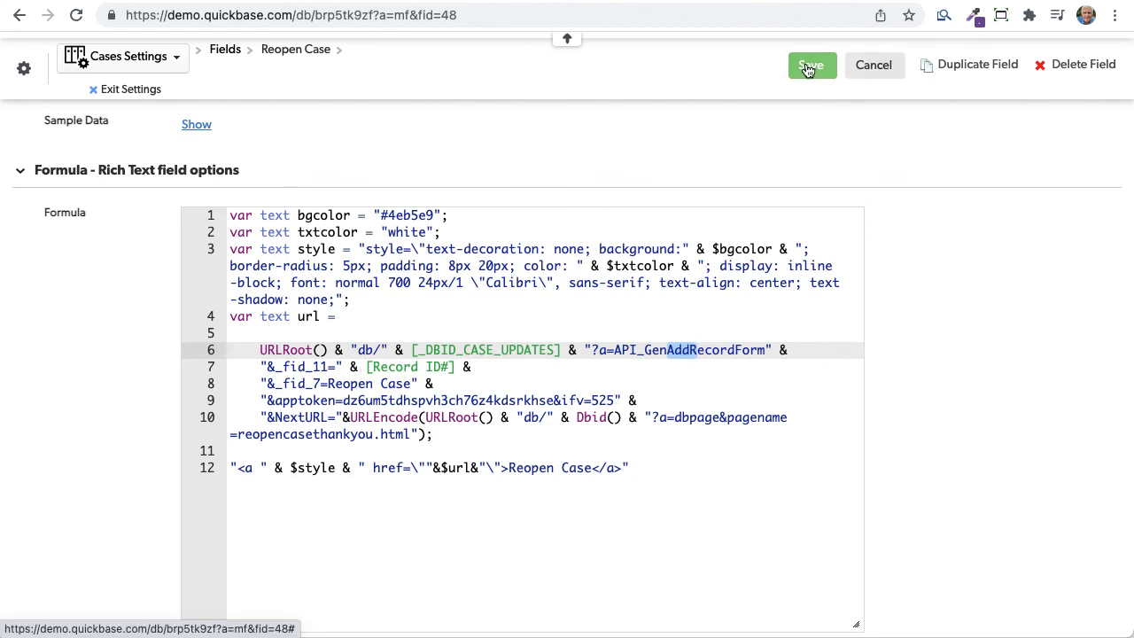
{"action": "left_click", "coordinate": [811, 64]}
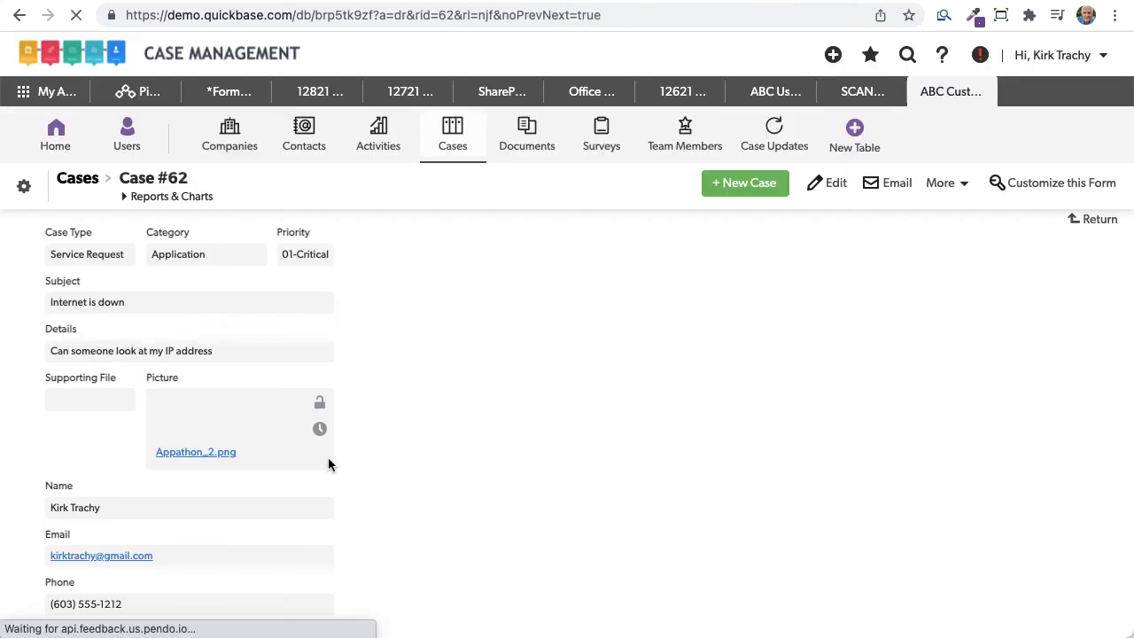